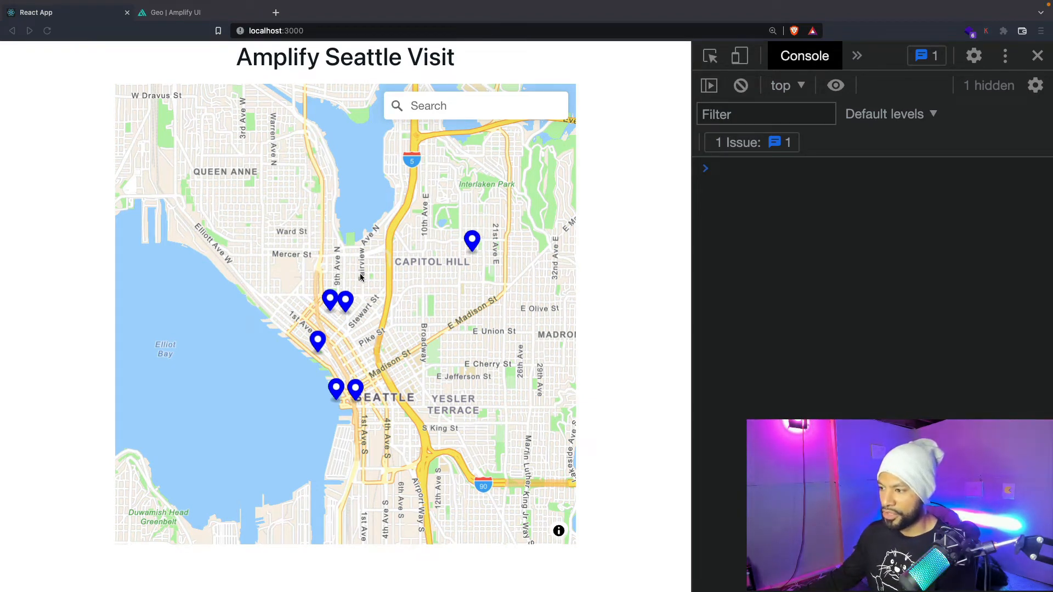
- Preview the finished app's photo popups for Amplify Team Dinner, Pike Place Market and Bainbridge Island Ferry
{"action": "left_click", "coordinate": [471, 242]}
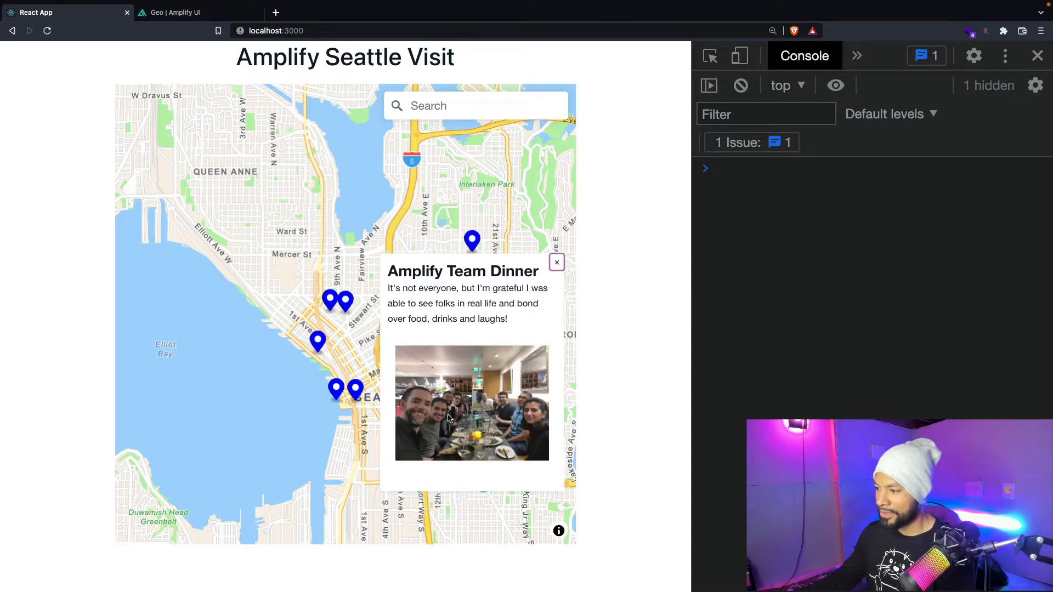
{"action": "mouse_move", "coordinate": [484, 409]}
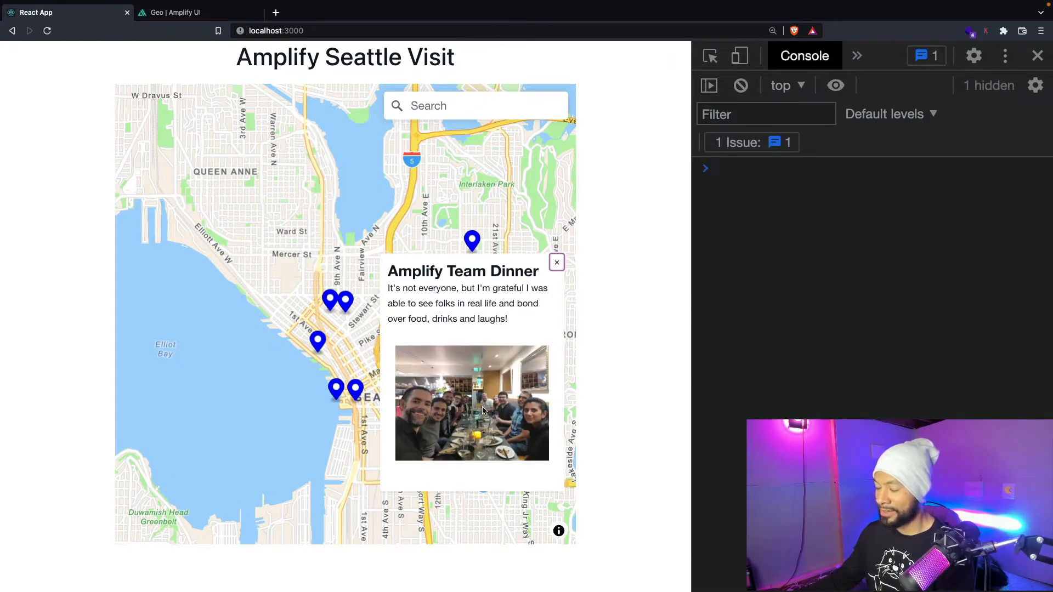
{"action": "mouse_move", "coordinate": [423, 233]}
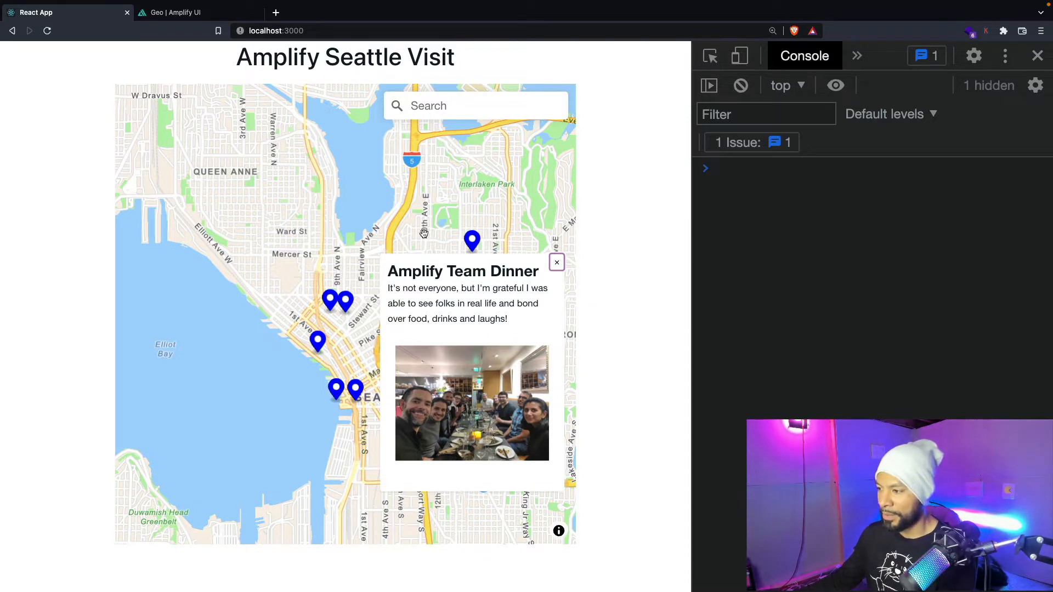
{"action": "left_click", "coordinate": [556, 262]}
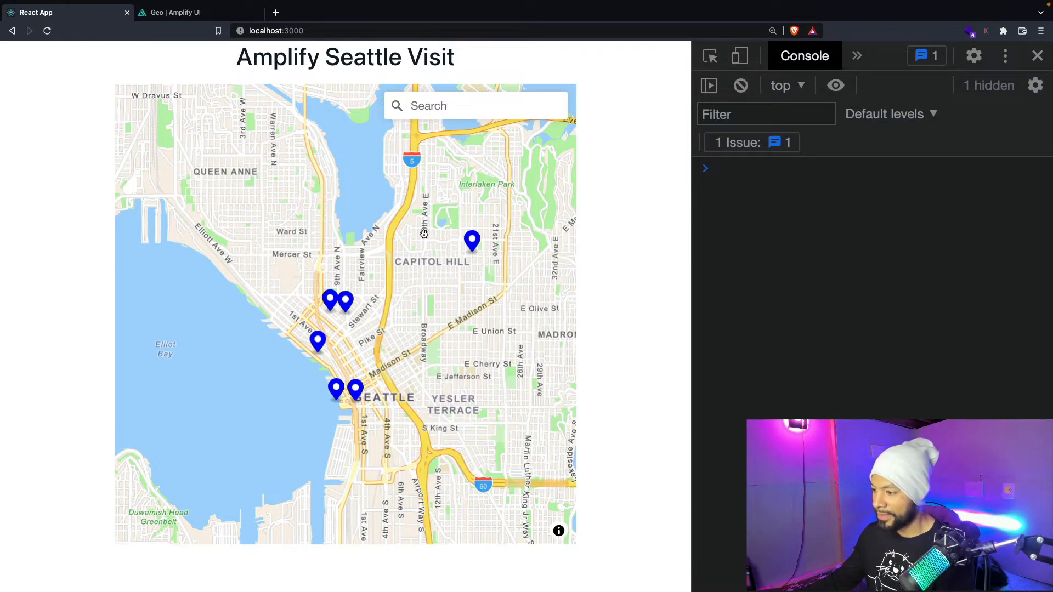
{"action": "left_click", "coordinate": [318, 341]}
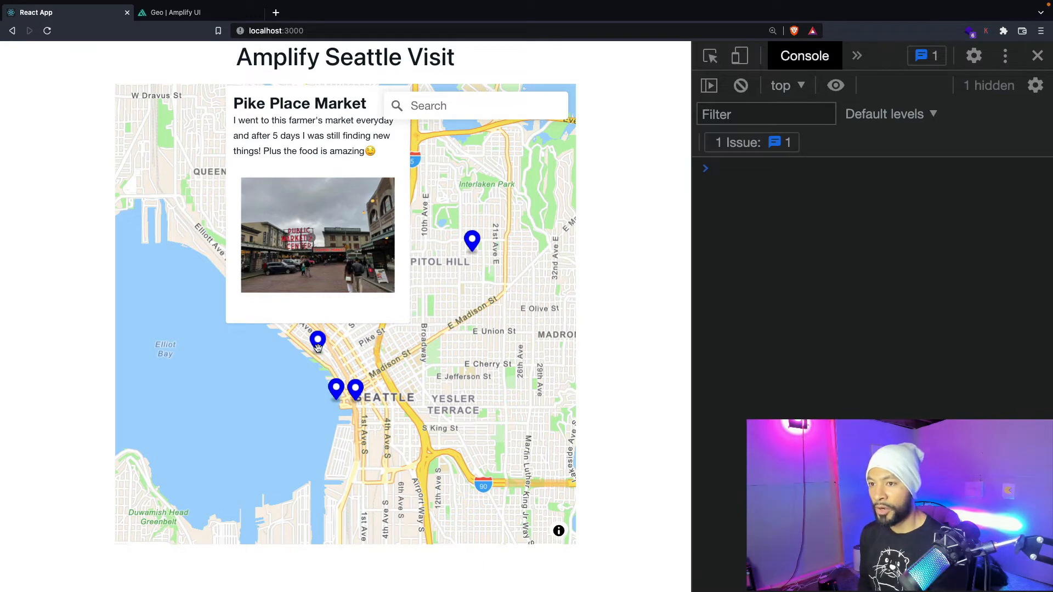
{"action": "mouse_move", "coordinate": [370, 355]}
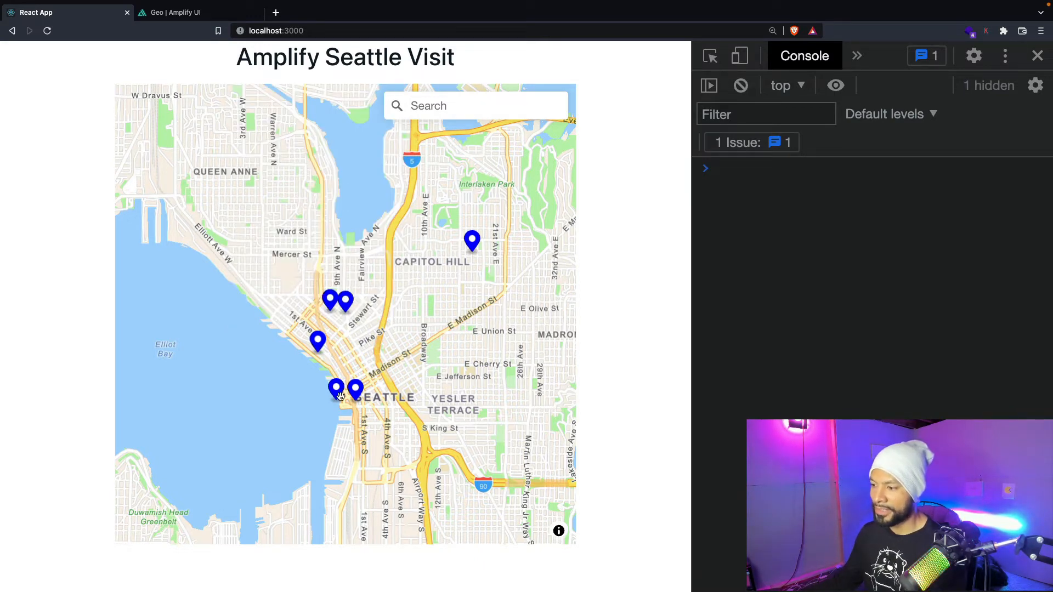
{"action": "left_click", "coordinate": [336, 389]}
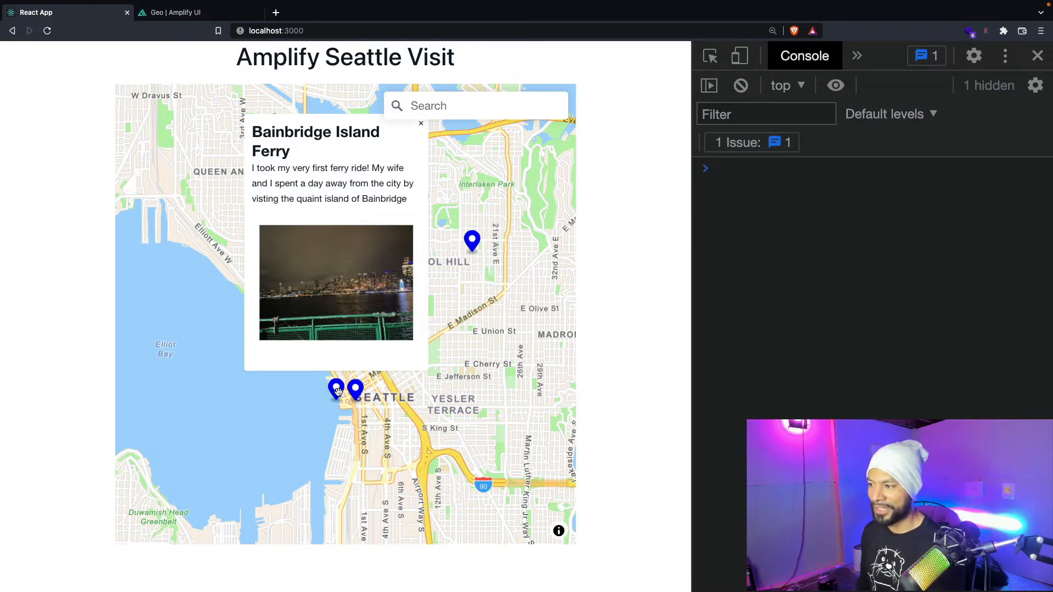
{"action": "left_click", "coordinate": [420, 124]}
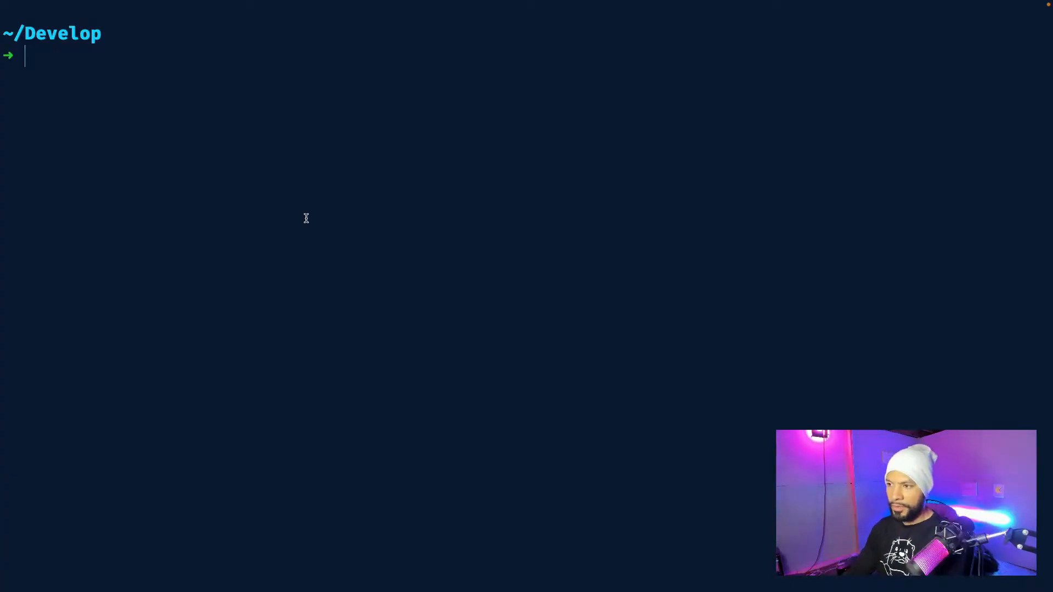
- Scaffold a new React app with npx create-react-app into ./seattle-trip
{"action": "type", "text": "npx create"}
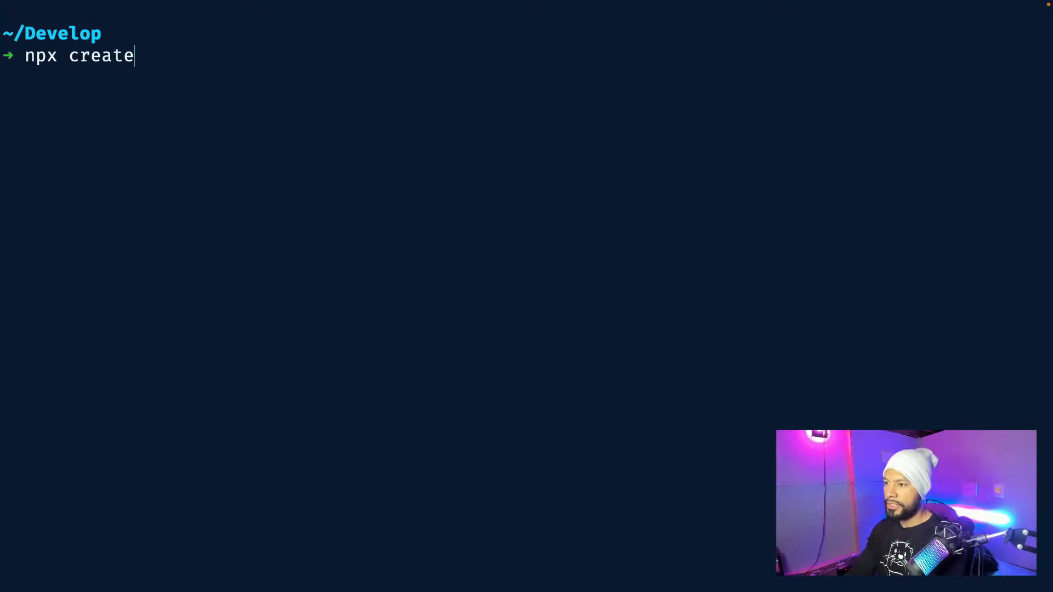
{"action": "type", "text": "-rea"}
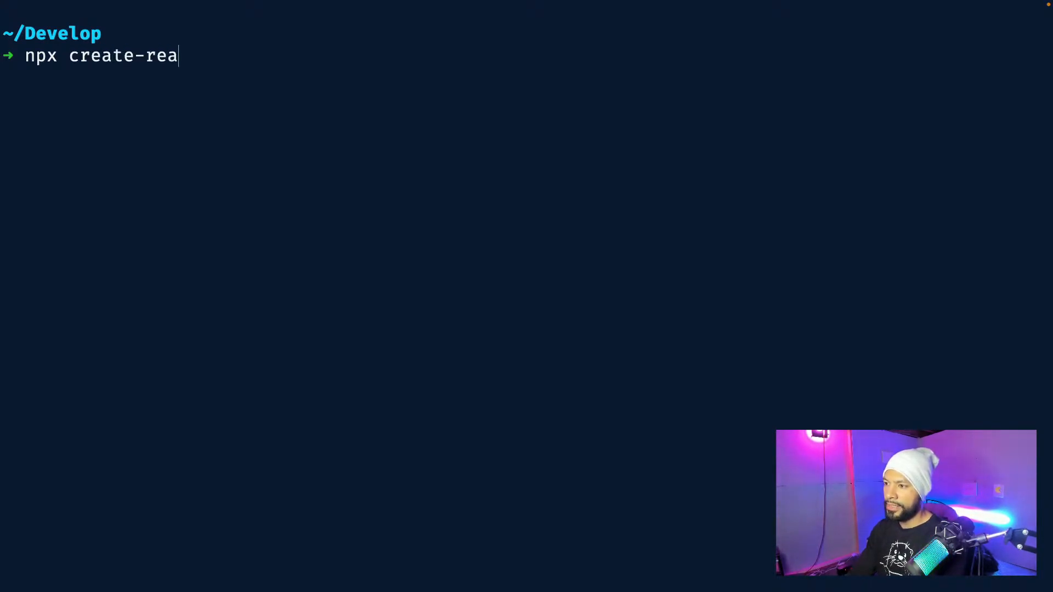
{"action": "type", "text": "ct-app ./"}
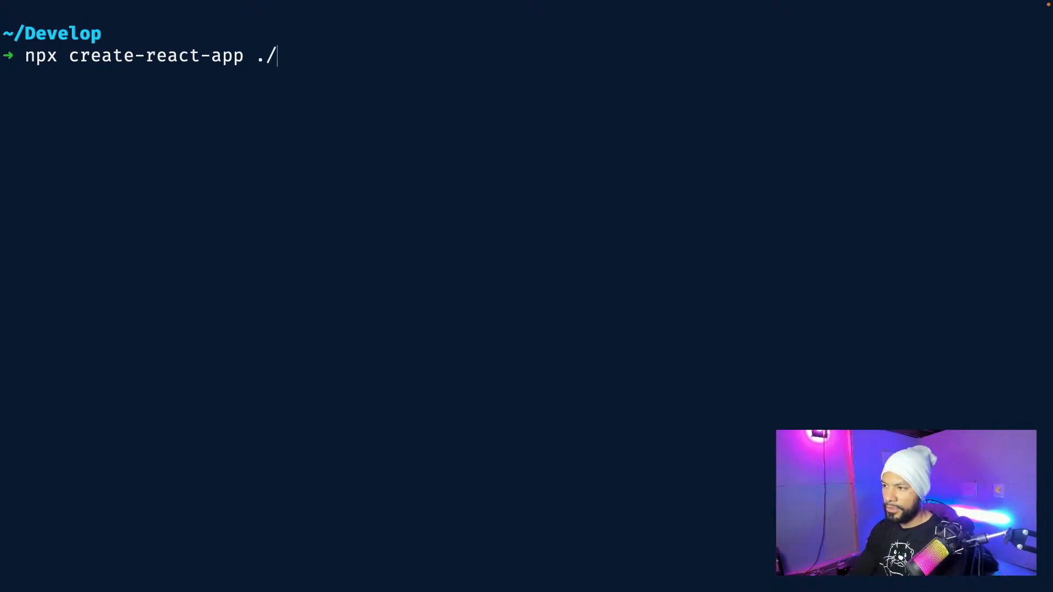
{"action": "type", "text": "seattle-"}
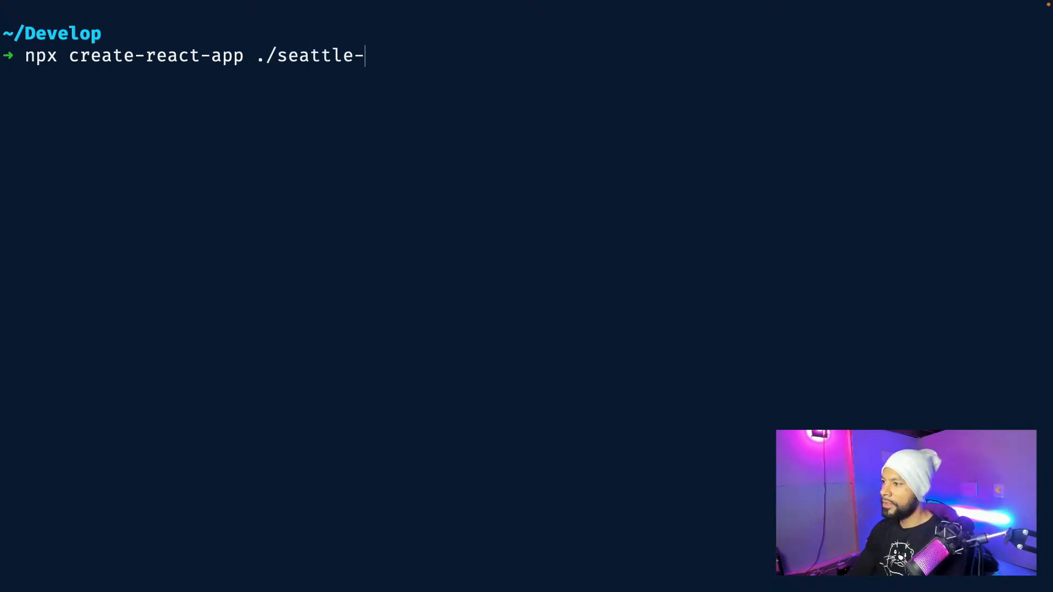
{"action": "type", "text": "trip"}
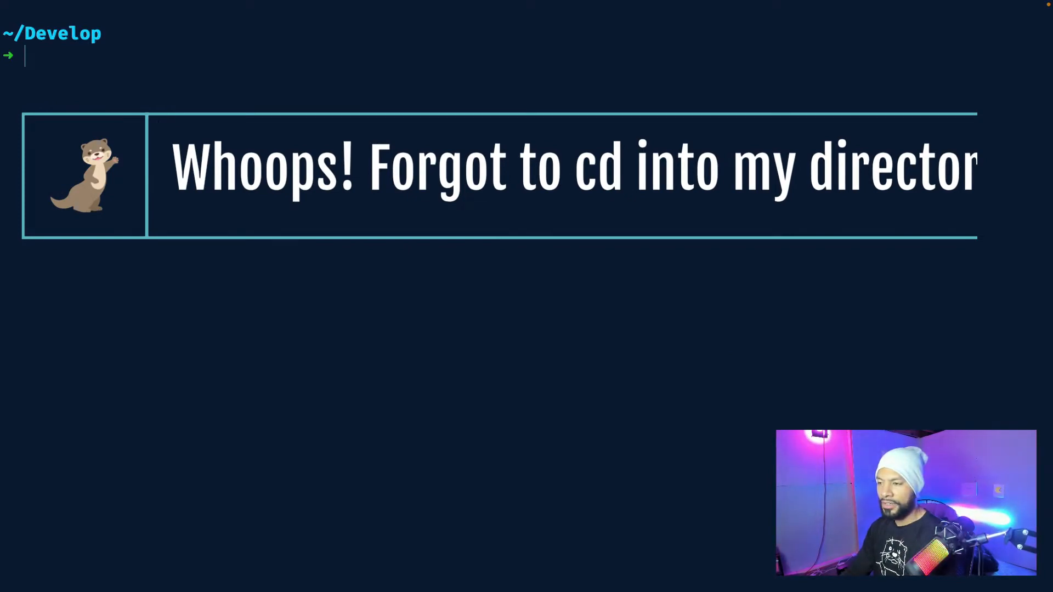
{"action": "type", "text": "npm i aws-amp"}
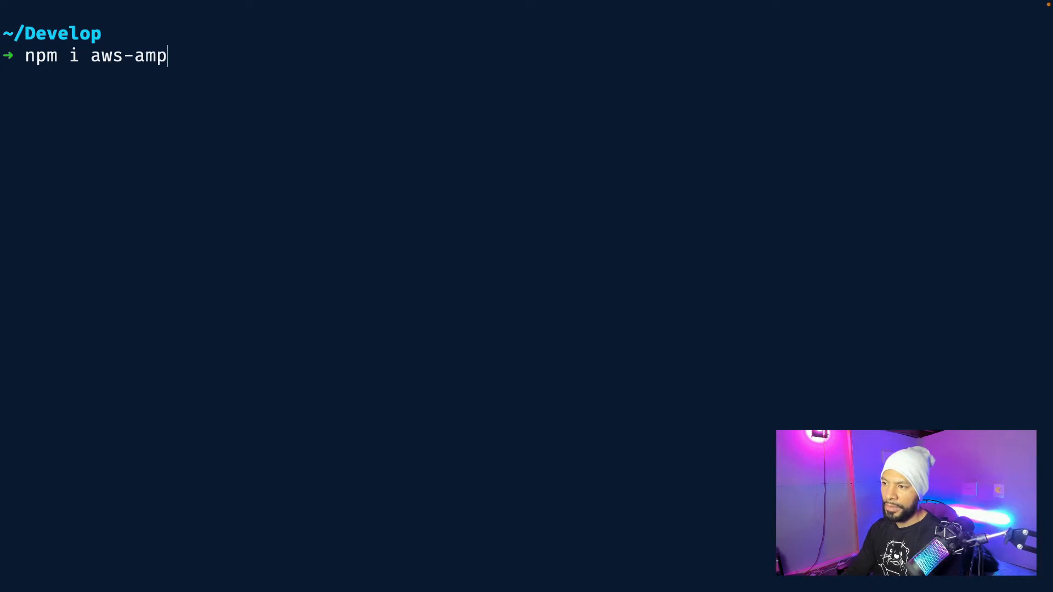
{"action": "type", "text": "lify"}
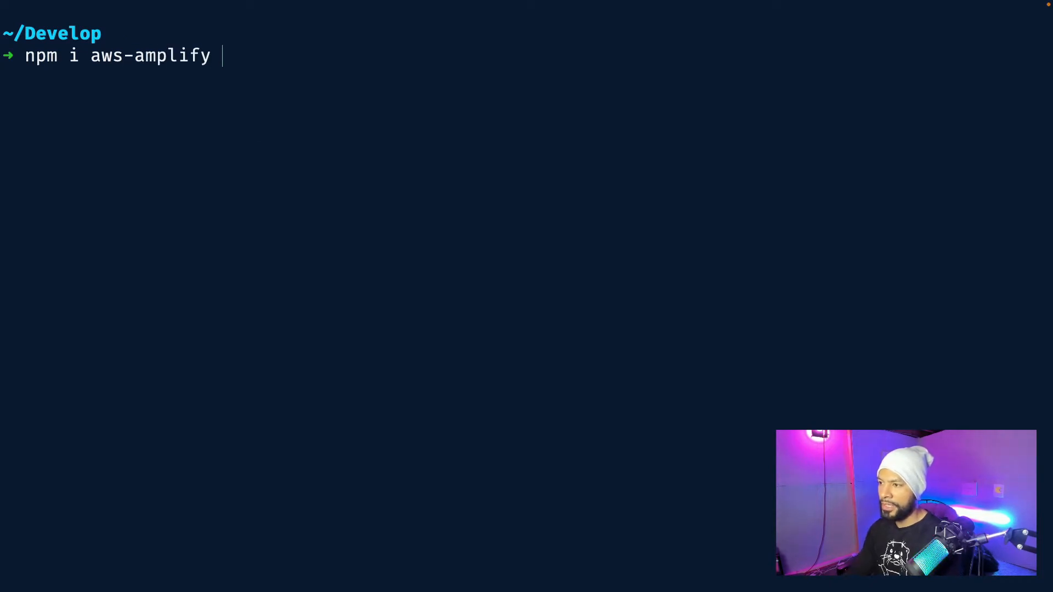
{"action": "type", "text": "@a"}
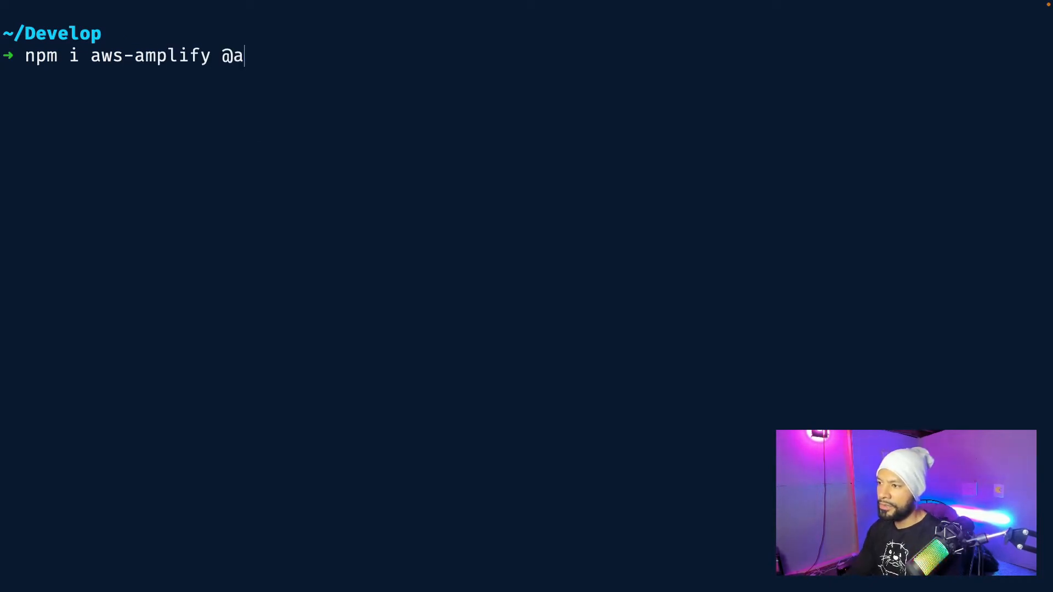
{"action": "type", "text": "ws-"}
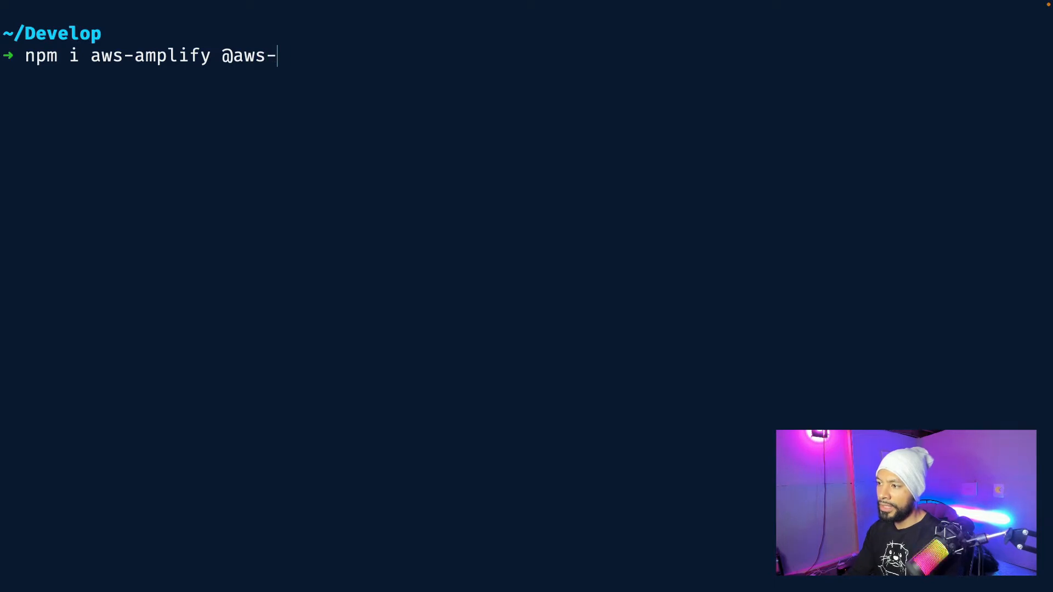
{"action": "type", "text": "amplify-ui-re"}
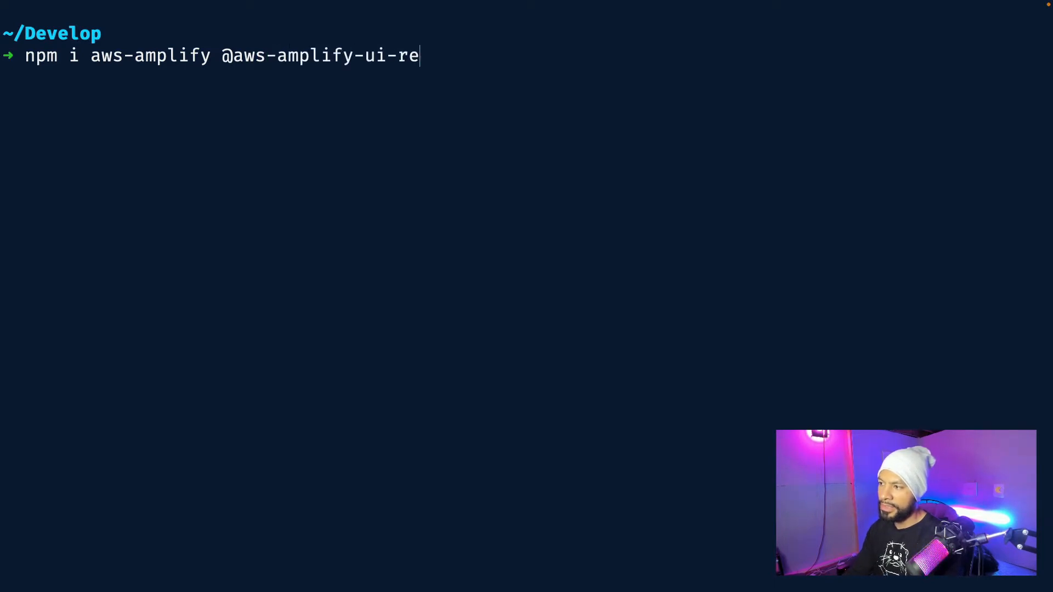
{"action": "key", "text": "Backspace"}
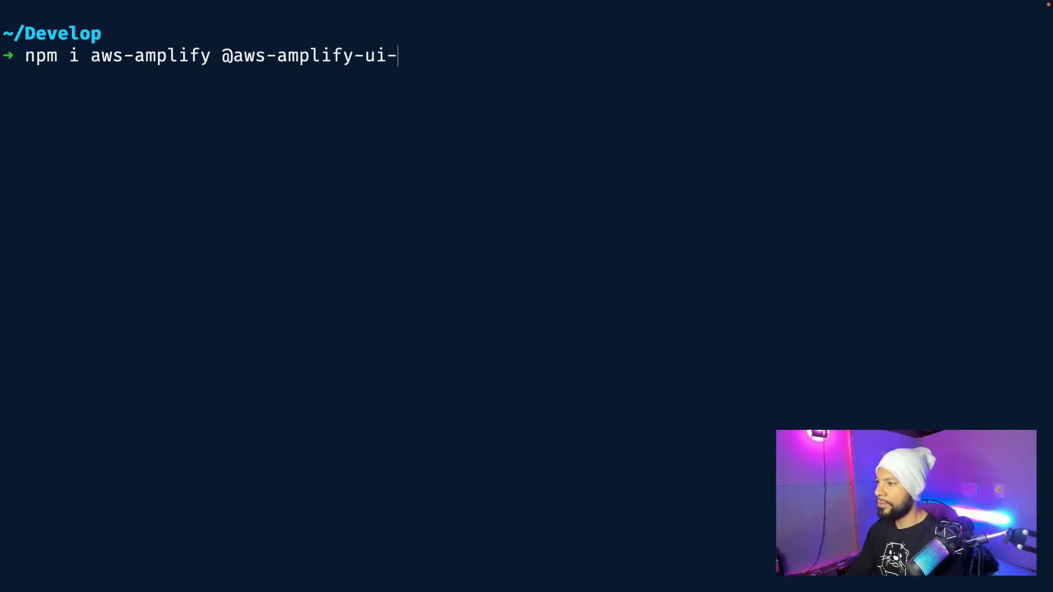
{"action": "key", "text": "Backspace"}
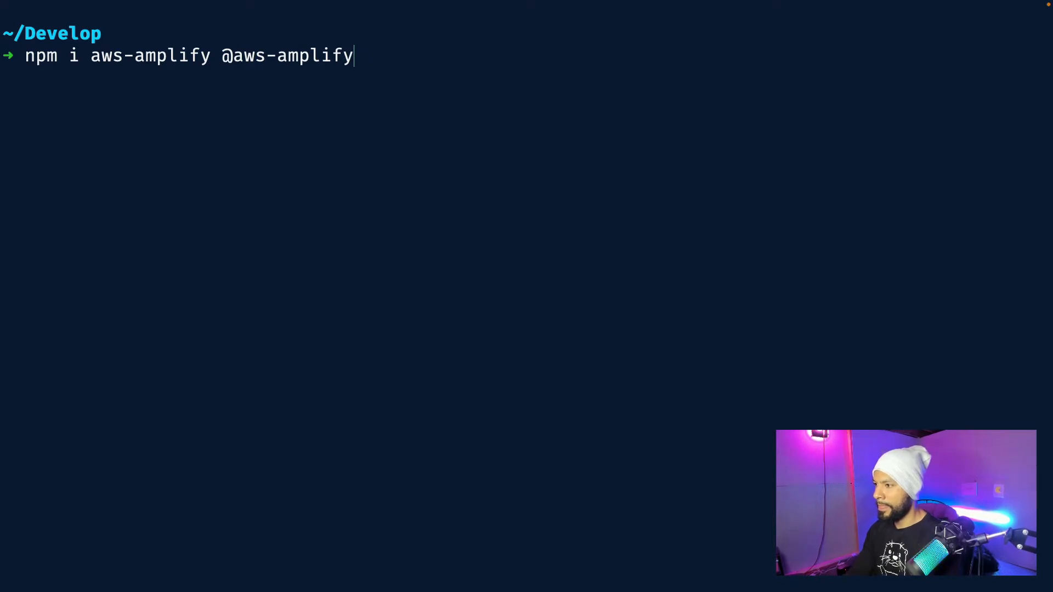
{"action": "type", "text": "/ui-react"}
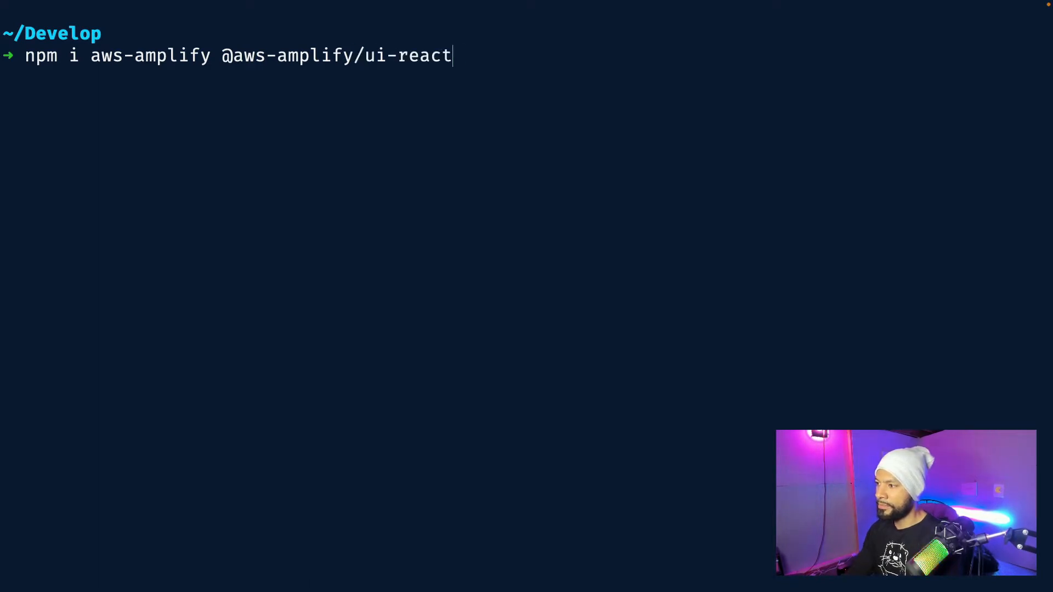
{"action": "type", "text": "react-m"}
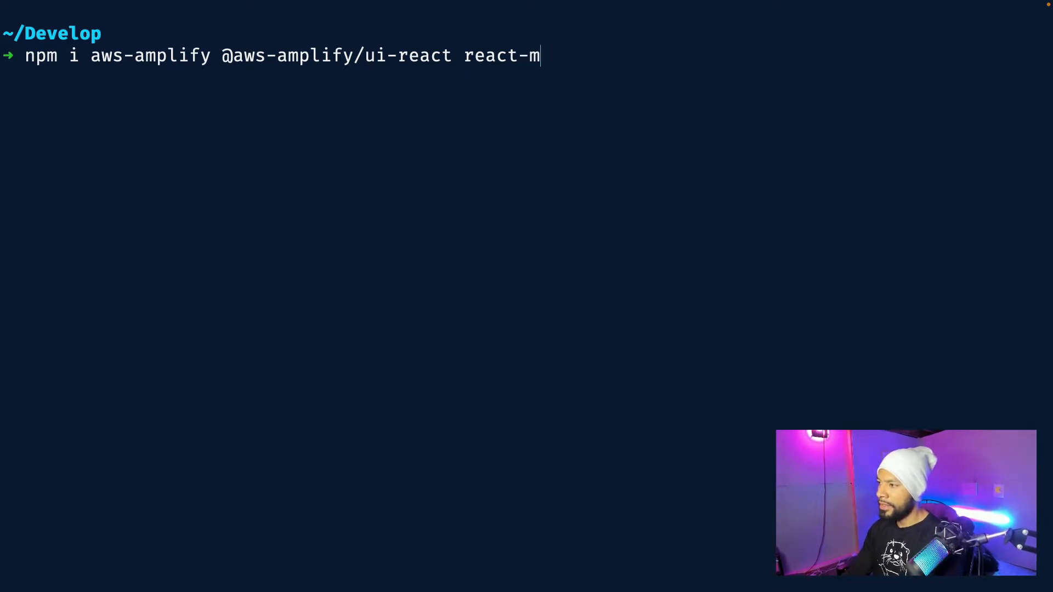
{"action": "type", "text": "ap-gl"}
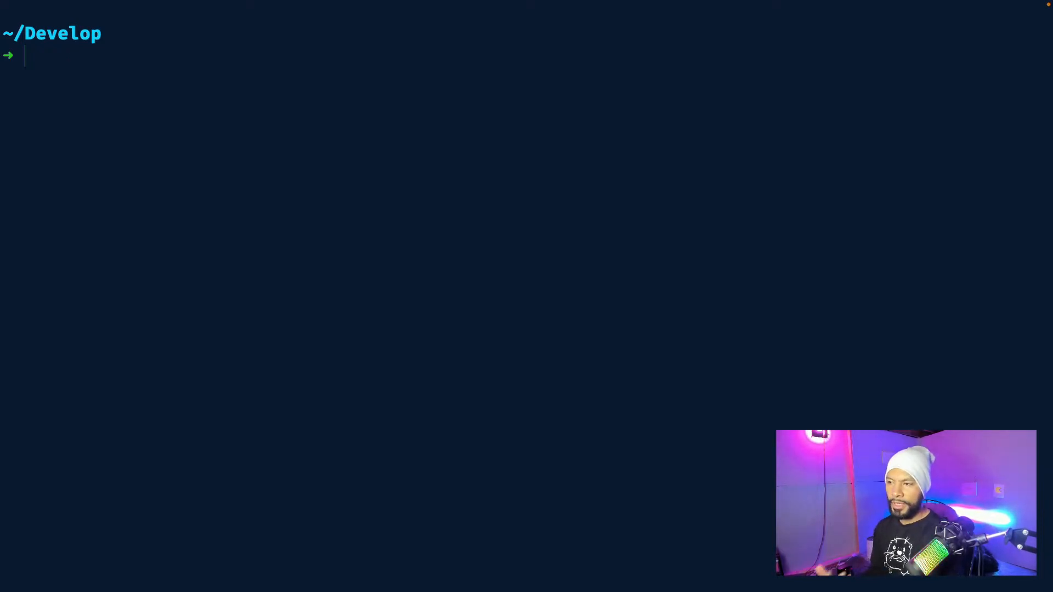
- Run amplify init -y and review the project information and CloudFormation output
{"action": "type", "text": "amplify in"}
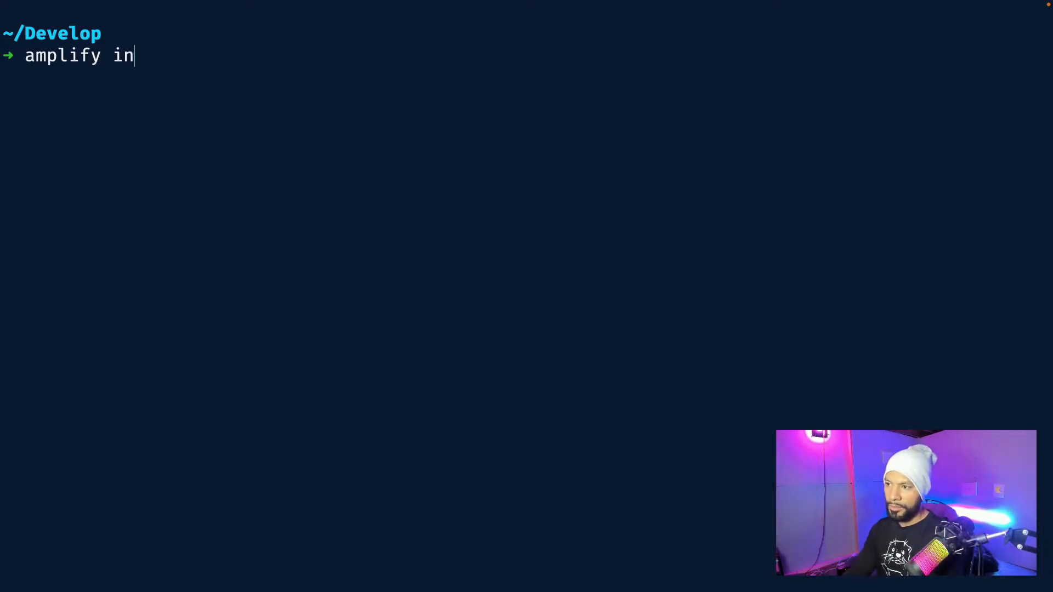
{"action": "type", "text": "it"}
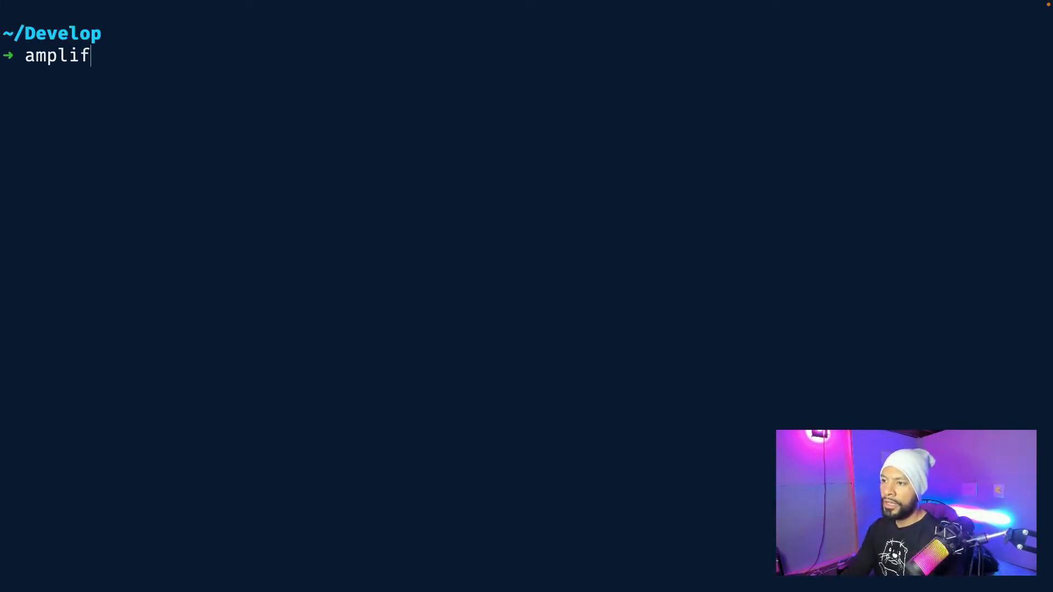
{"action": "type", "text": "y init"}
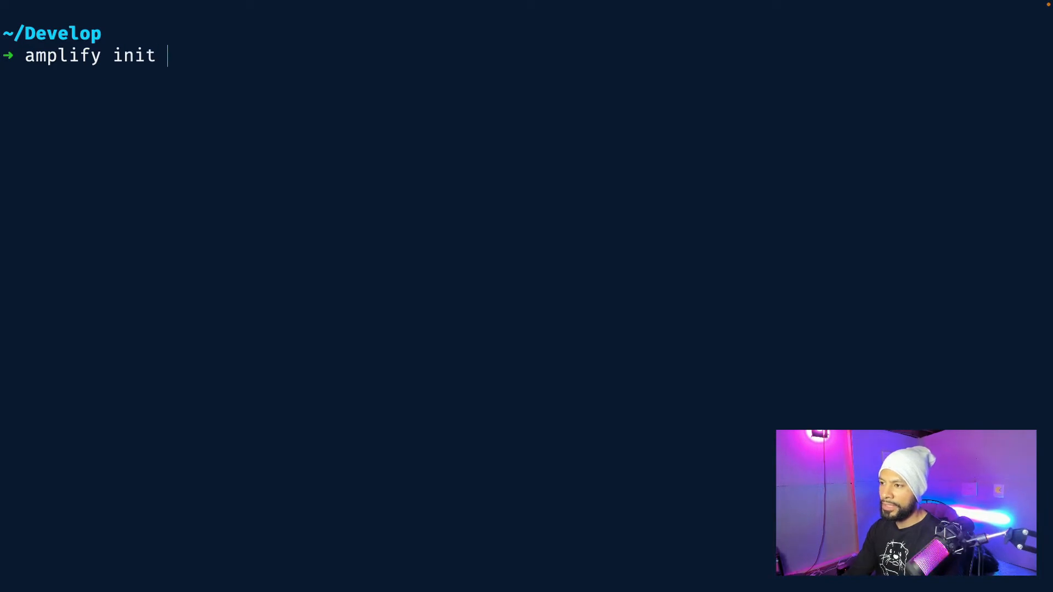
{"action": "type", "text": "-y"}
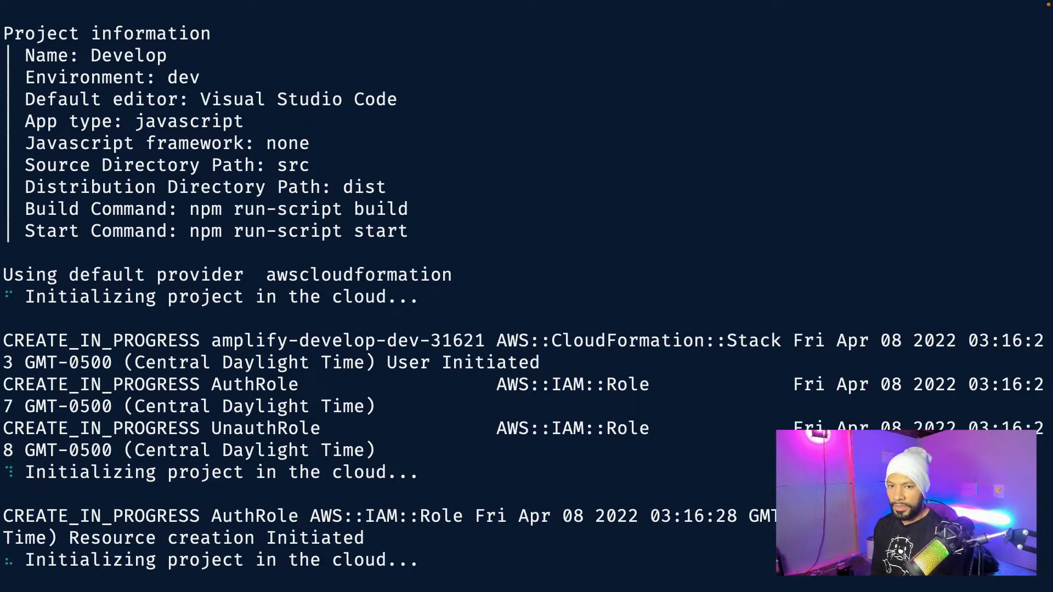
{"action": "scroll", "scroll_direction": "down", "scroll_amount": 3}
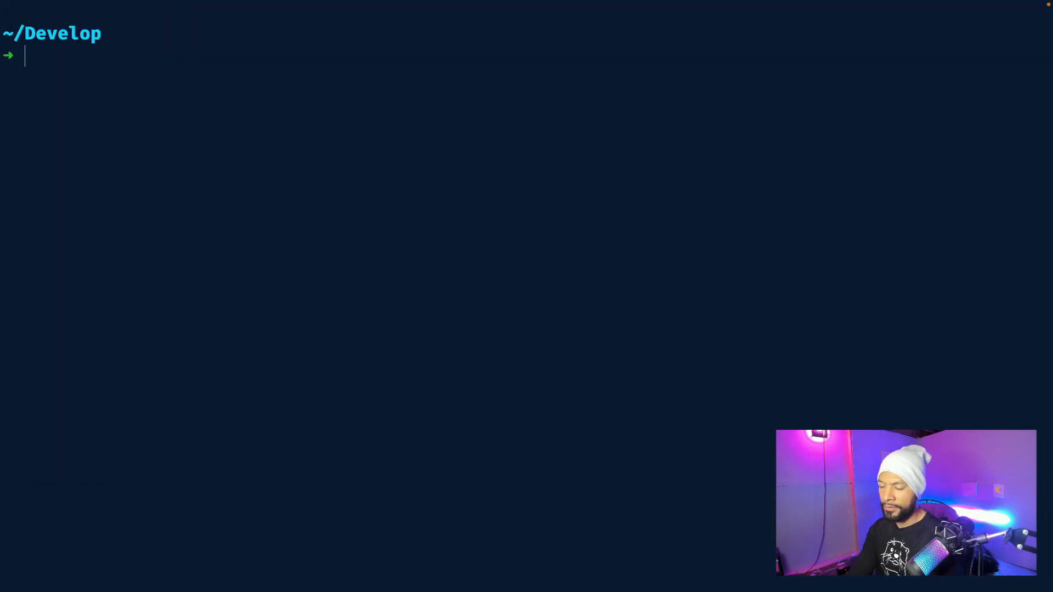
- Run amplify add geo for a Map, adding default Cognito auth with username sign-in
{"action": "type", "text": "amplify add geo"}
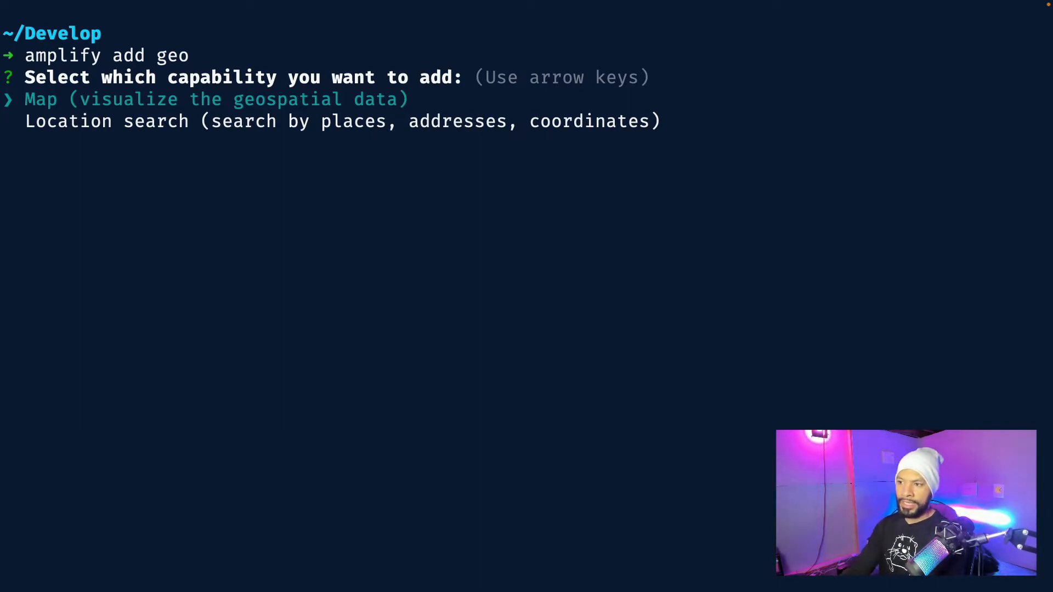
{"action": "key", "text": "enter"}
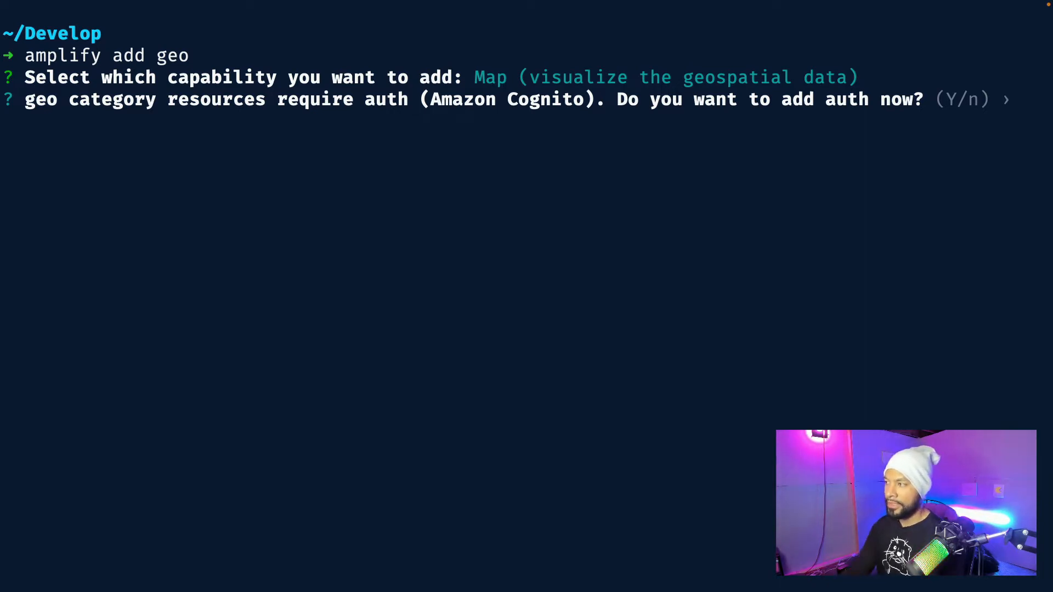
{"action": "type", "text": "yes"}
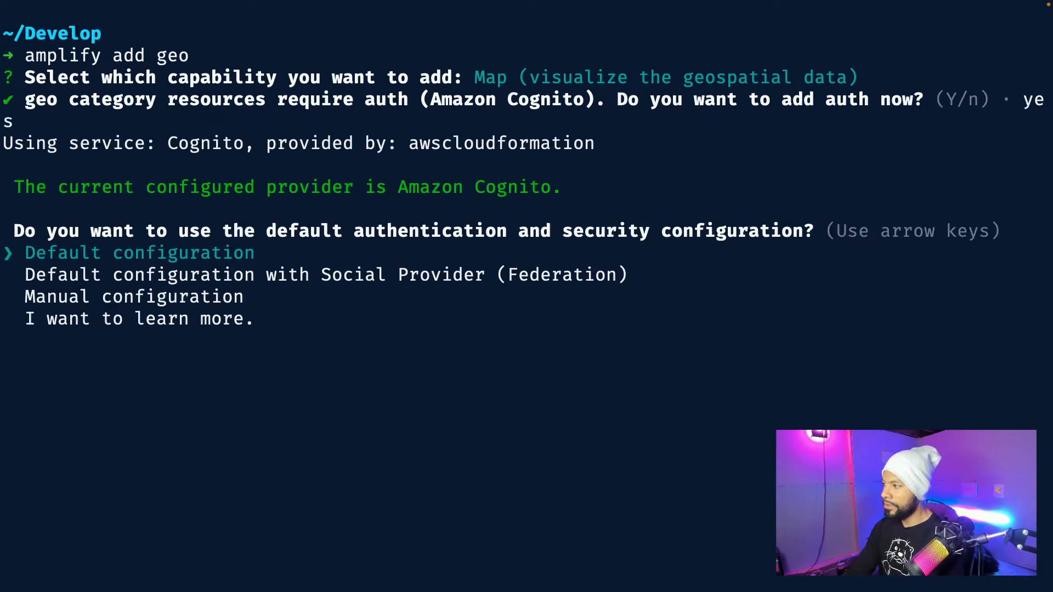
{"action": "key", "text": "enter"}
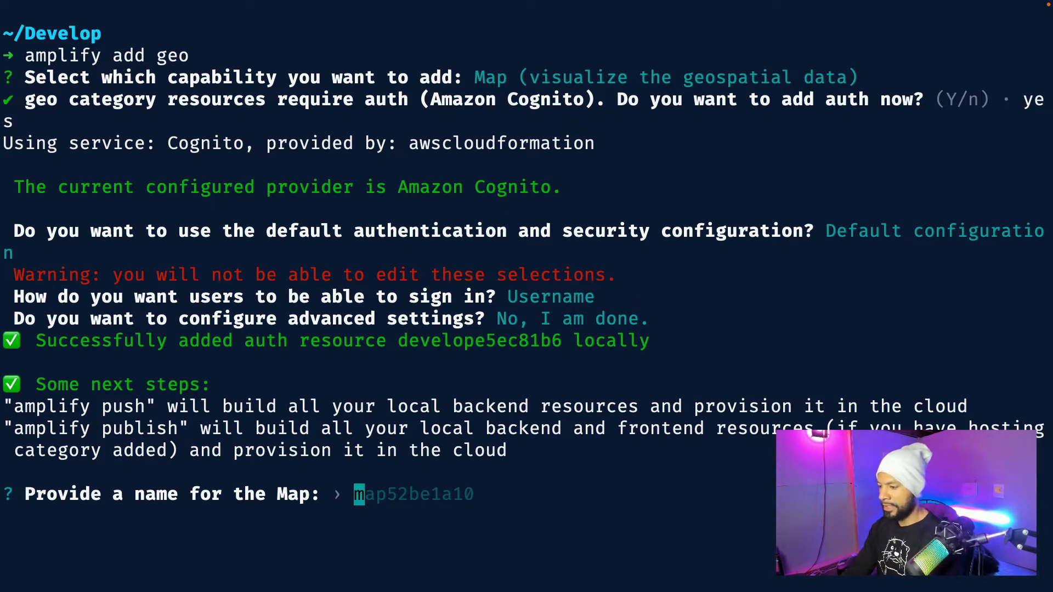
- Name the map seattletrip, allow authorized and guest users, and browse the map style choices
{"action": "type", "text": "seattletrip"}
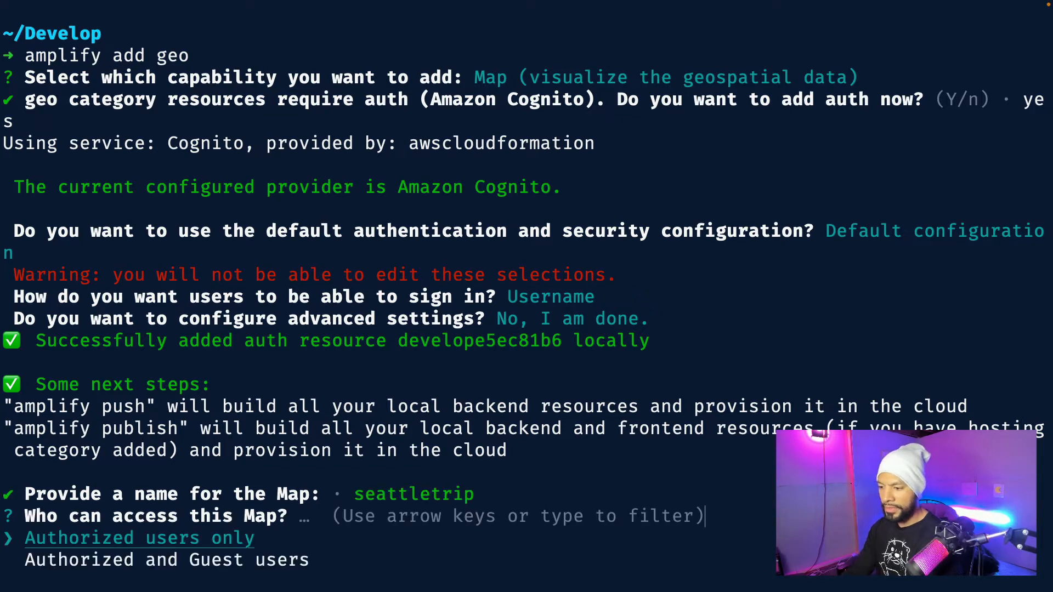
{"action": "key", "text": "Down"}
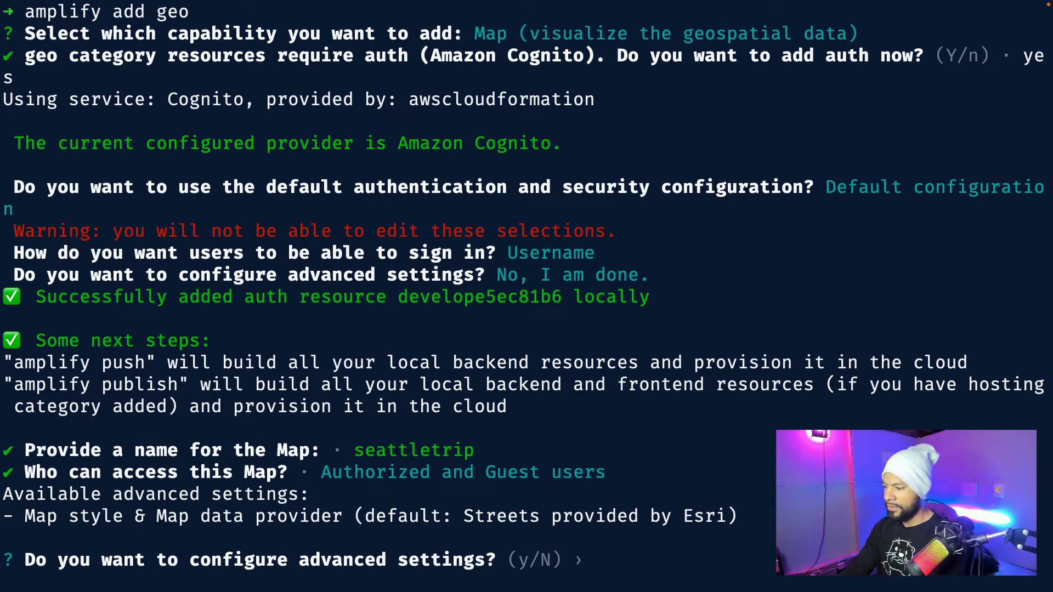
{"action": "type", "text": "yes"}
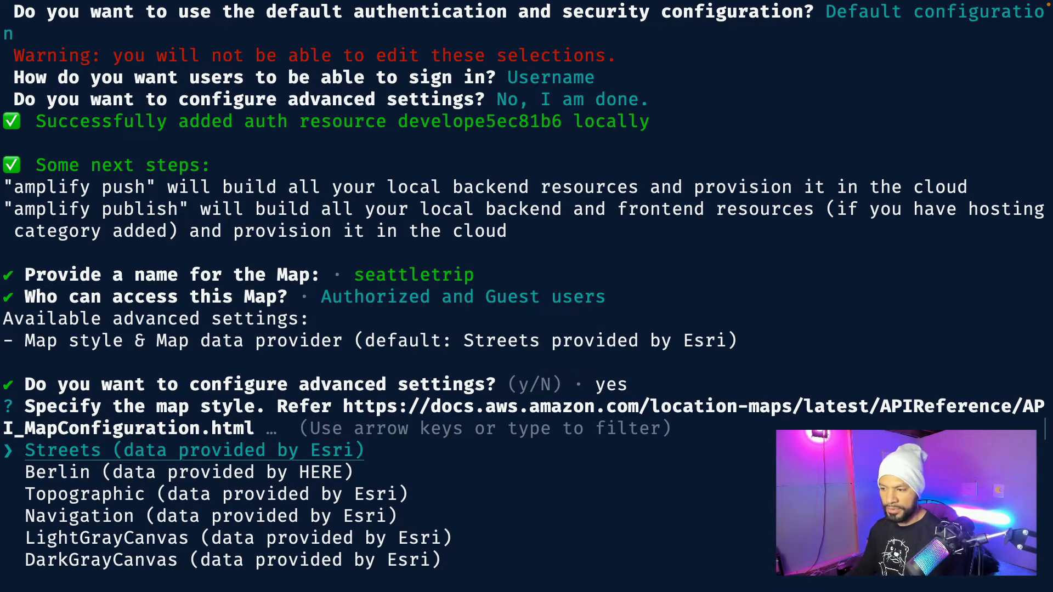
{"action": "key", "text": "down"}
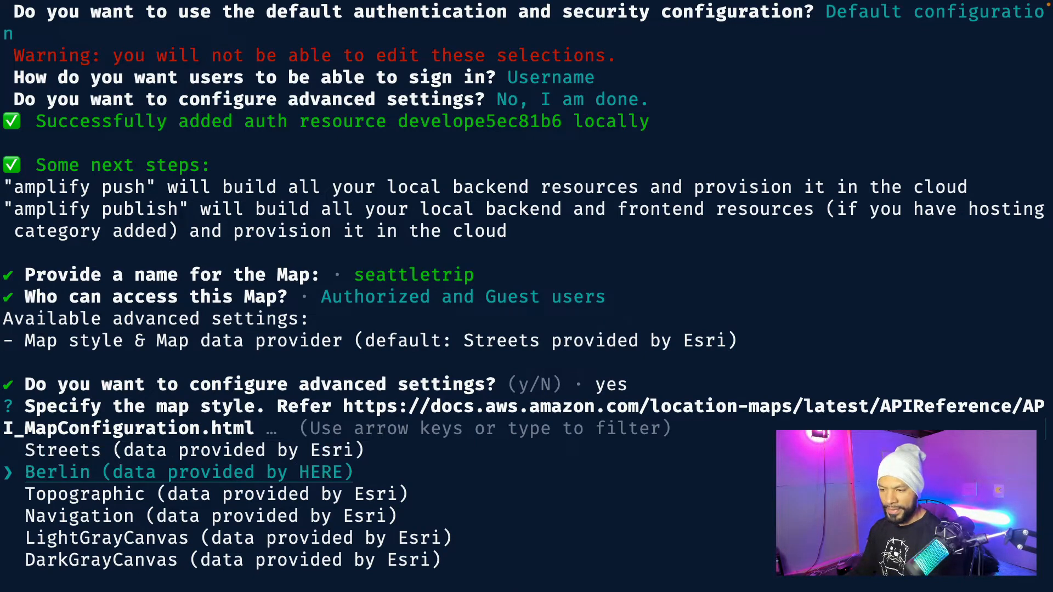
{"action": "key", "text": "down"}
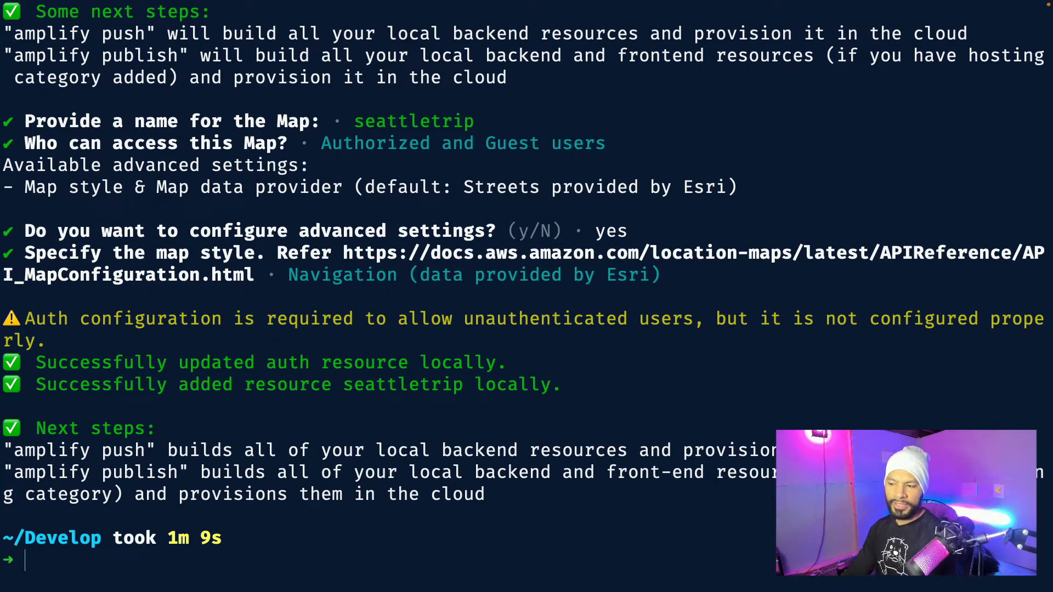
- Clear the terminal and add a Location search index with the default name for authorized and guest users
{"action": "type", "text": "clear"}
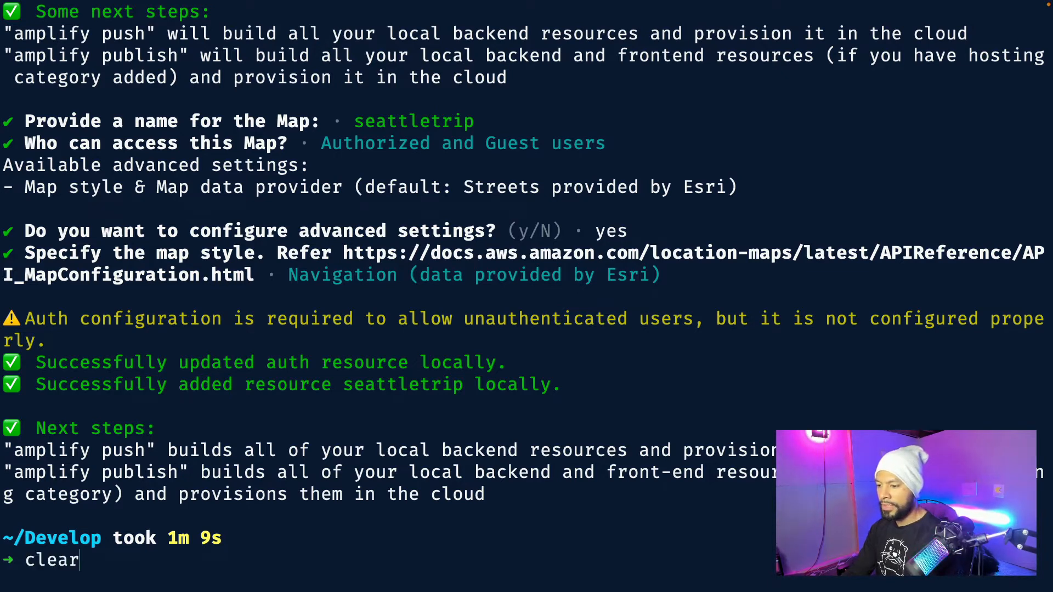
{"action": "key", "text": "Enter"}
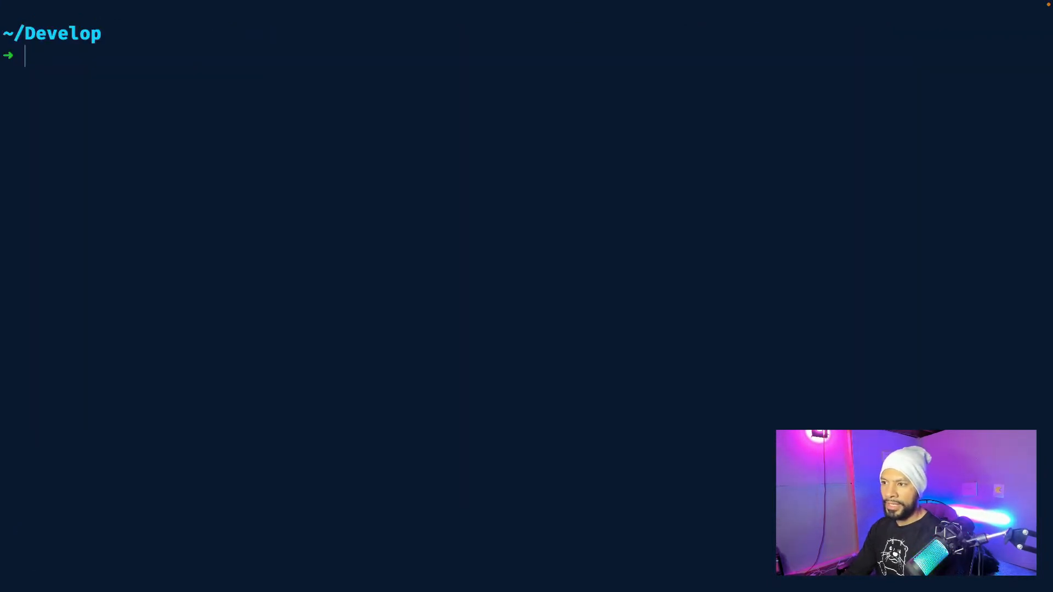
{"action": "type", "text": "amplify"}
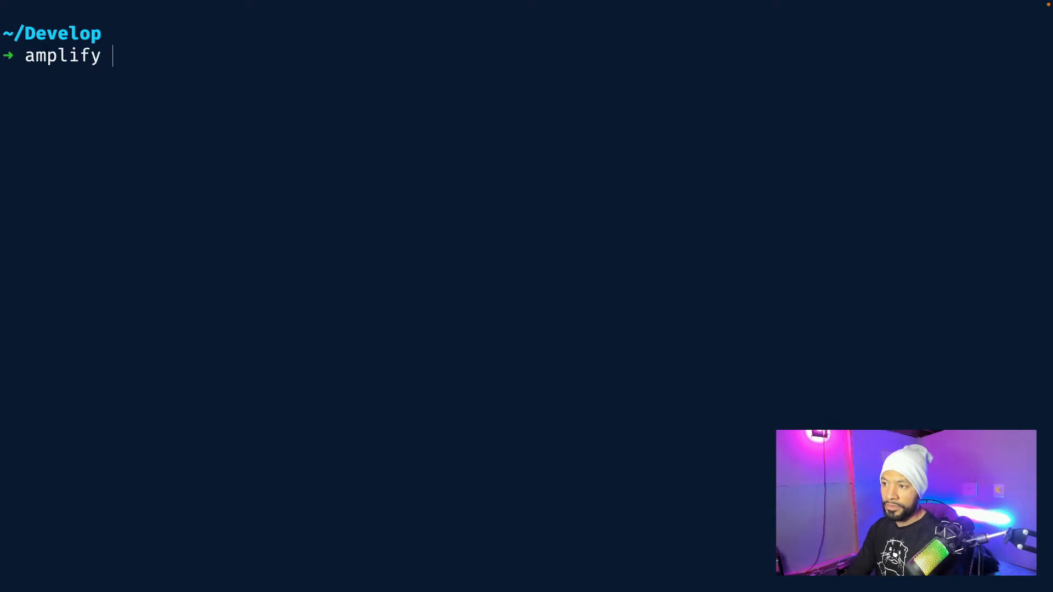
{"action": "type", "text": "add geo"}
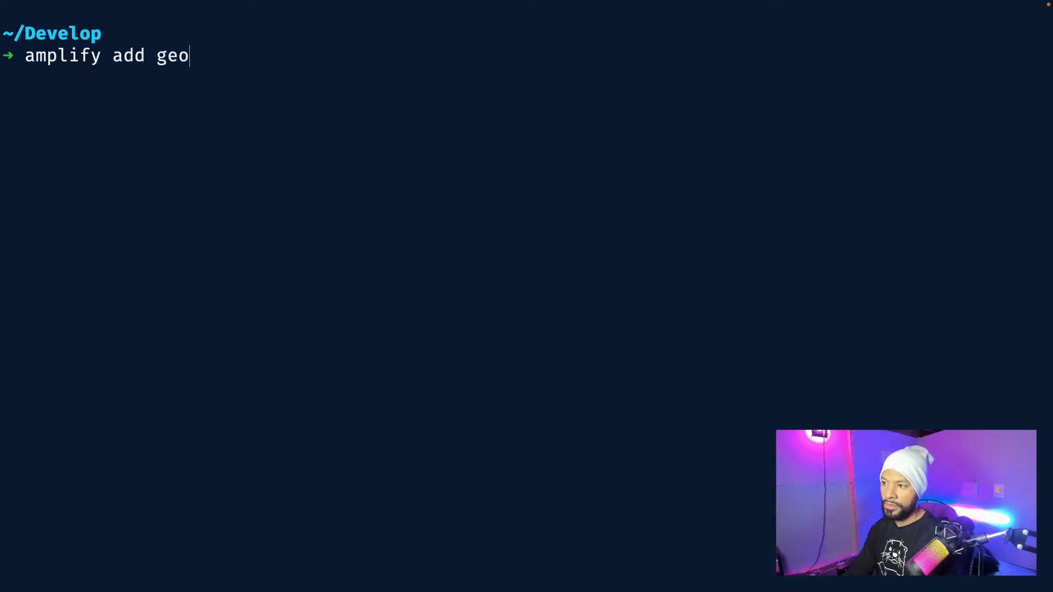
{"action": "key", "text": "enter"}
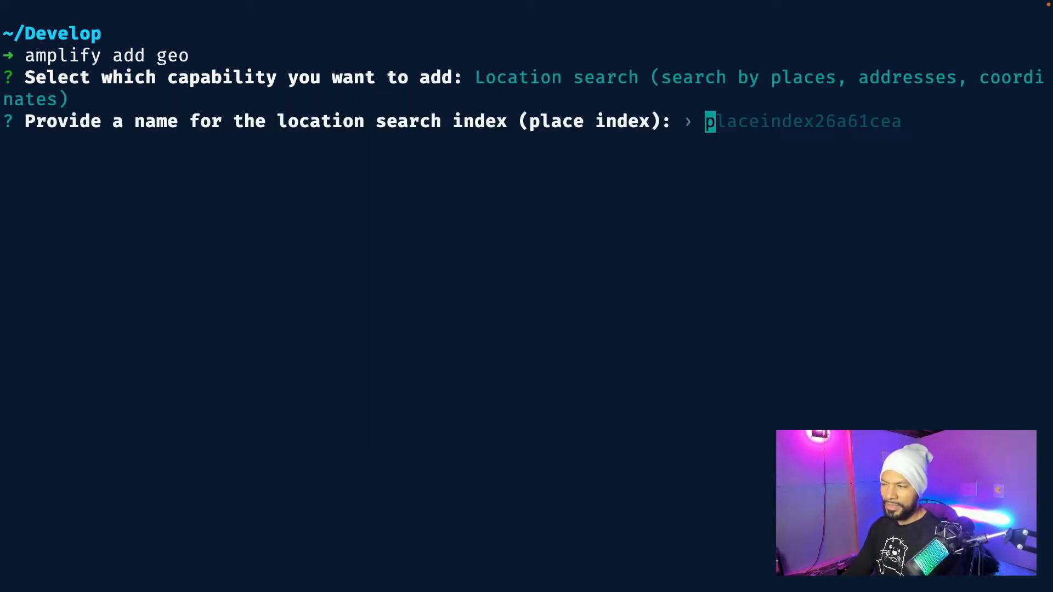
{"action": "key", "text": "enter"}
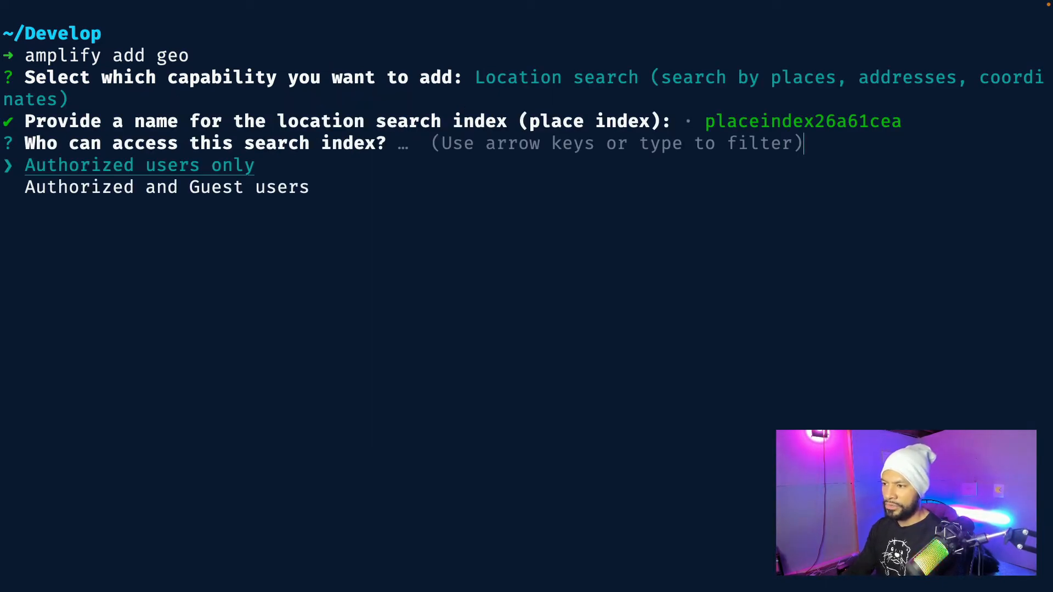
{"action": "key", "text": "Down"}
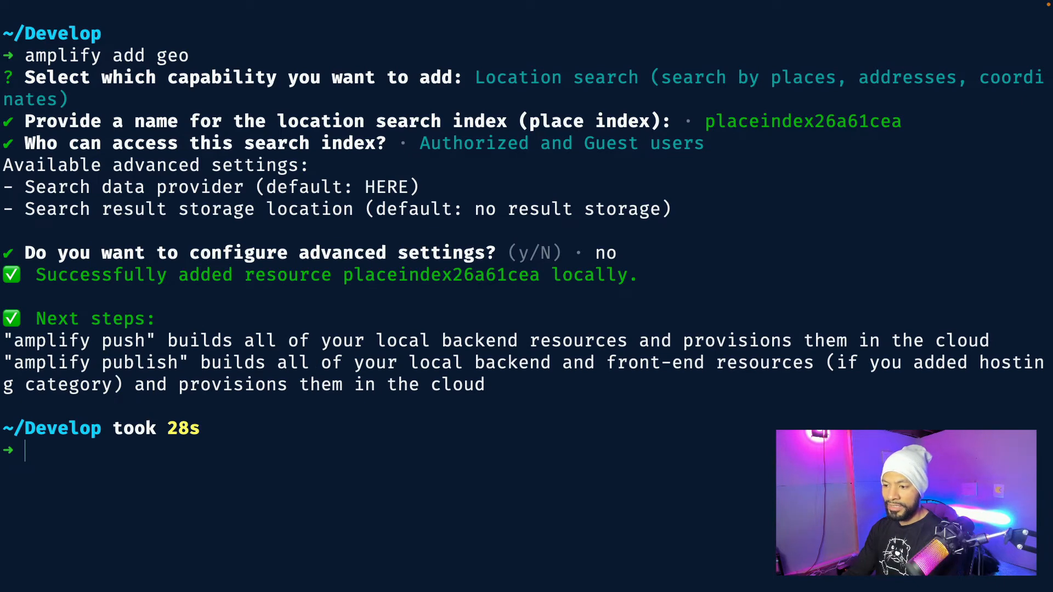
- Run amplify push and confirm Y to deploy auth, seattletrip and the place index
{"action": "type", "text": "amplif"}
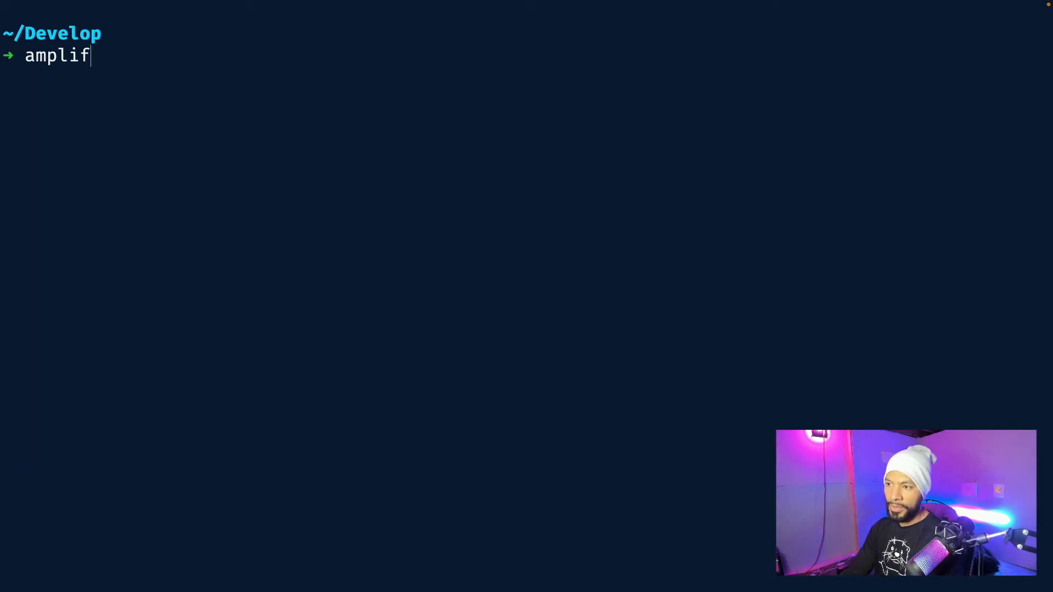
{"action": "type", "text": "y push"}
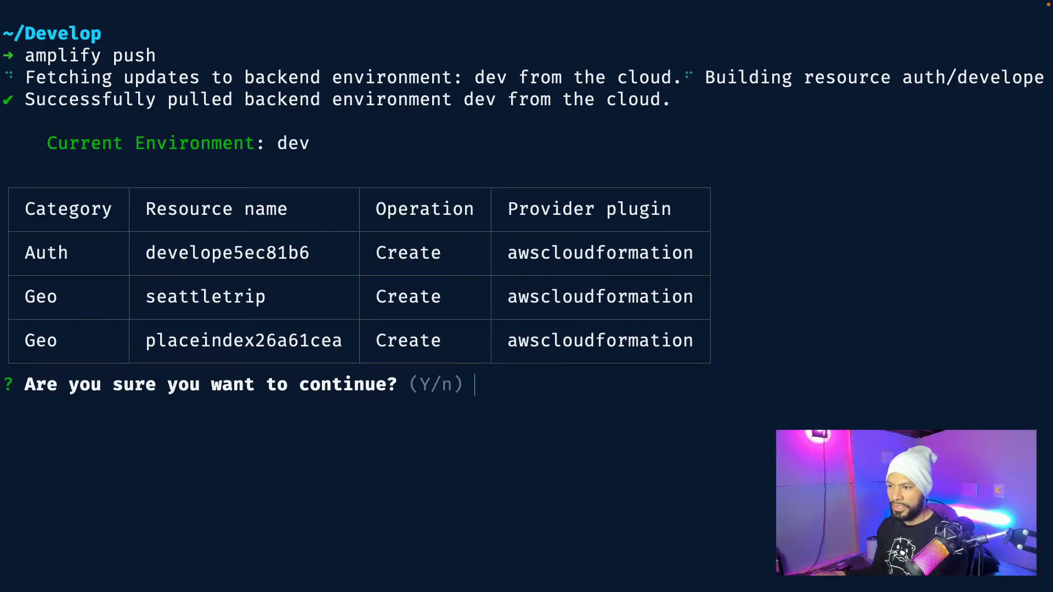
{"action": "left_click_drag", "start_coordinate": [26, 254], "coordinate": [563, 296]}
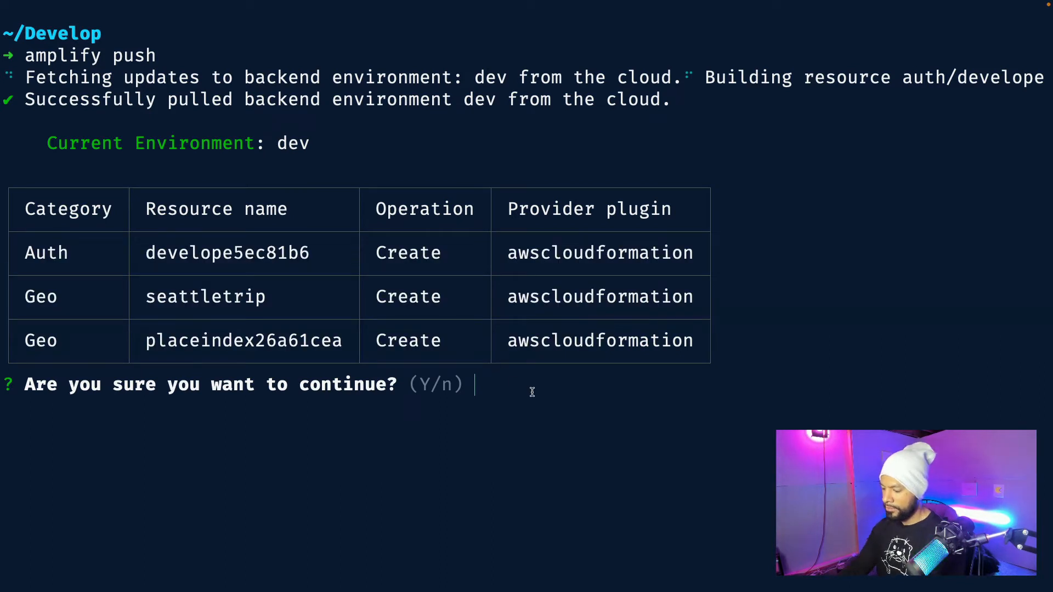
{"action": "type", "text": "Y"}
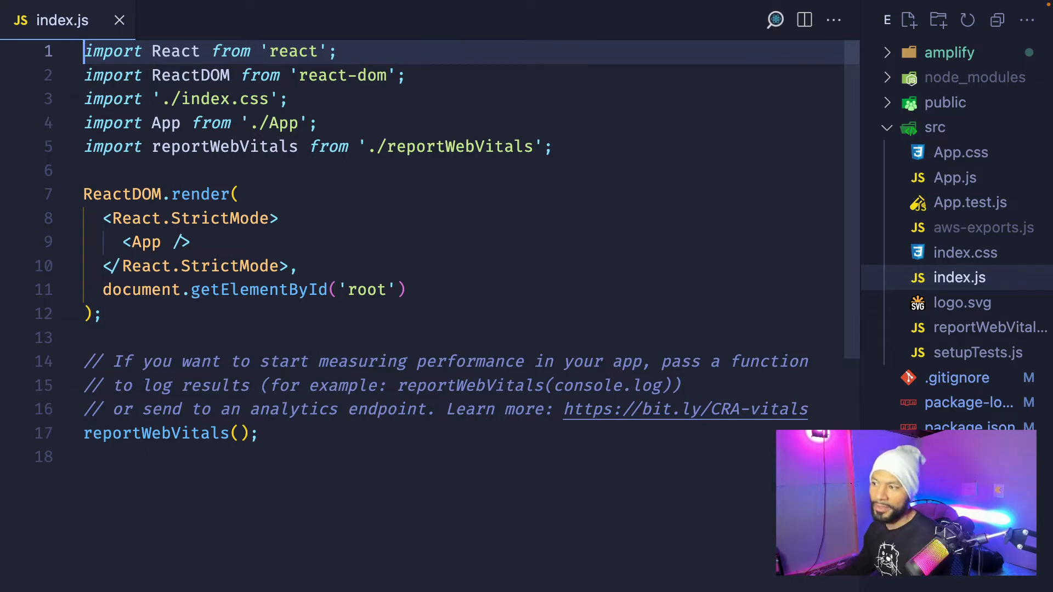
- Replace index.js with Amplify.configure(config) and AmplifyProvider rendering, checking aws-exports.js, and save
{"action": "left_click", "coordinate": [234, 194]}
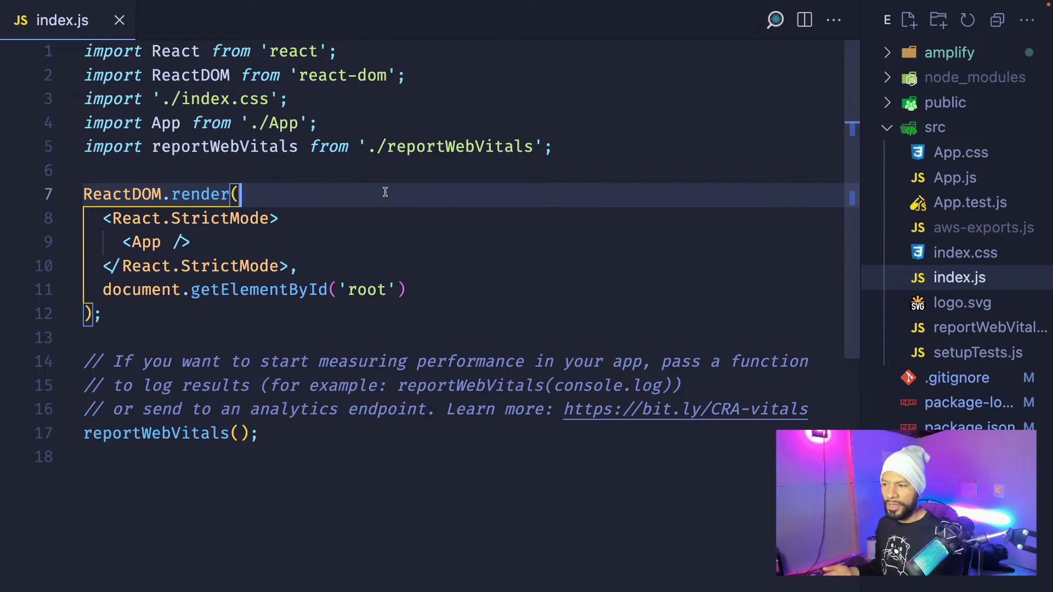
{"action": "mouse_move", "coordinate": [97, 196]}
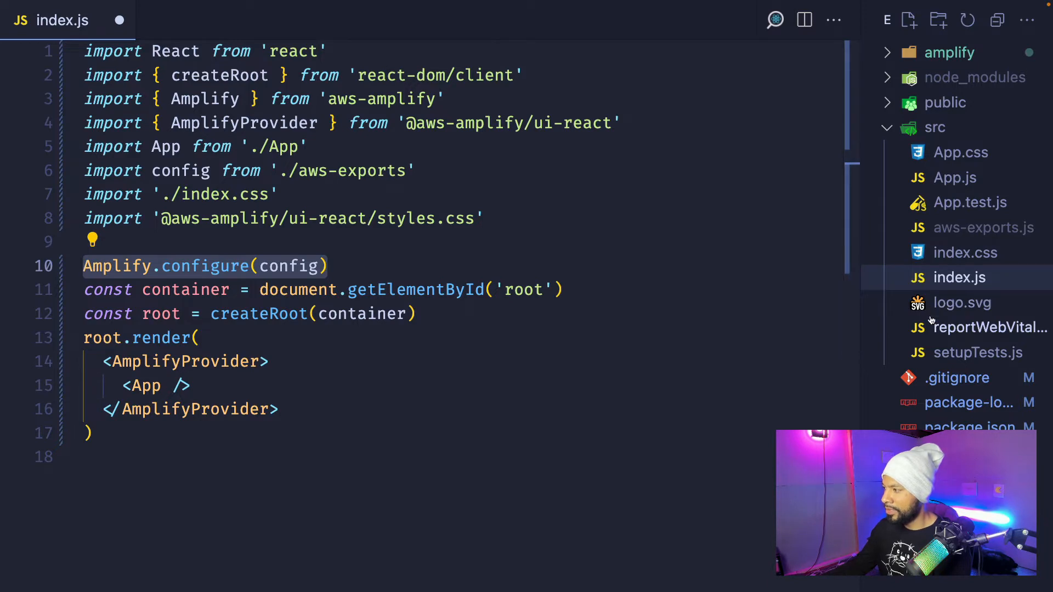
{"action": "left_click", "coordinate": [981, 228]}
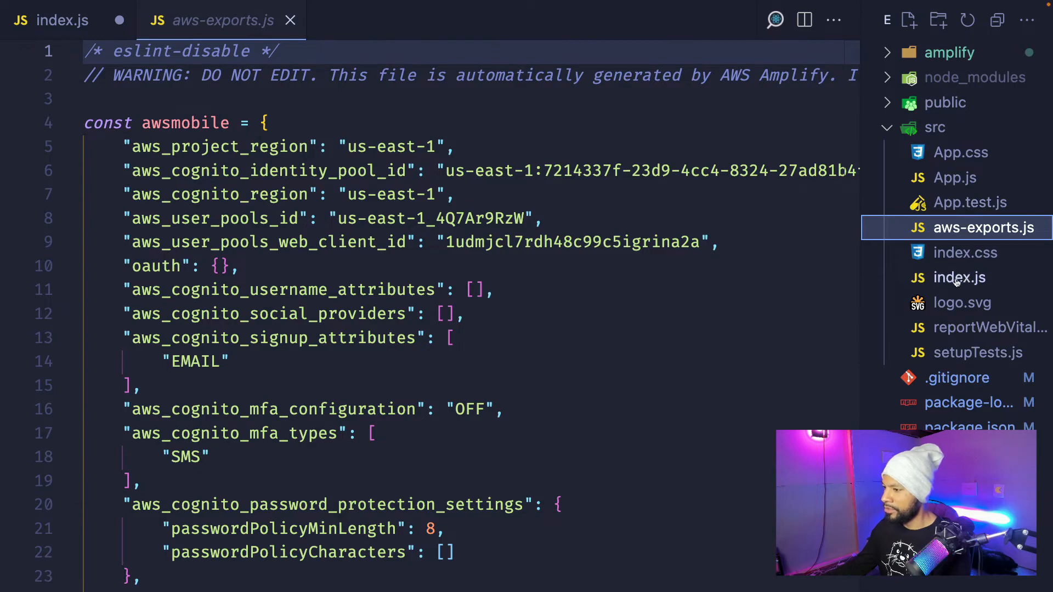
{"action": "left_click", "coordinate": [51, 19]}
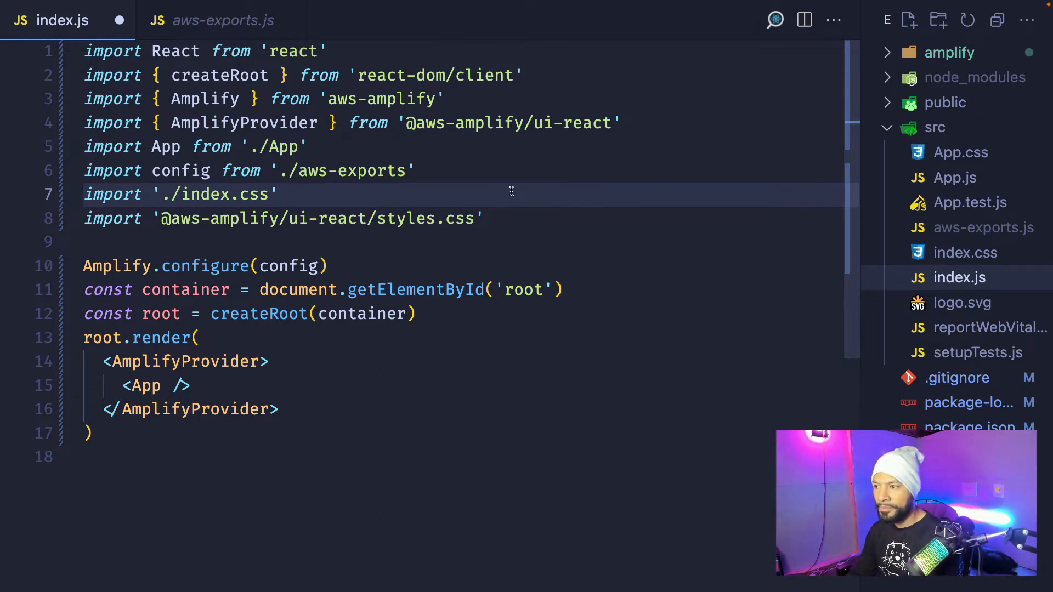
{"action": "key", "text": "Ctrl+p"}
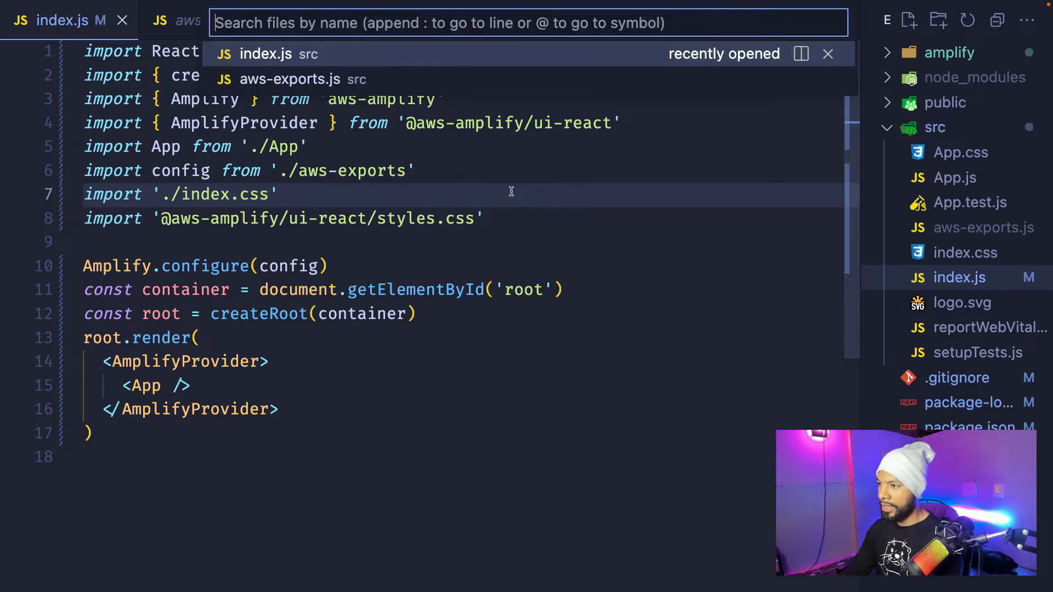
- Paste App's return JSX: heading, Seattle MapView with initialViewState, Geocoder and MarkerWithPopup markers
{"action": "left_click", "coordinate": [273, 54]}
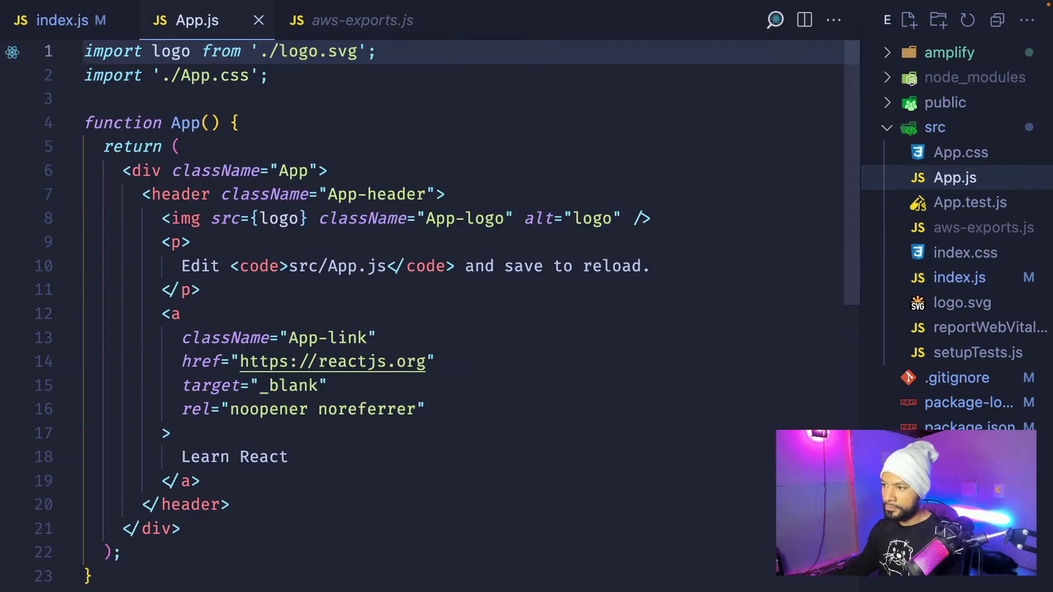
{"action": "left_click", "coordinate": [392, 194]}
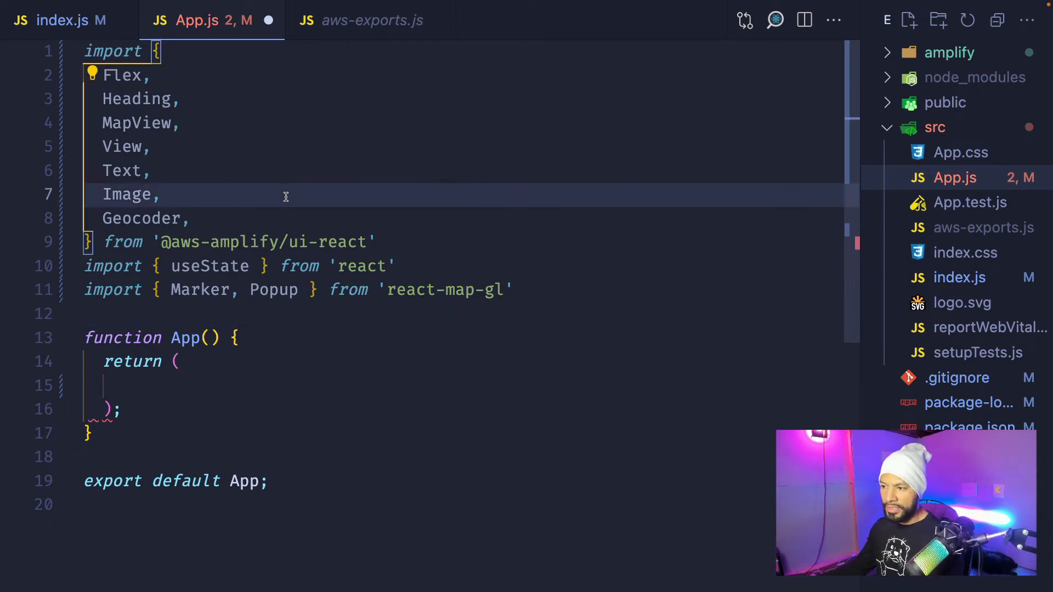
{"action": "mouse_move", "coordinate": [220, 137]}
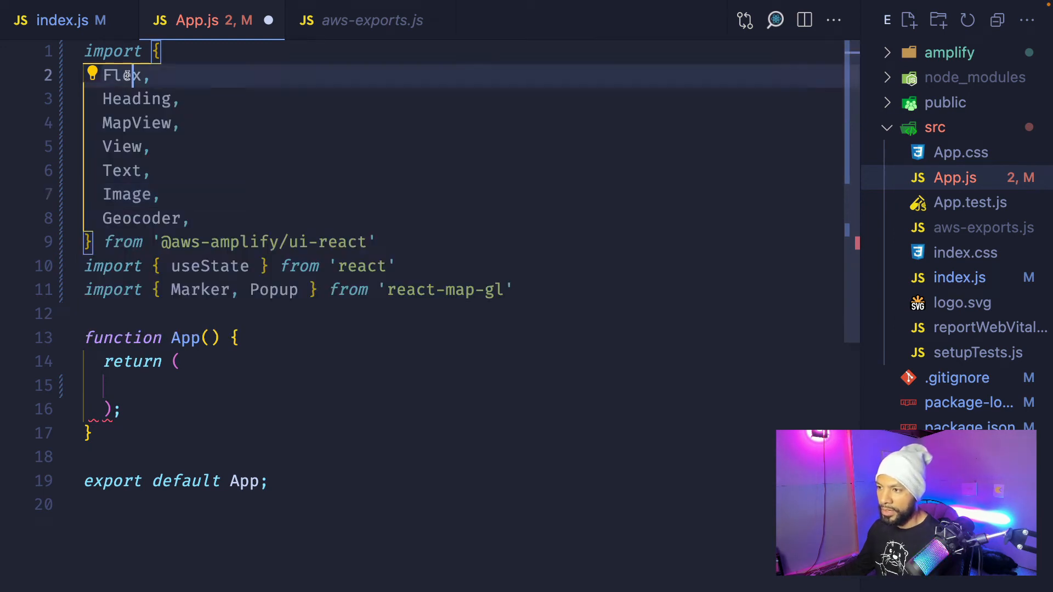
{"action": "double_click", "coordinate": [139, 99]}
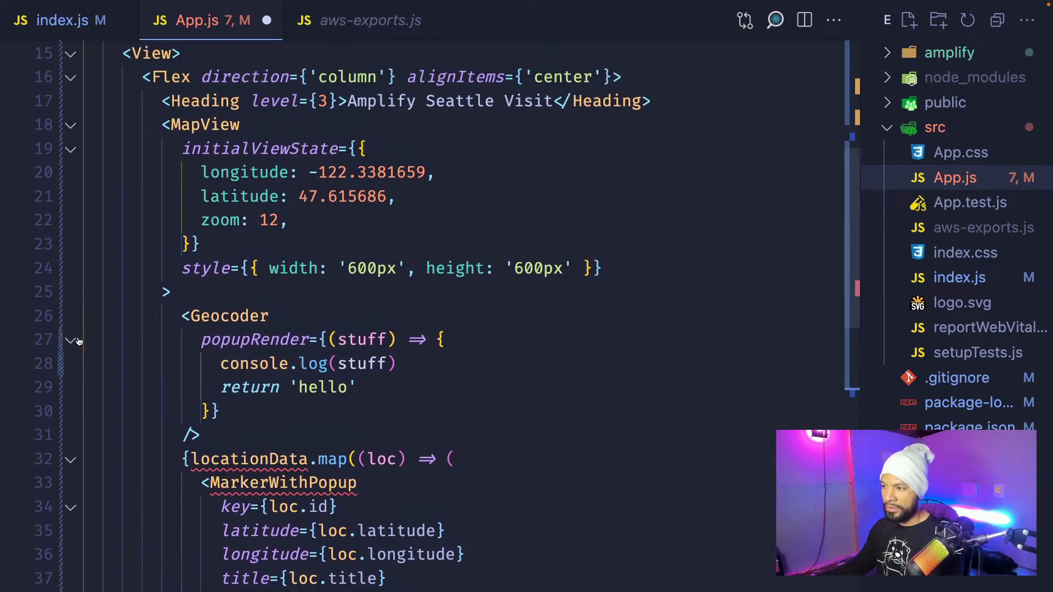
- Declare const locationData = [] above the App function
{"action": "scroll", "scroll_direction": "down", "scroll_amount": 3}
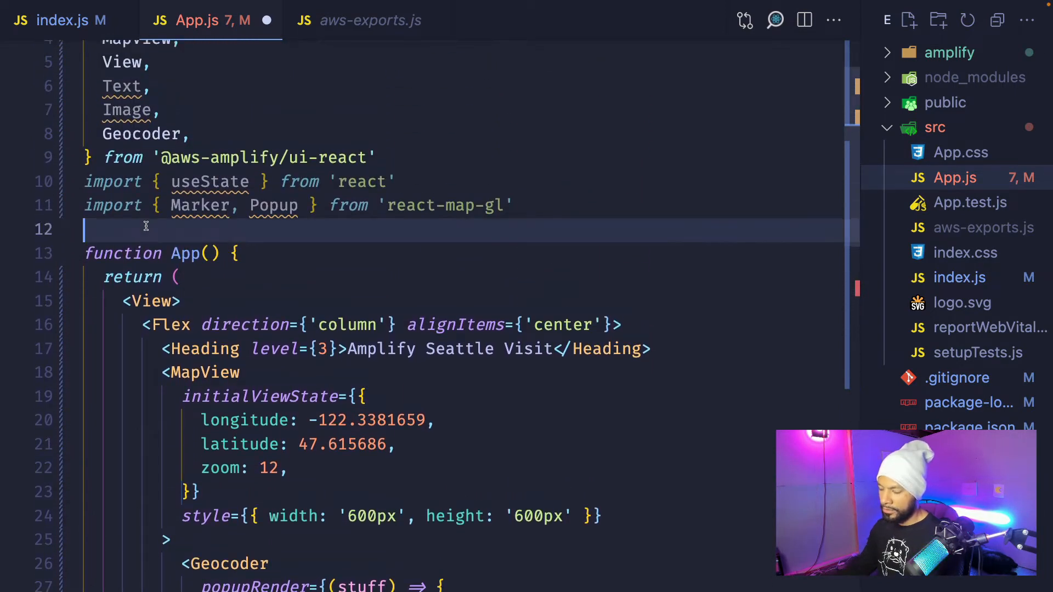
{"action": "type", "text": "const l"}
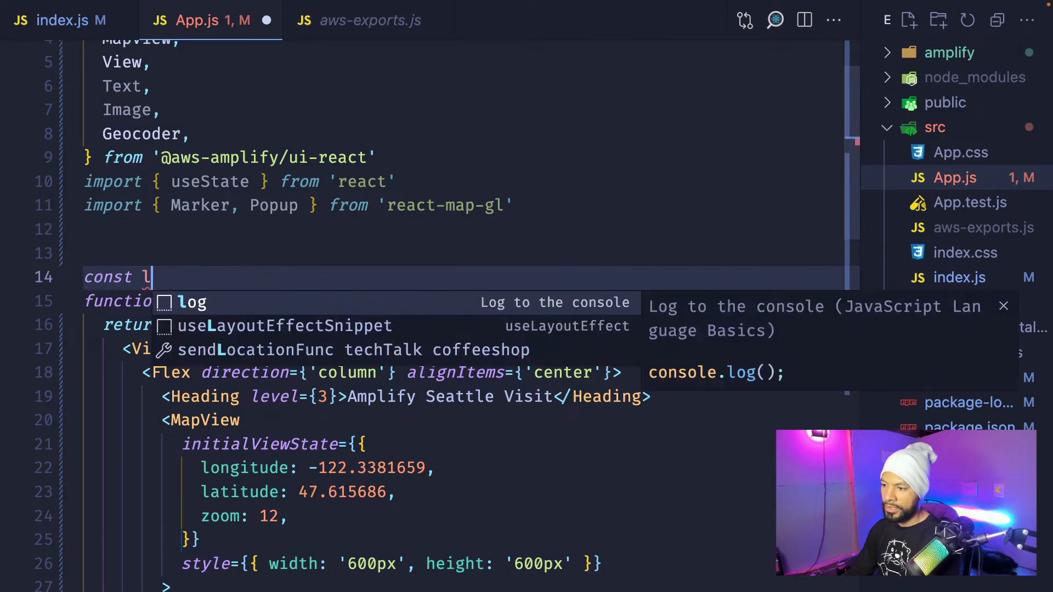
{"action": "type", "text": "ocationData ="}
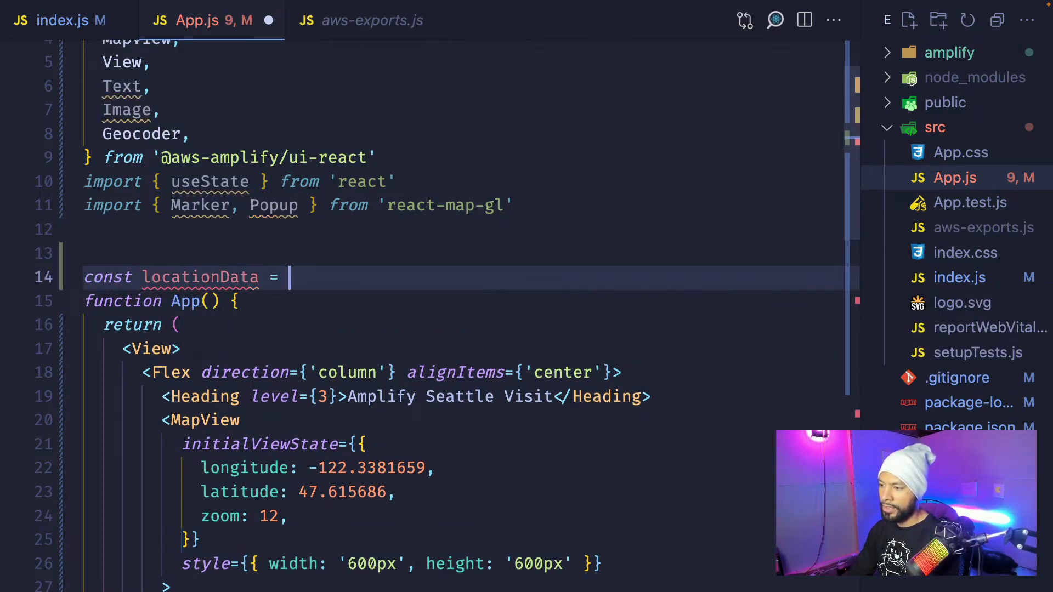
{"action": "type", "text": "[]"}
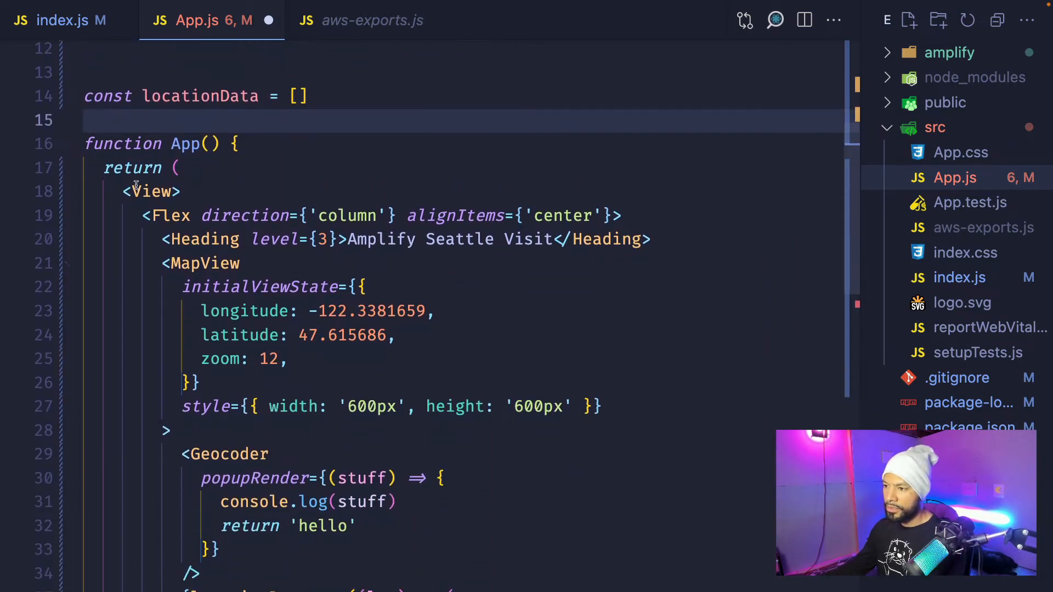
- Walk through the View, MapView initialViewState and Geocoder JSX
{"action": "left_click", "coordinate": [181, 191]}
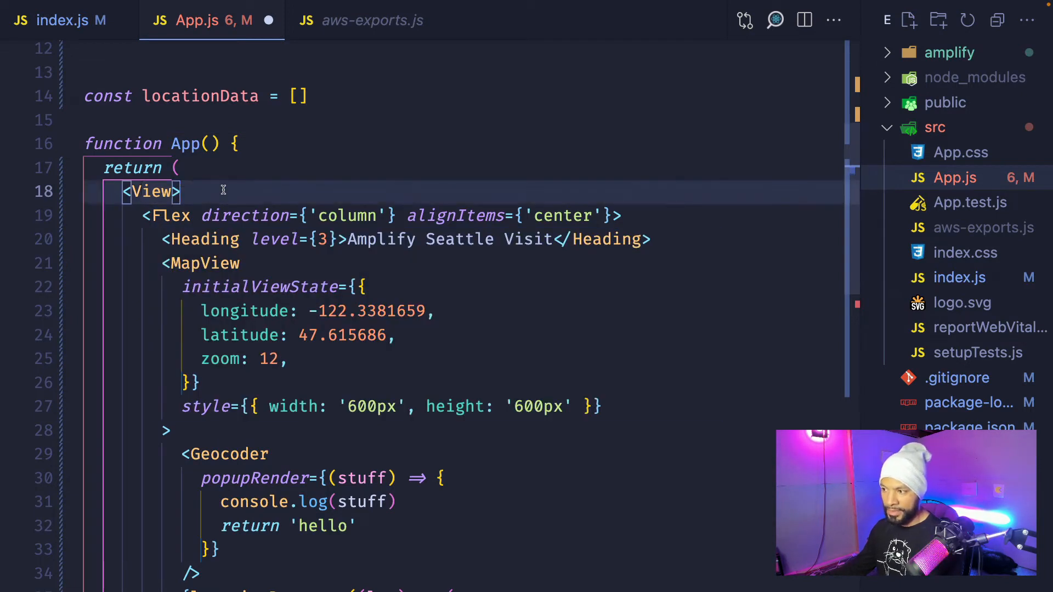
{"action": "mouse_move", "coordinate": [456, 217]}
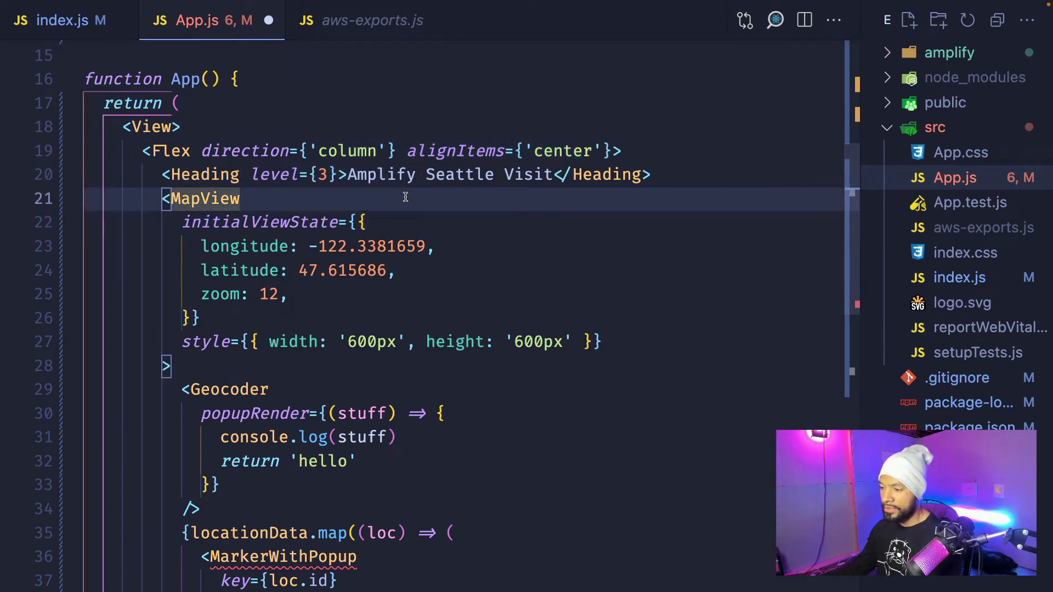
{"action": "scroll", "scroll_direction": "down", "scroll_amount": 3}
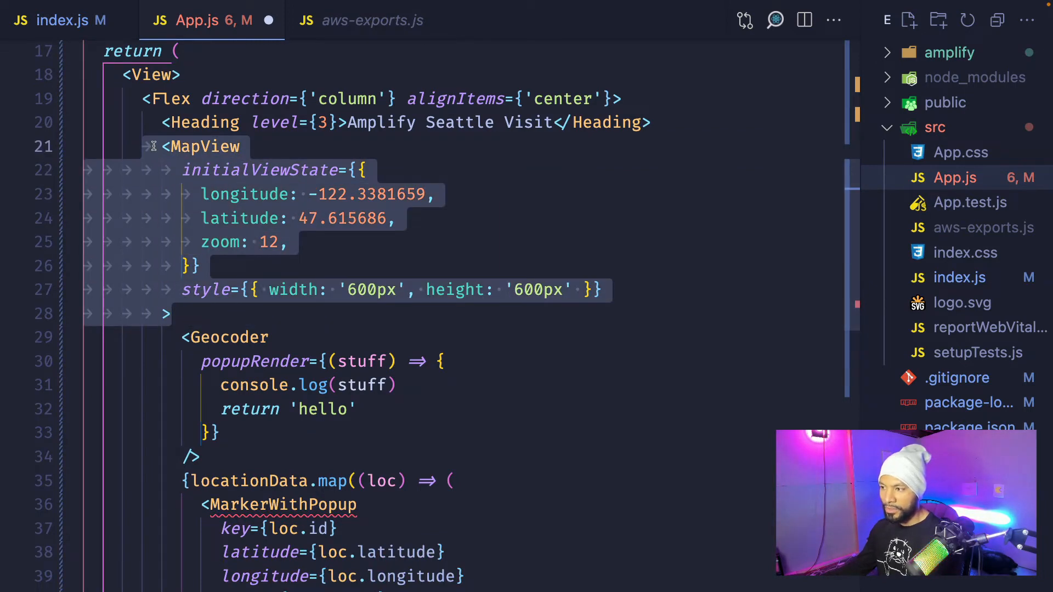
{"action": "double_click", "coordinate": [261, 170]}
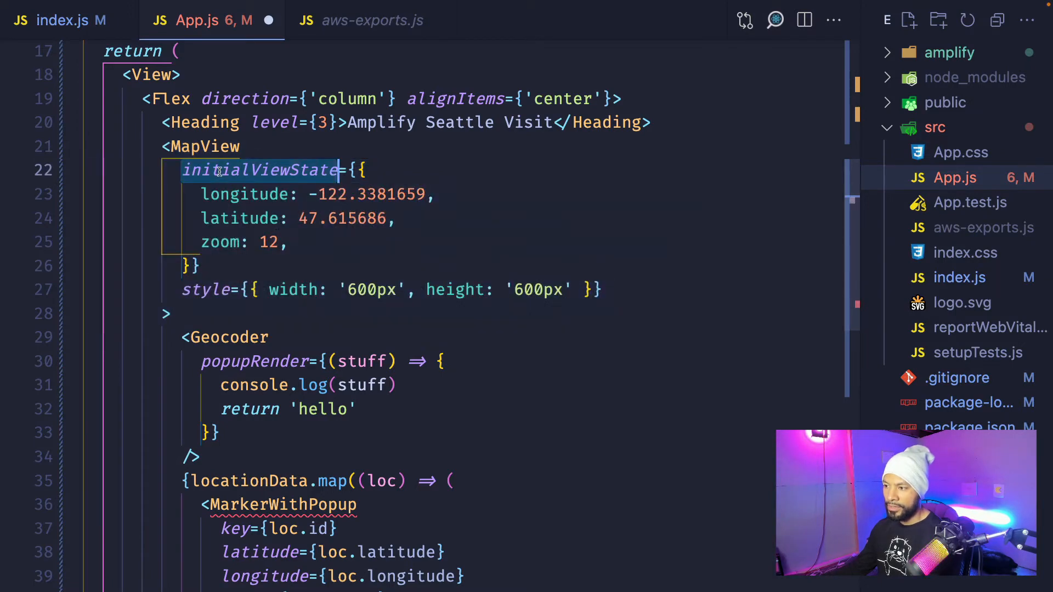
{"action": "mouse_move", "coordinate": [207, 290]}
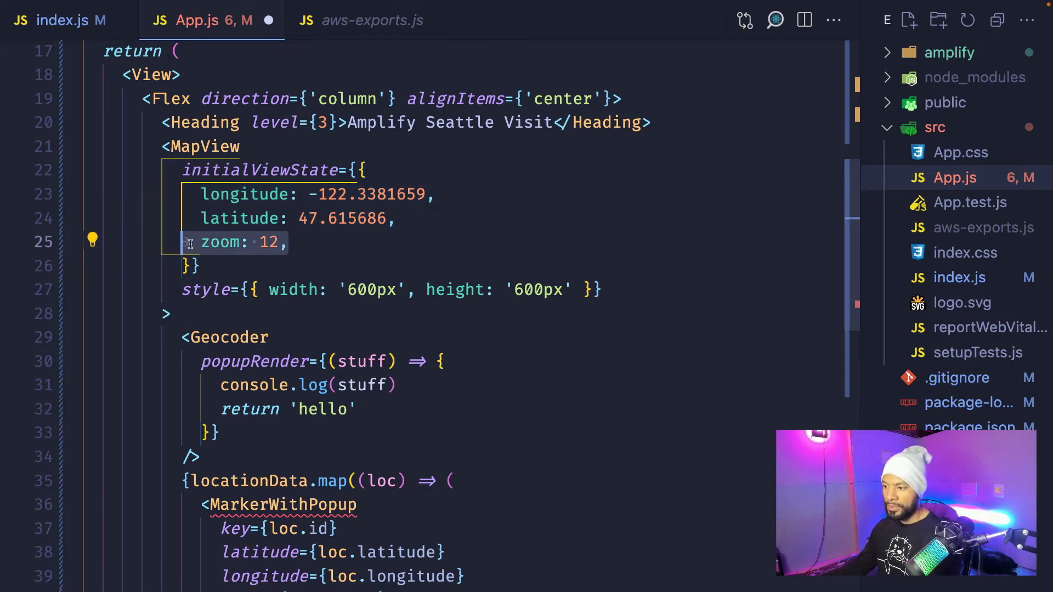
{"action": "scroll", "scroll_direction": "down", "scroll_amount": 3}
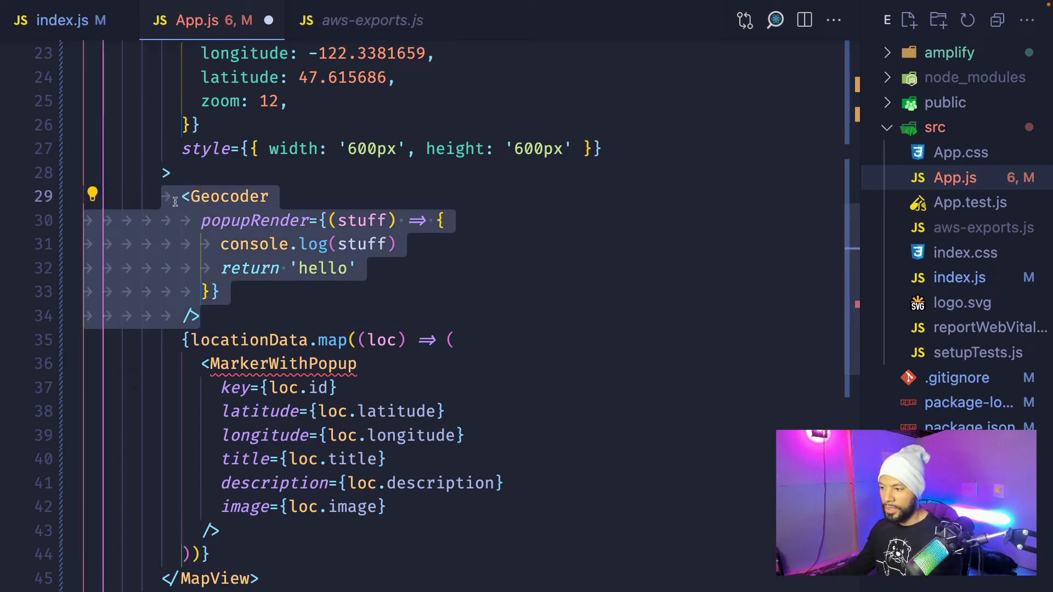
{"action": "scroll", "scroll_direction": "down", "scroll_amount": 3}
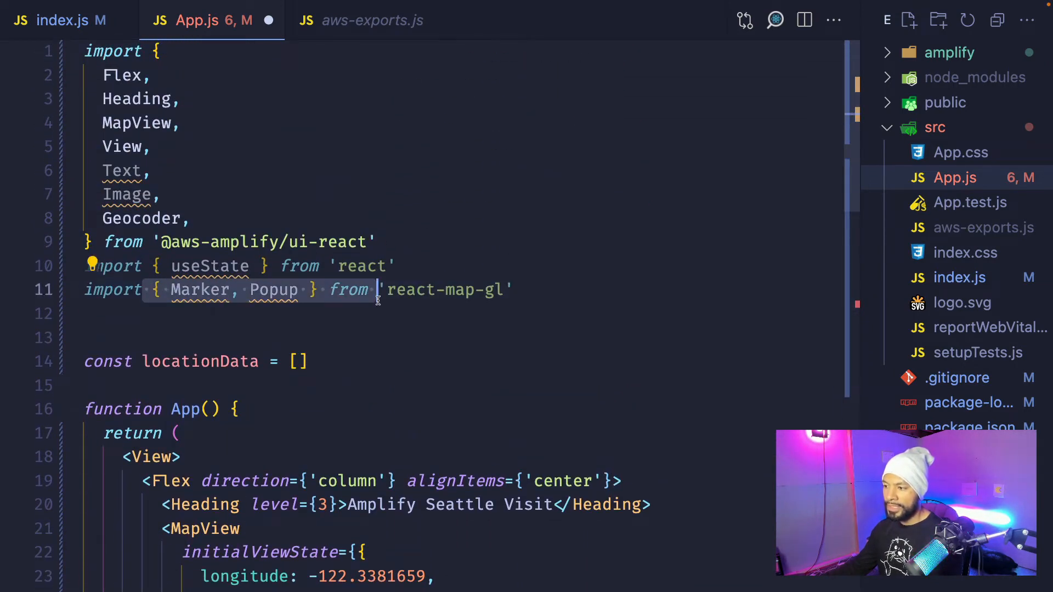
{"action": "mouse_move", "coordinate": [355, 323]}
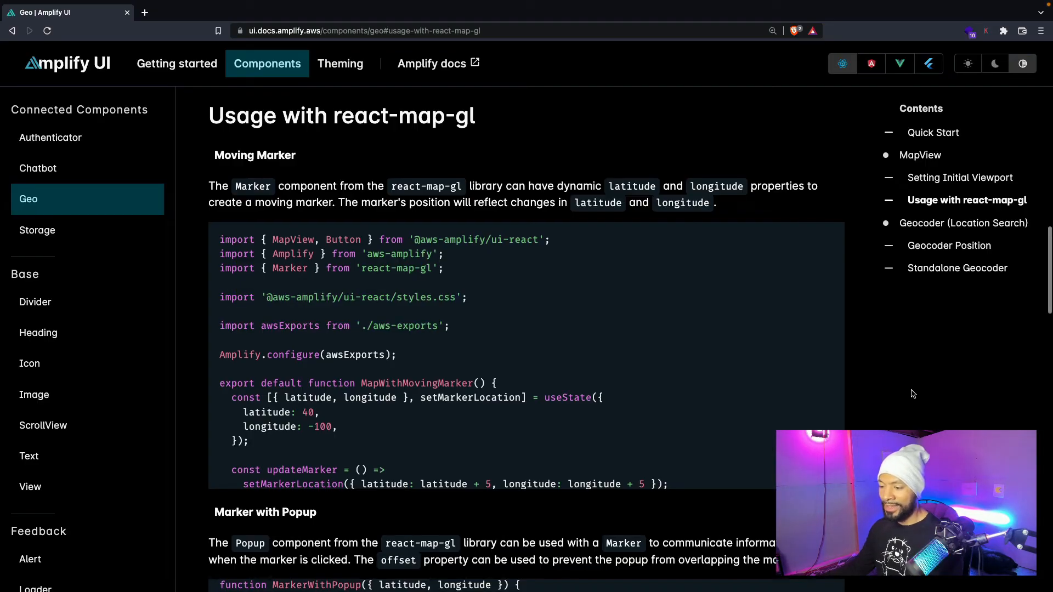
- Scroll the Geo docs to the Marker with Popup code sample and read through its popup contents
{"action": "scroll", "scroll_direction": "down", "scroll_amount": 3}
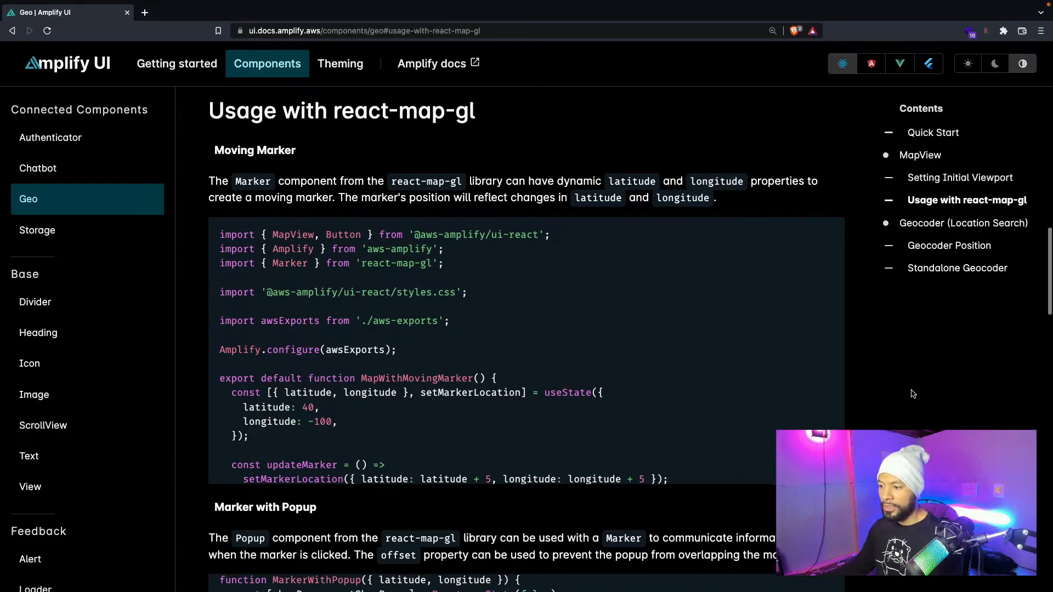
{"action": "scroll", "scroll_direction": "down", "scroll_amount": 3}
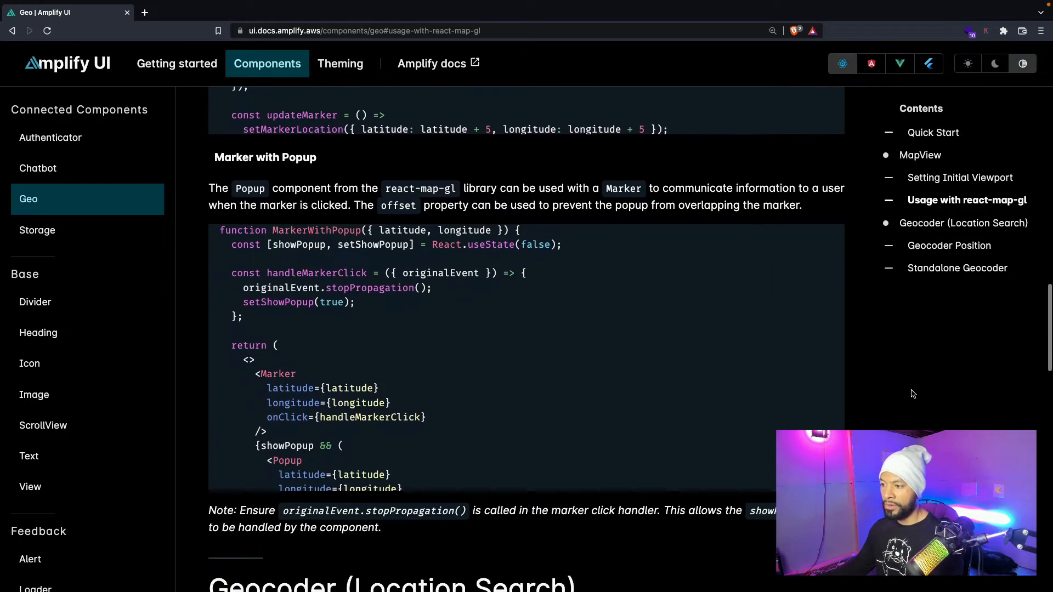
{"action": "scroll", "scroll_direction": "down", "scroll_amount": 3}
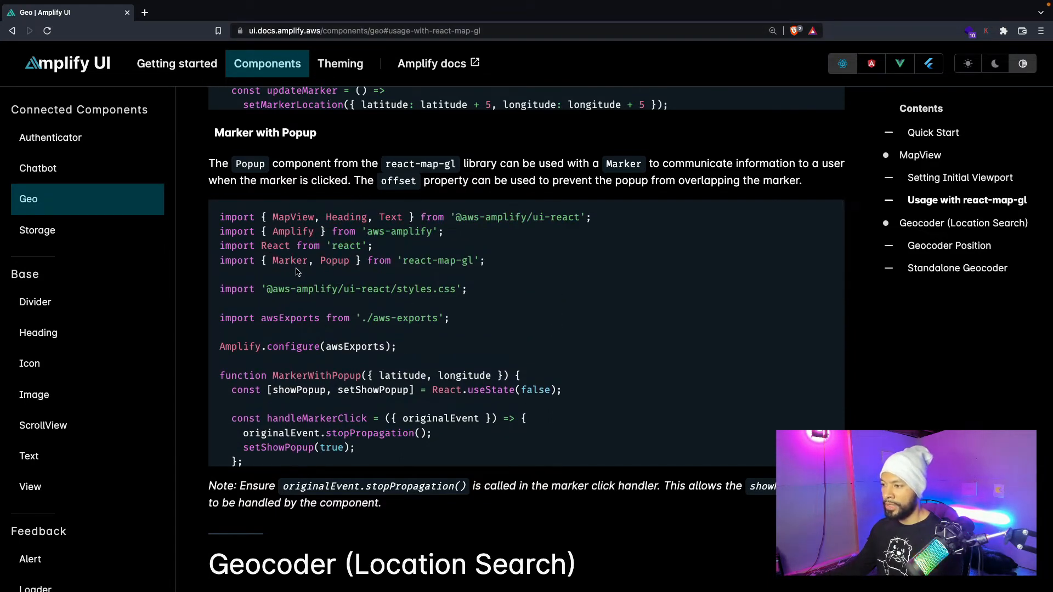
{"action": "scroll", "scroll_direction": "down", "scroll_amount": 3}
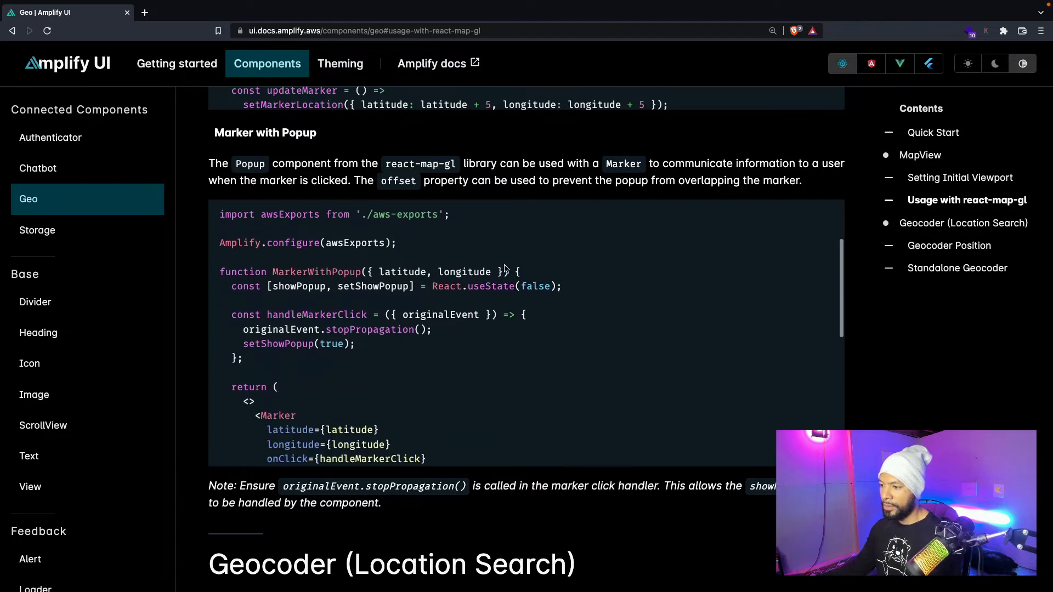
{"action": "scroll", "scroll_direction": "down", "scroll_amount": 3}
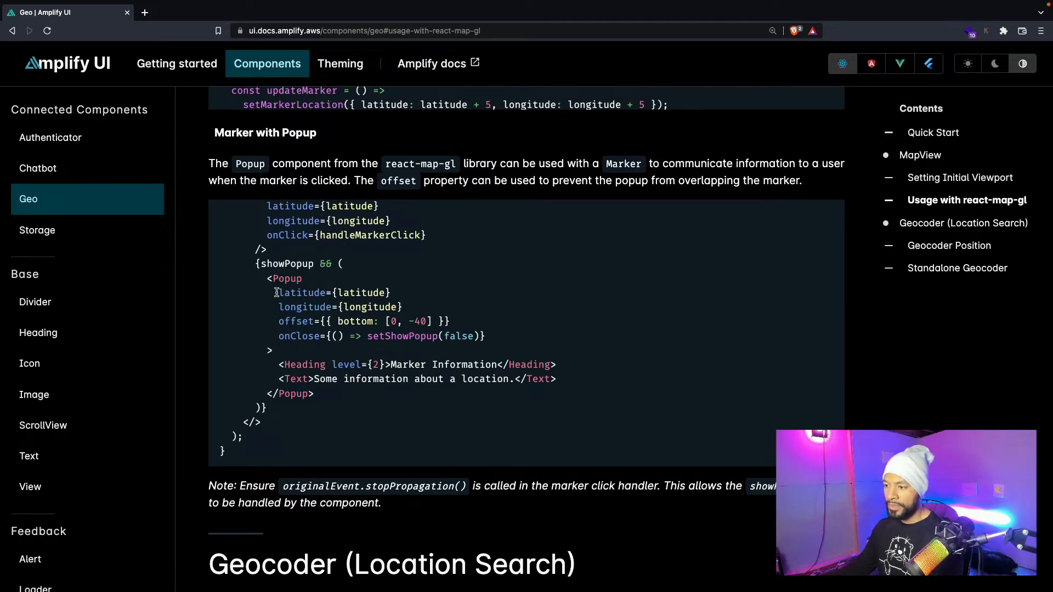
{"action": "left_click_drag", "start_coordinate": [275, 292], "coordinate": [427, 310]}
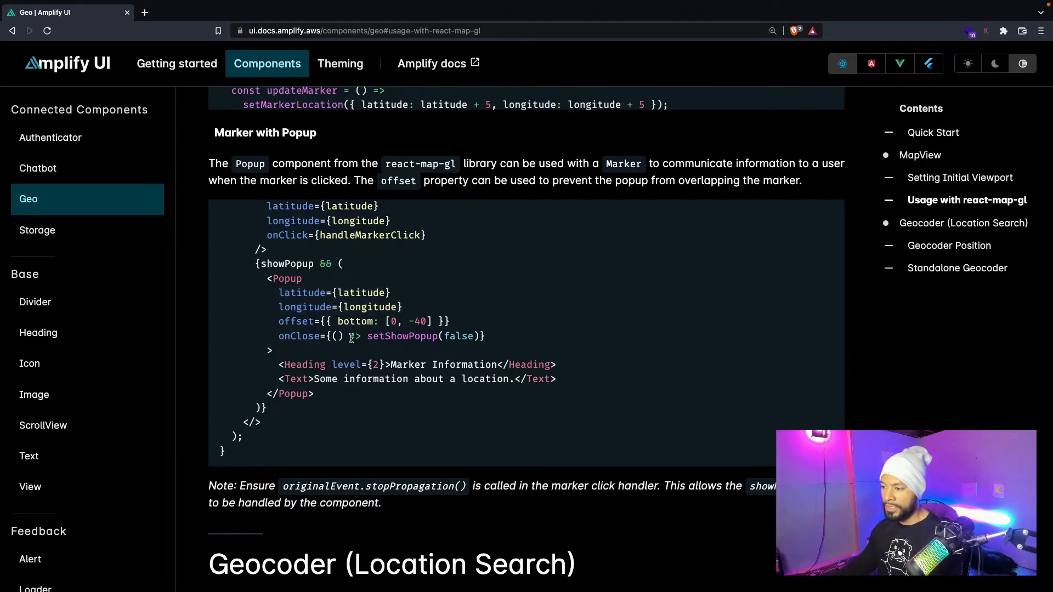
{"action": "mouse_move", "coordinate": [493, 343]}
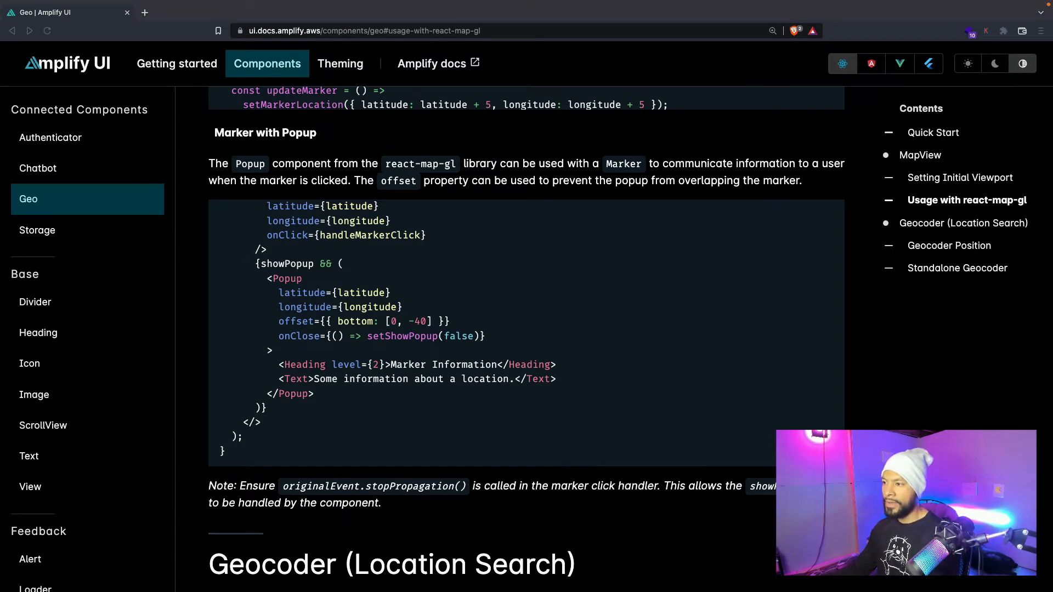
{"action": "mouse_move", "coordinate": [429, 217]}
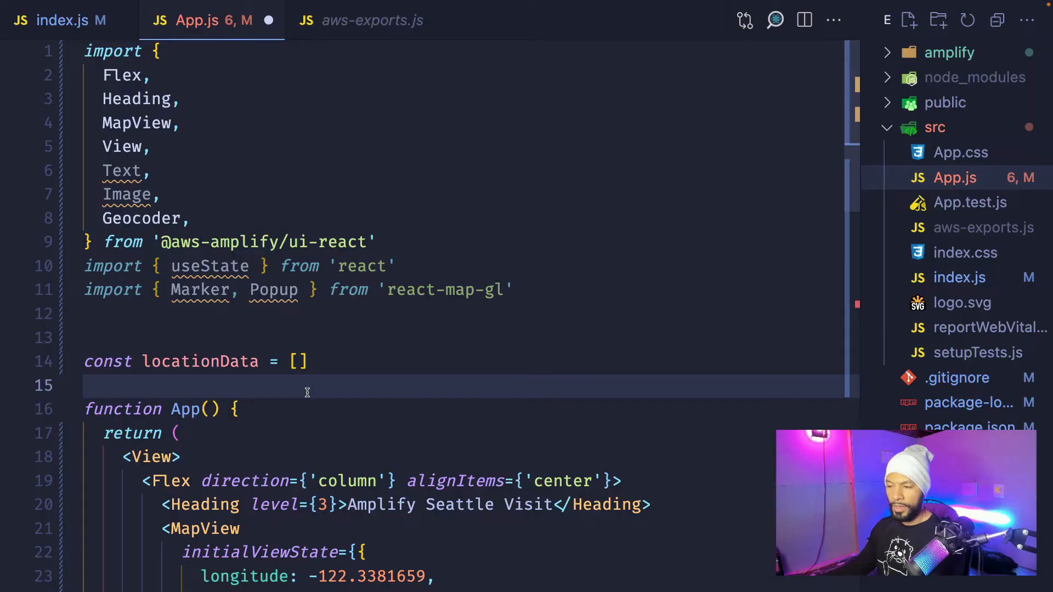
{"action": "mouse_move", "coordinate": [196, 361]}
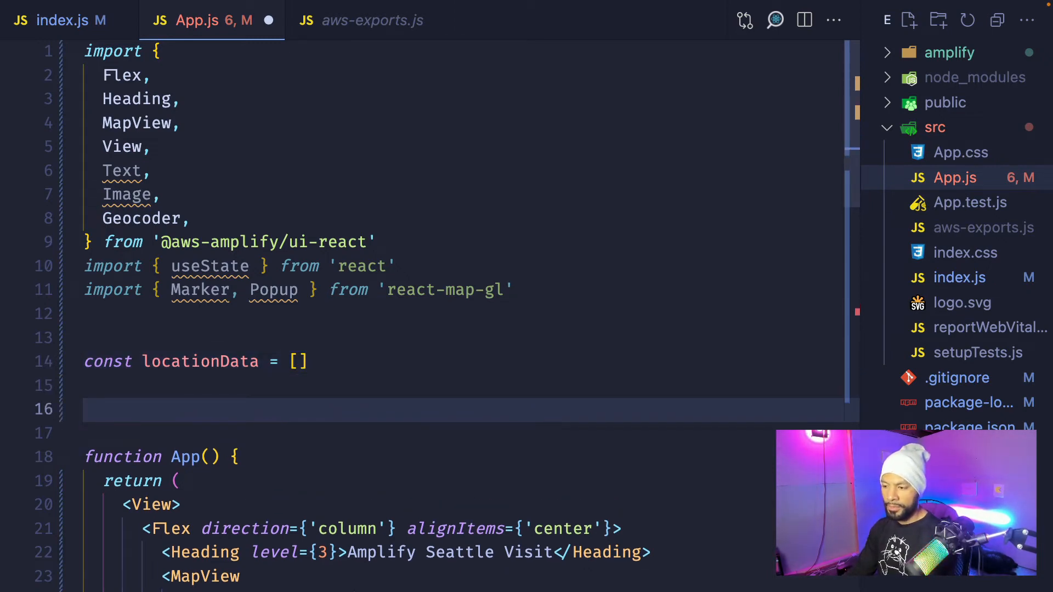
{"action": "scroll", "scroll_direction": "down", "scroll_amount": 3}
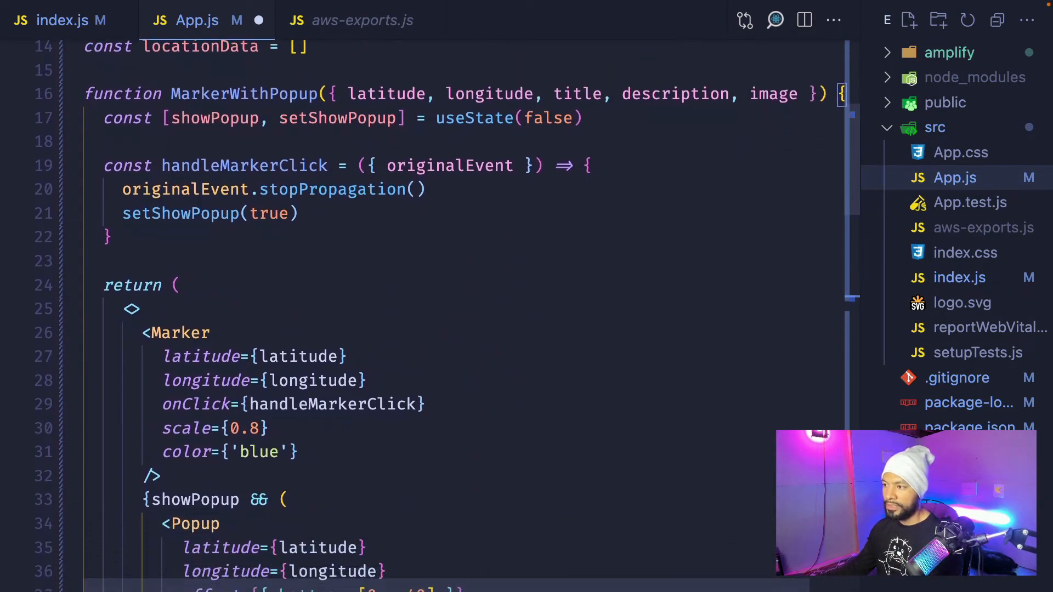
{"action": "mouse_move", "coordinate": [389, 93]}
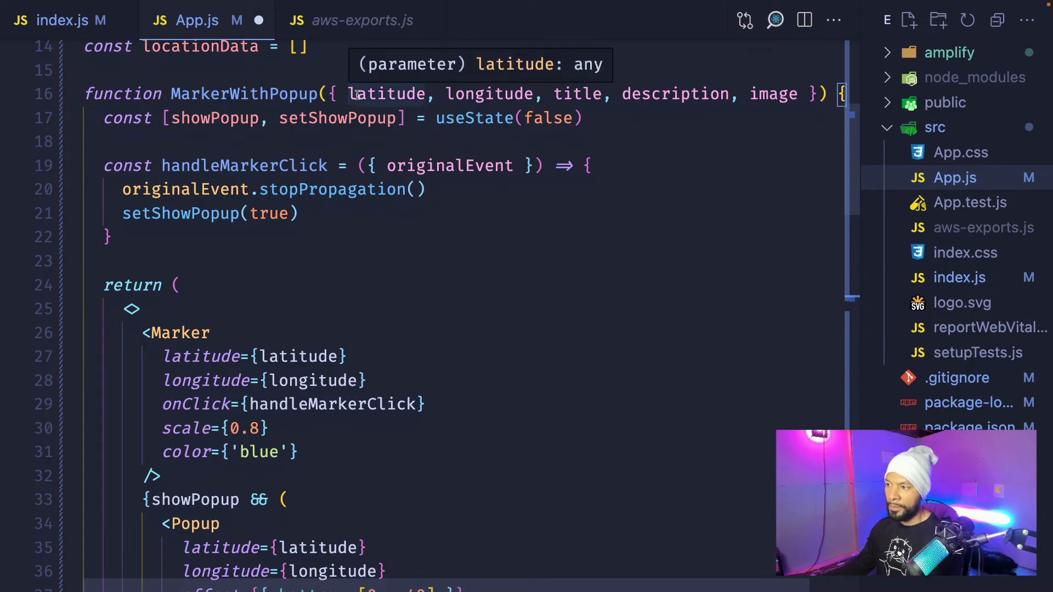
{"action": "mouse_move", "coordinate": [349, 93]}
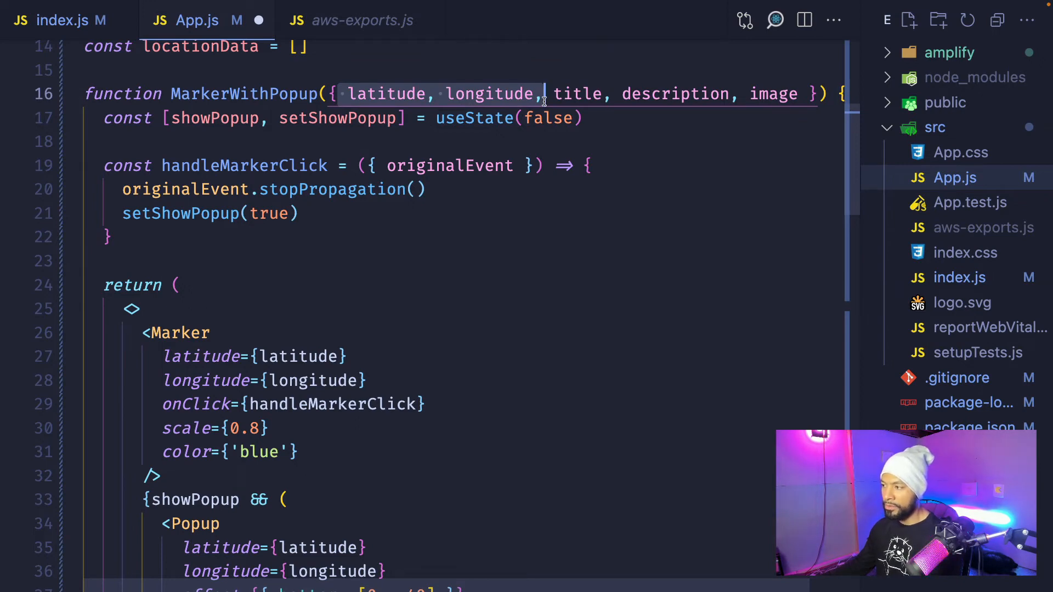
{"action": "double_click", "coordinate": [673, 93]}
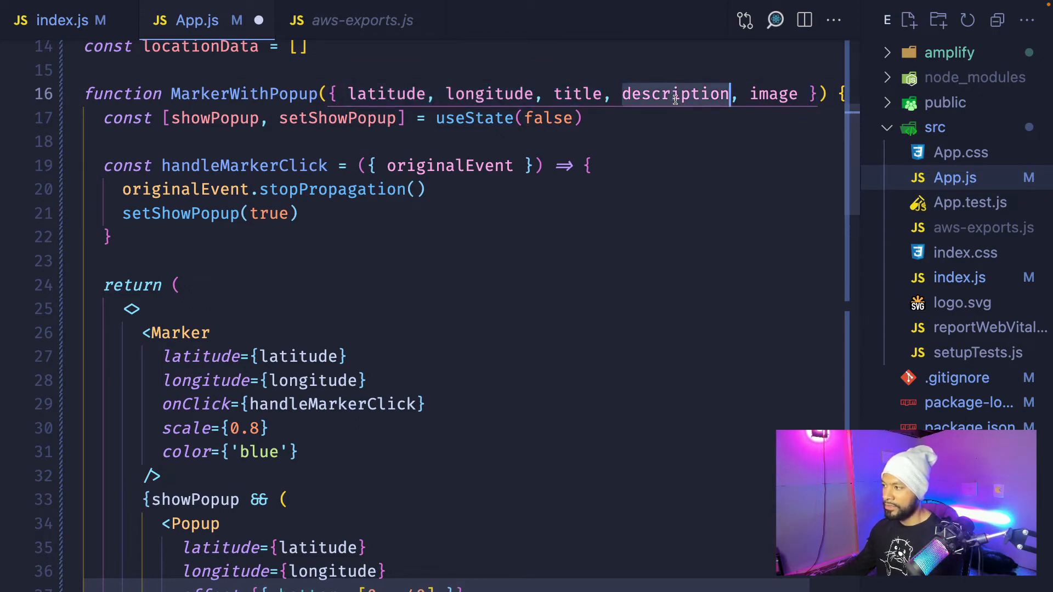
{"action": "scroll", "scroll_direction": "down", "scroll_amount": 3}
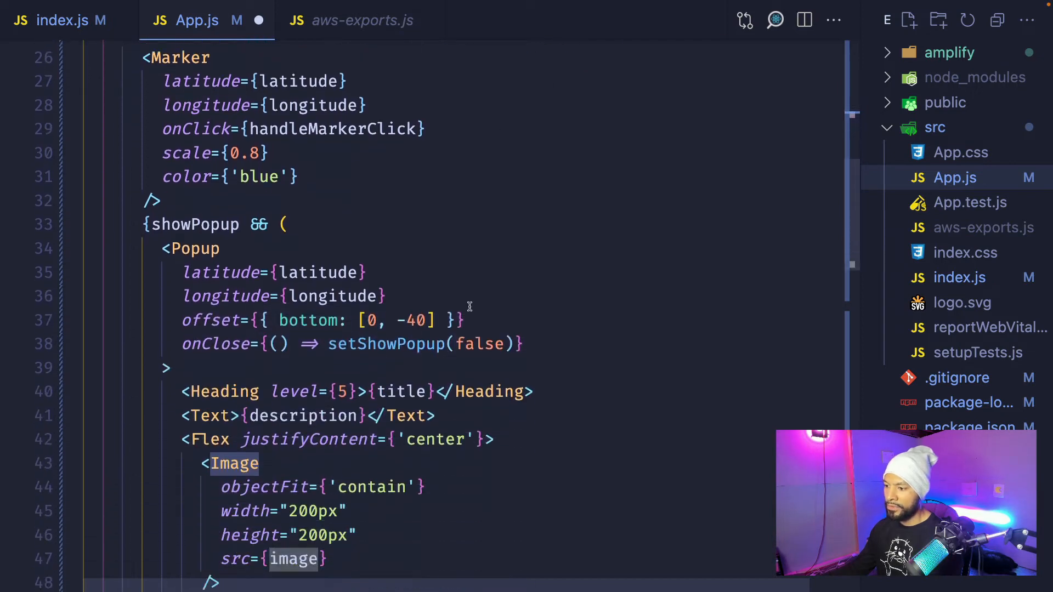
{"action": "scroll", "scroll_direction": "down", "scroll_amount": 3}
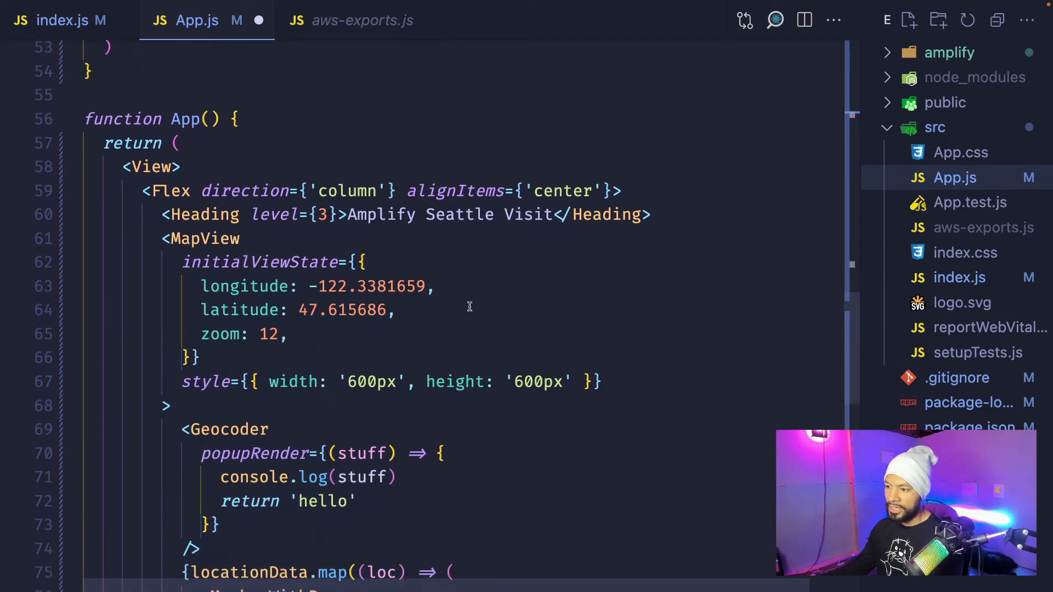
{"action": "scroll", "scroll_direction": "down", "scroll_amount": 3}
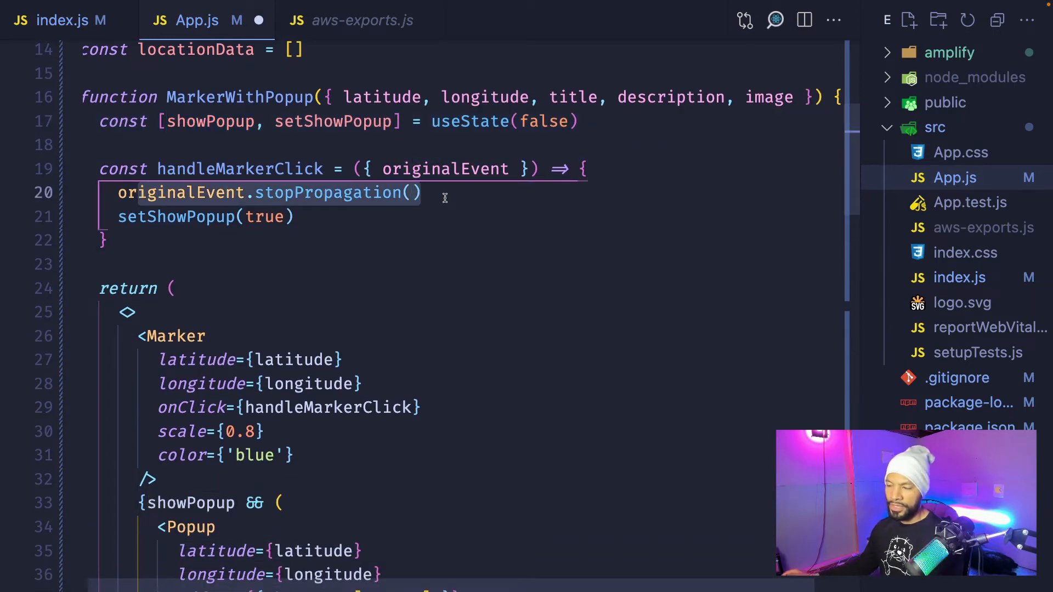
{"action": "double_click", "coordinate": [241, 97]}
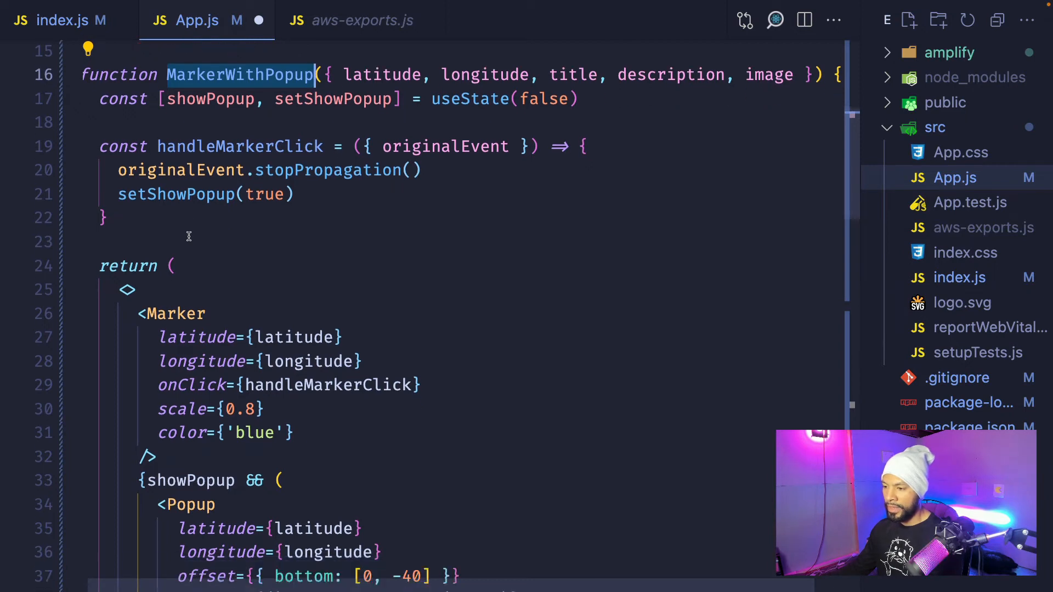
{"action": "scroll", "scroll_direction": "down", "scroll_amount": 3}
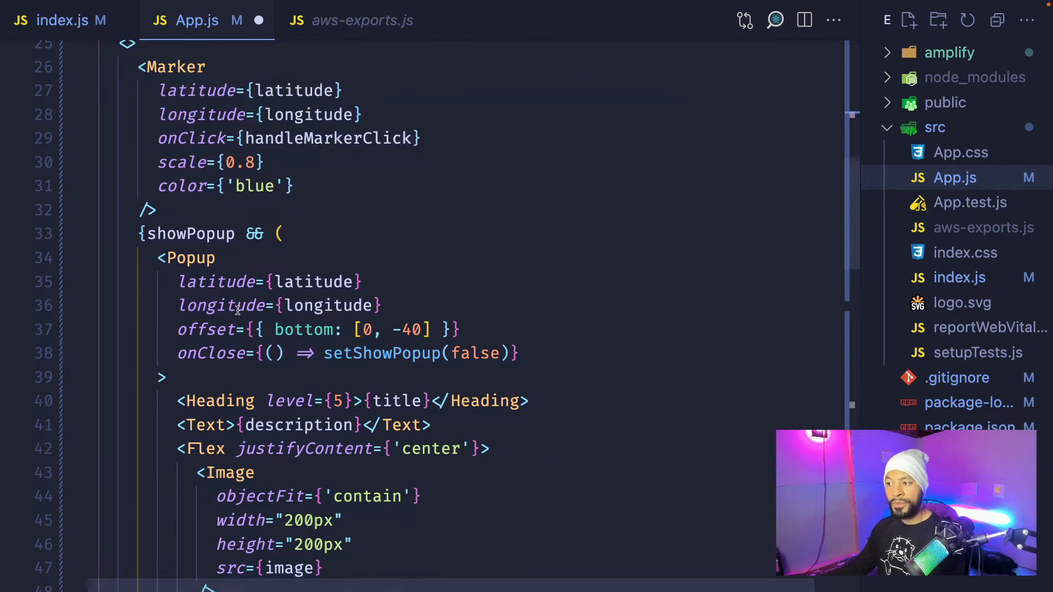
{"action": "scroll", "scroll_direction": "down", "scroll_amount": 3}
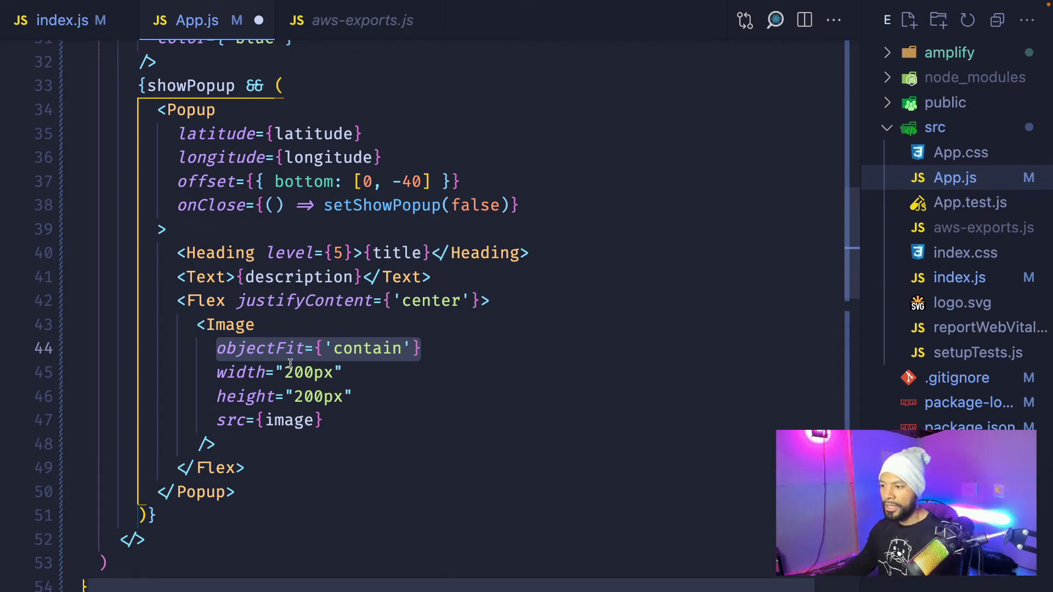
{"action": "scroll", "scroll_direction": "down", "scroll_amount": 3}
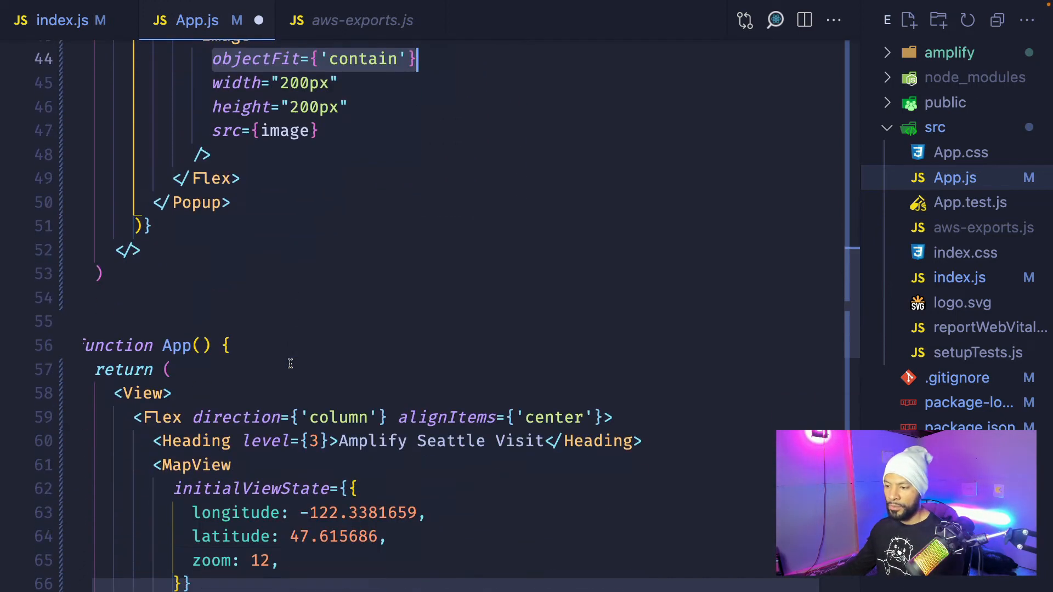
{"action": "scroll", "scroll_direction": "down", "scroll_amount": 3}
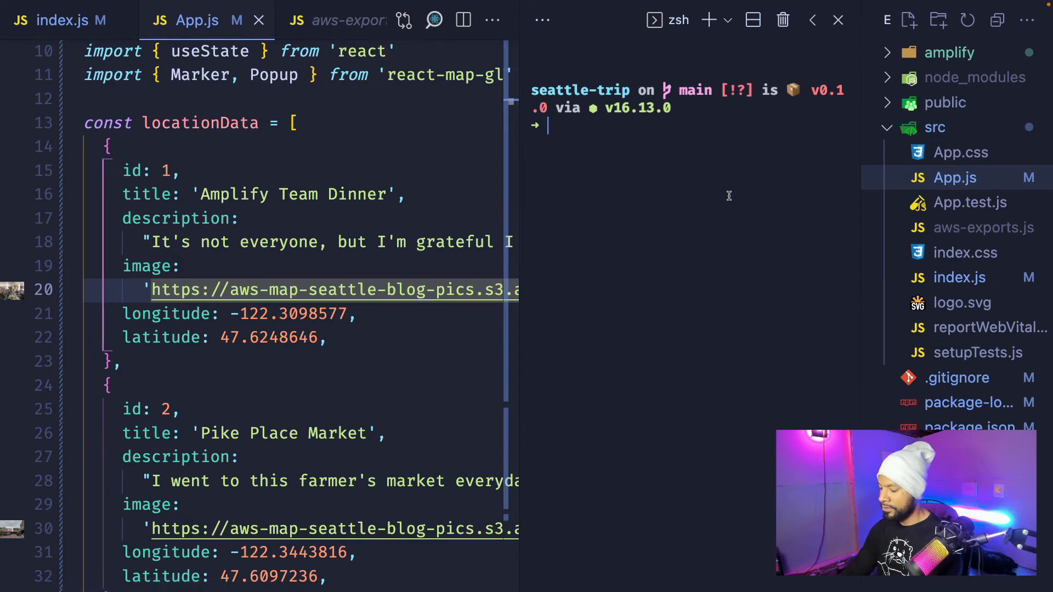
- Start the dev server with npm start and search the map for 'pike' to list Seattle suggestions
{"action": "type", "text": "npm s"}
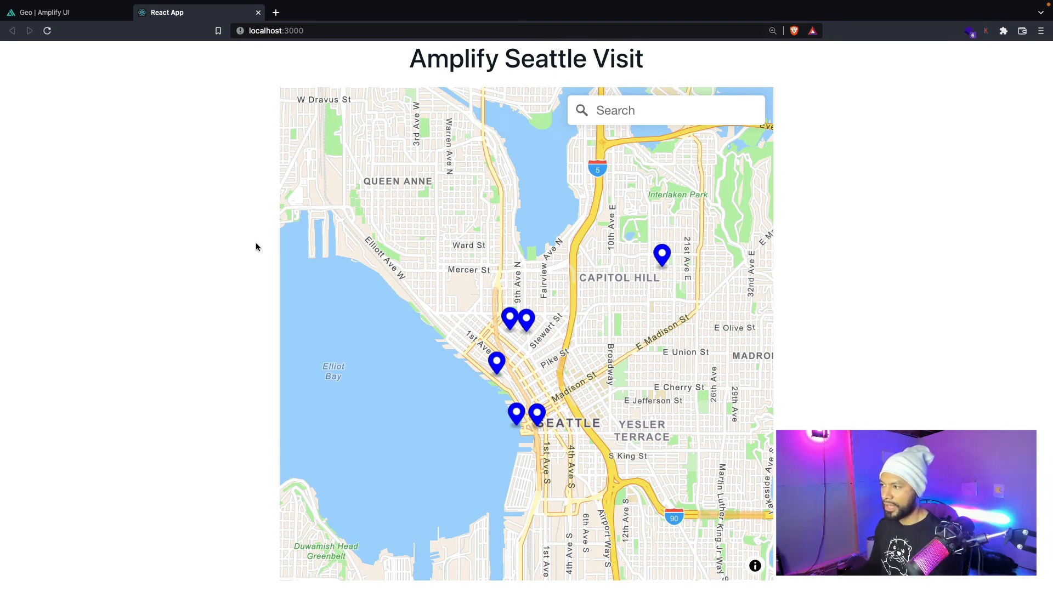
{"action": "triple_click", "coordinate": [525, 58]}
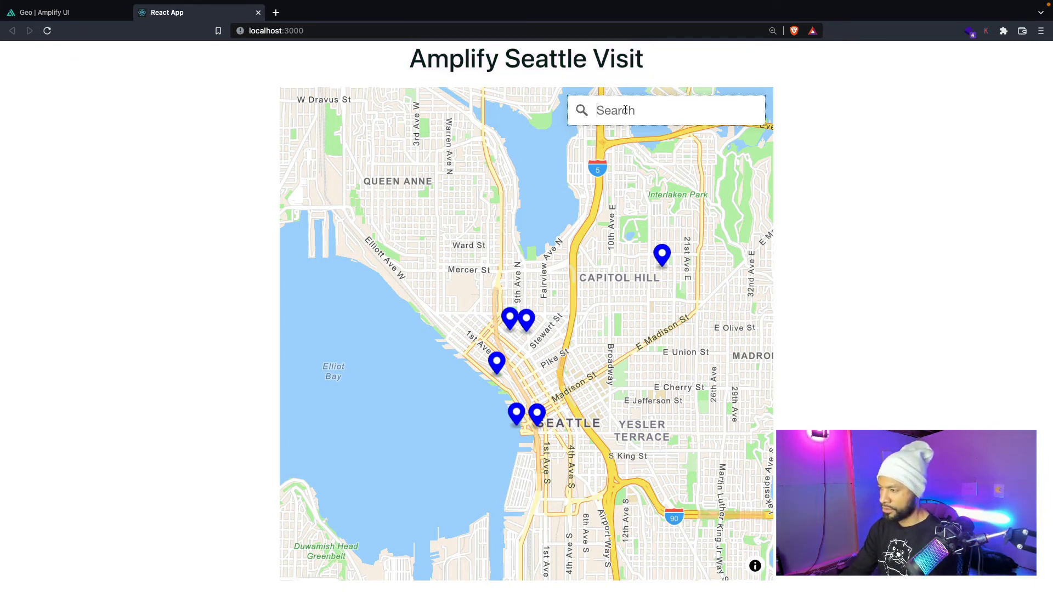
{"action": "type", "text": "pike"}
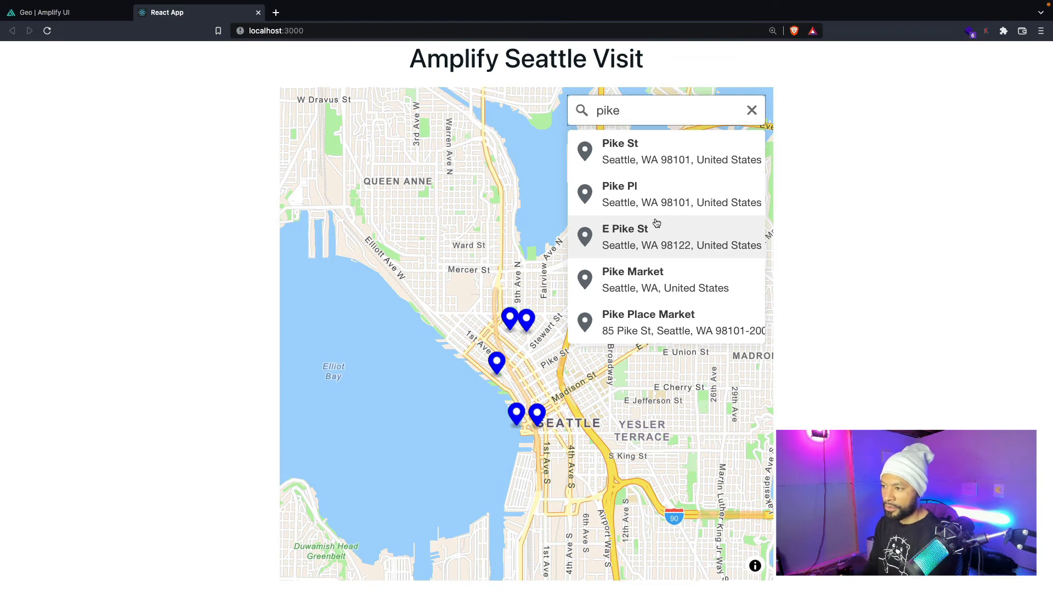
- Dismiss the pike suggestions, view the Amazon Spheres photo popup from its marker and close it
{"action": "left_click", "coordinate": [625, 237]}
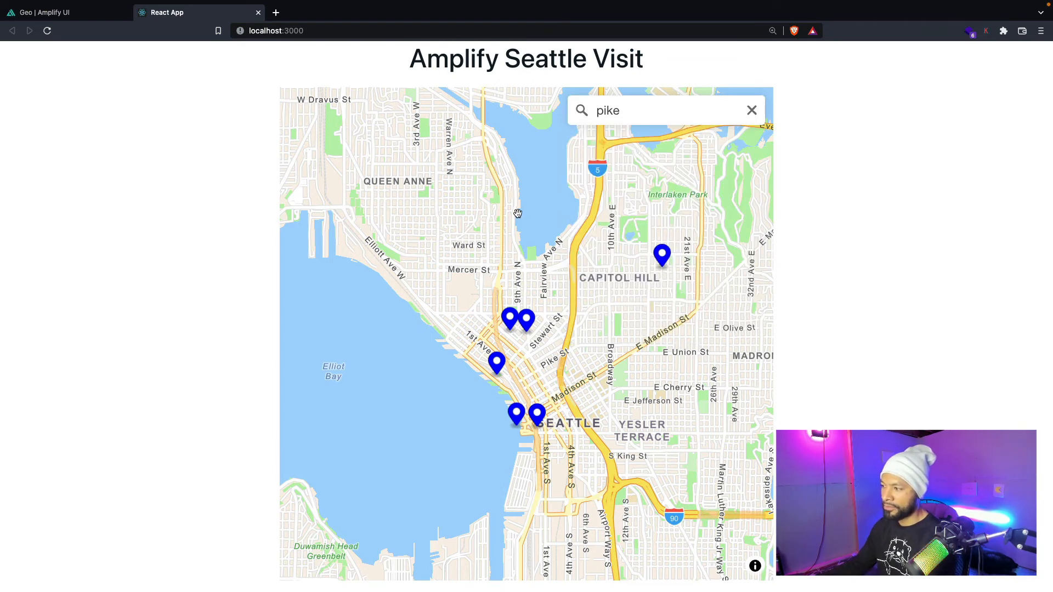
{"action": "mouse_move", "coordinate": [497, 282]}
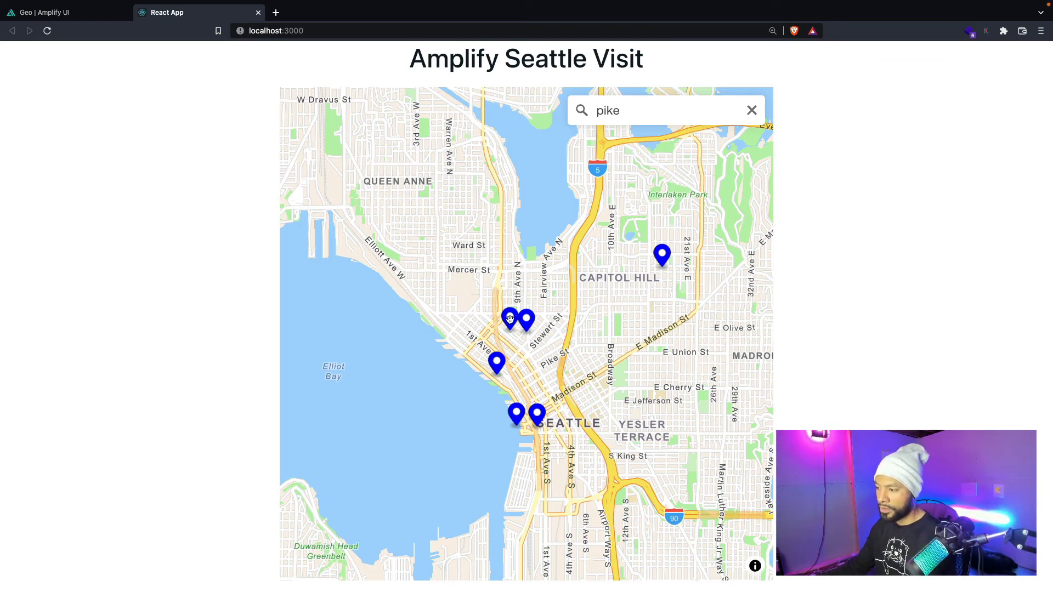
{"action": "left_click", "coordinate": [510, 319]}
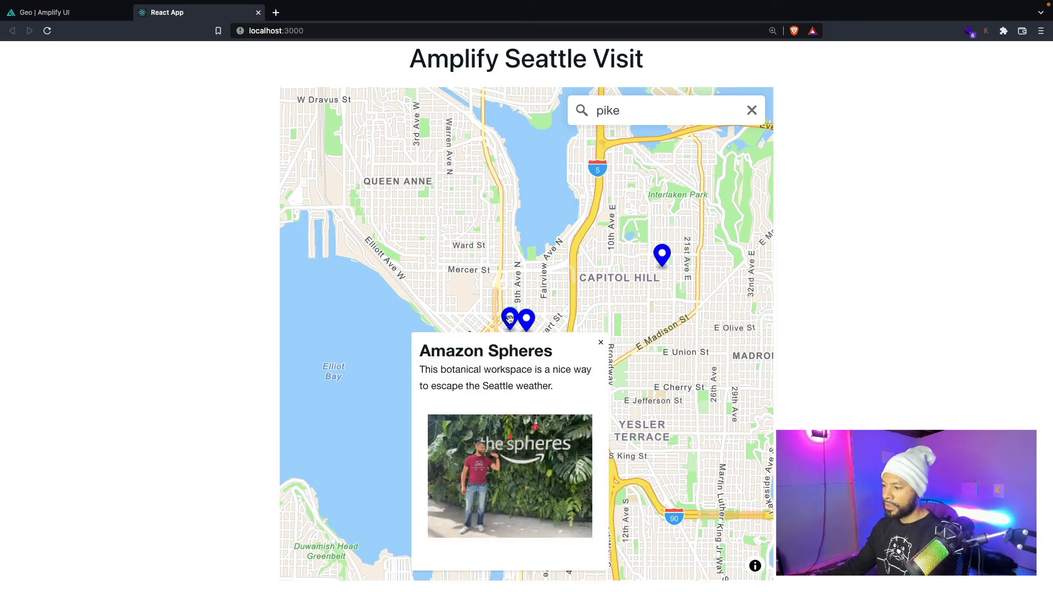
{"action": "mouse_move", "coordinate": [662, 401]}
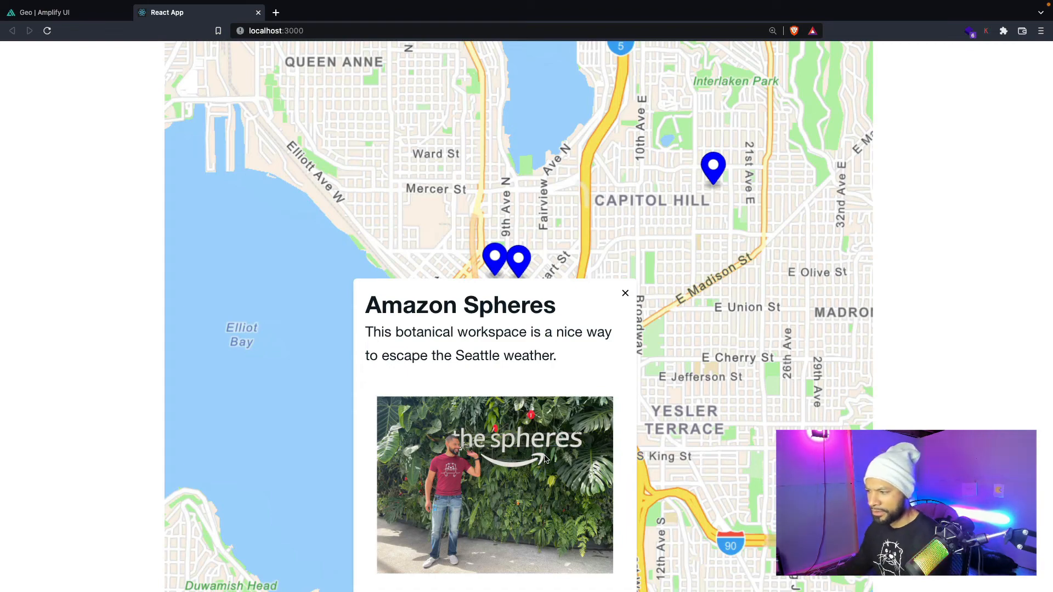
{"action": "left_click", "coordinate": [624, 294]}
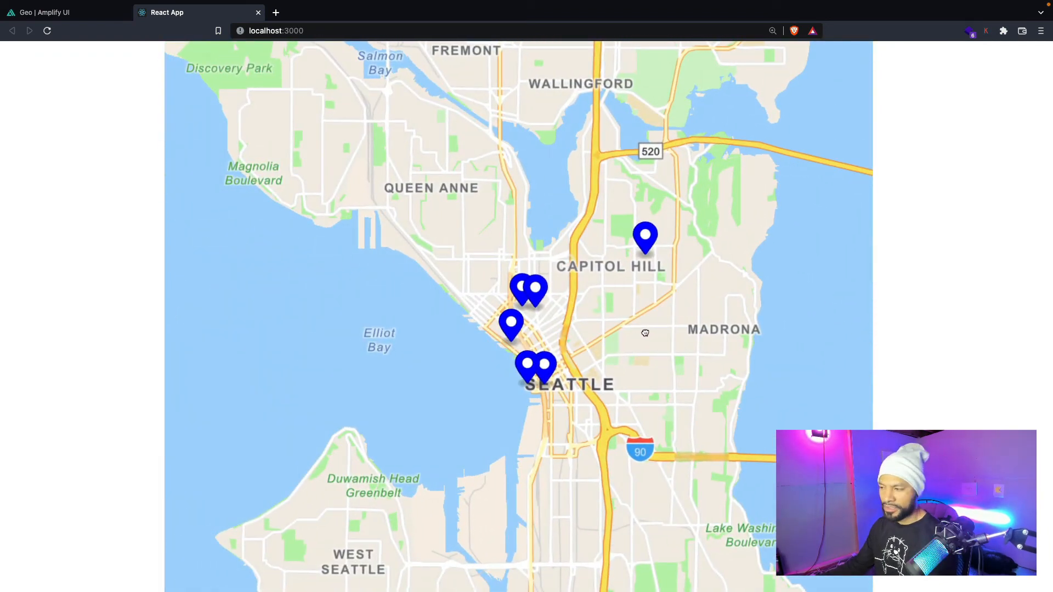
{"action": "mouse_move", "coordinate": [583, 241]}
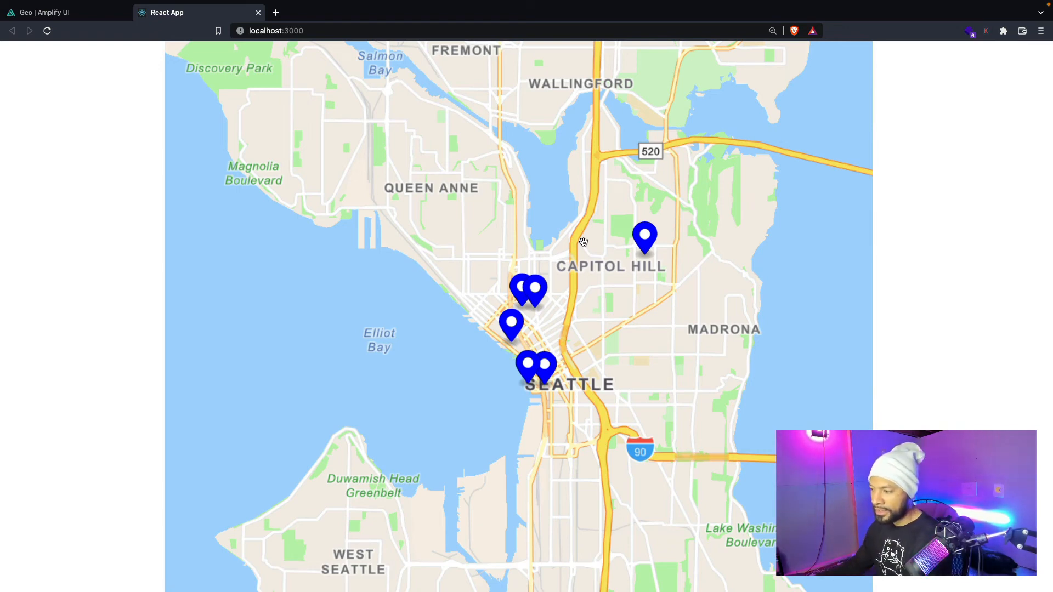
- View the Amplify Team Dinner photo popup from another marker and close it
{"action": "left_click", "coordinate": [644, 238]}
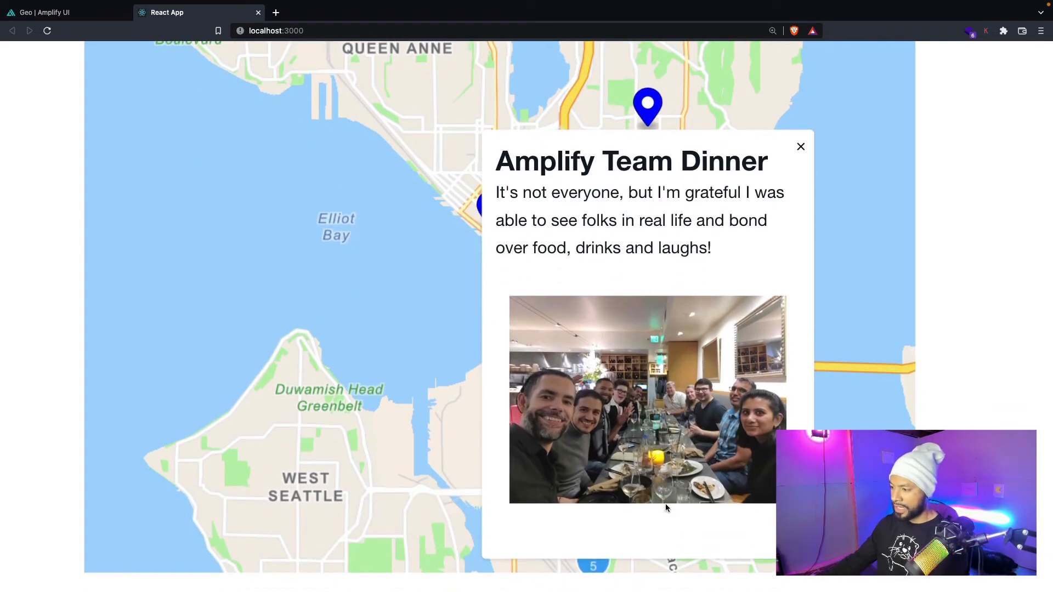
{"action": "left_click", "coordinate": [801, 146]}
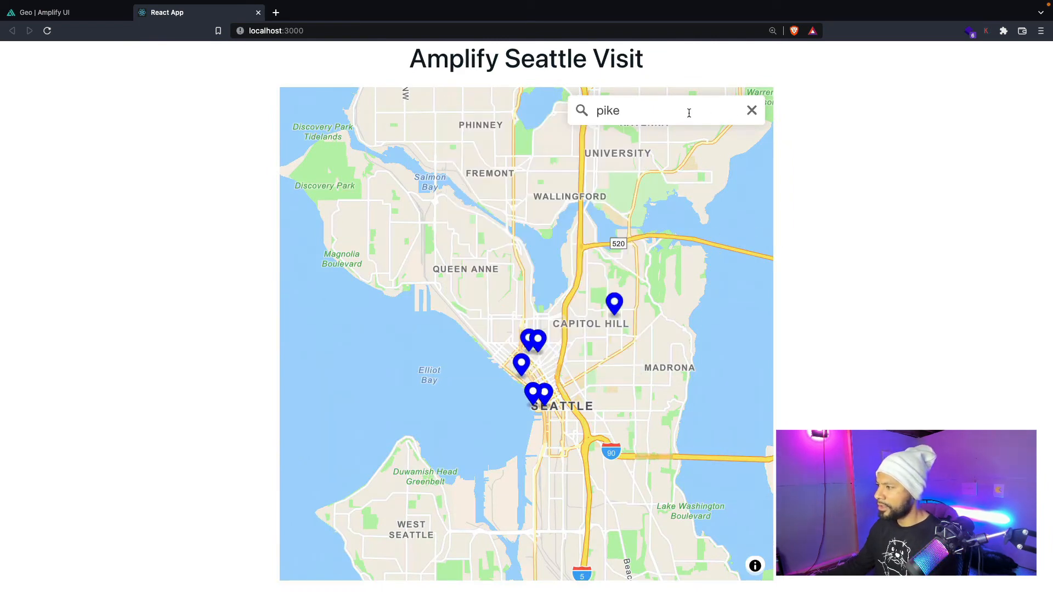
{"action": "type", "text": "\" \""}
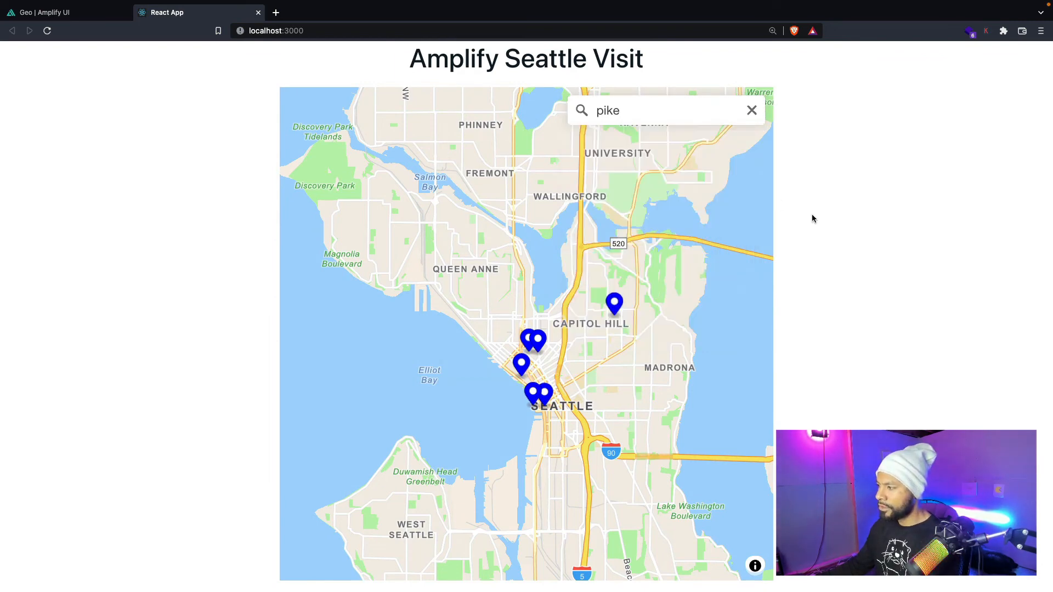
- With the DevTools Console shown, pick Pike Place Market so the map zooms there and logs the feature
{"action": "key", "text": "f12"}
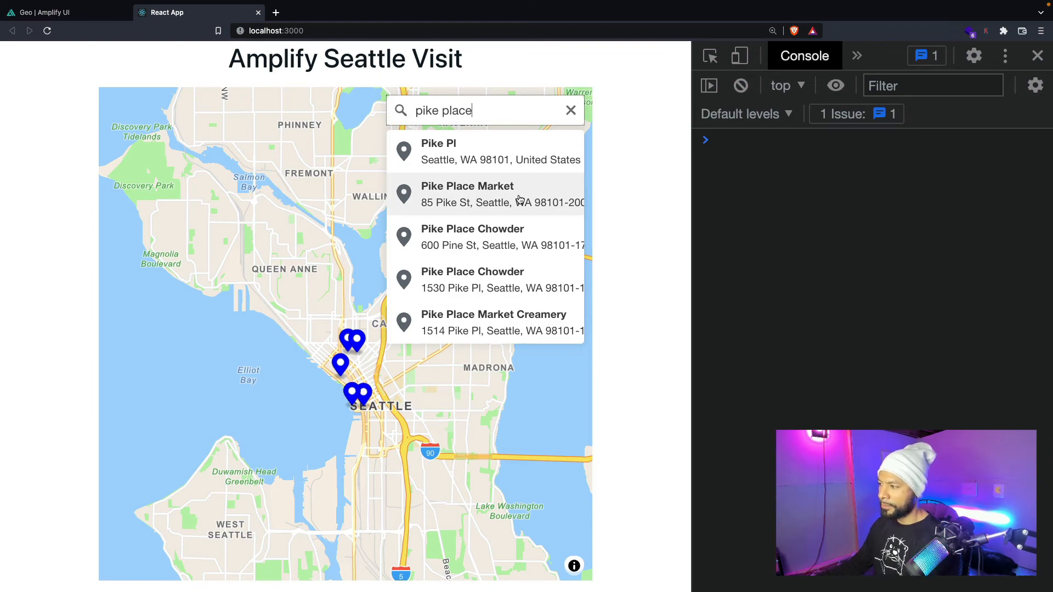
{"action": "left_click", "coordinate": [467, 194]}
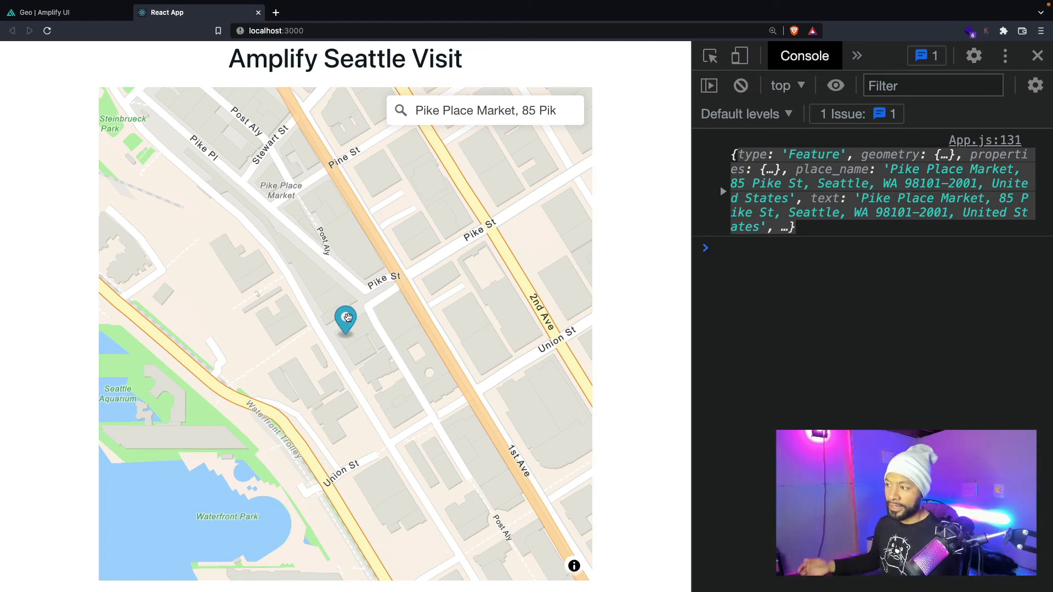
{"action": "left_click", "coordinate": [346, 321]}
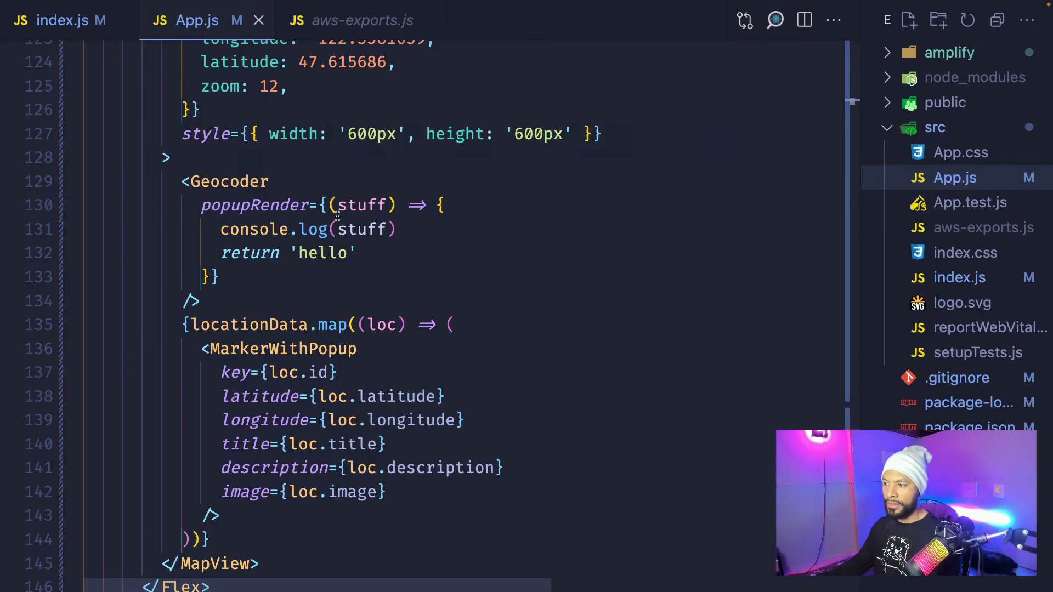
{"action": "mouse_move", "coordinate": [363, 205]}
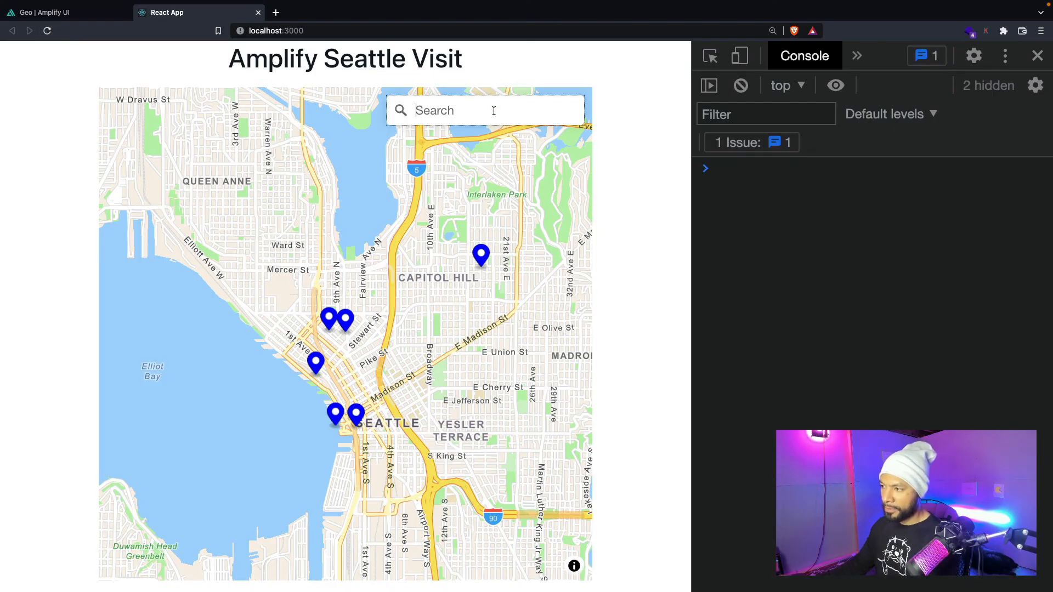
- Search 'pike place', go to Pike Place Market and show its name-and-address popup from the result marker
{"action": "type", "text": "po"}
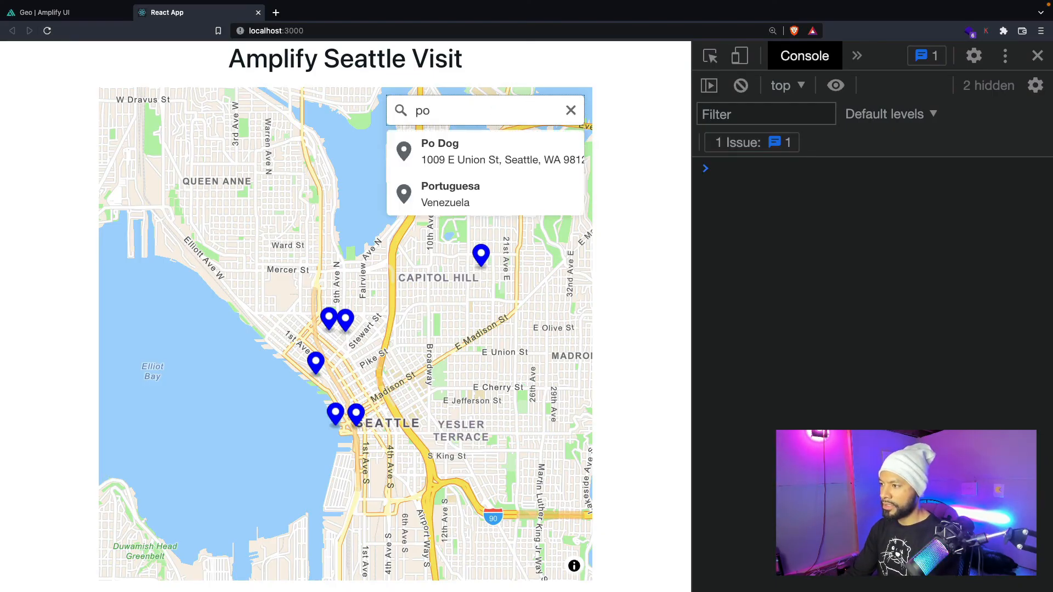
{"action": "type", "text": "pike place"}
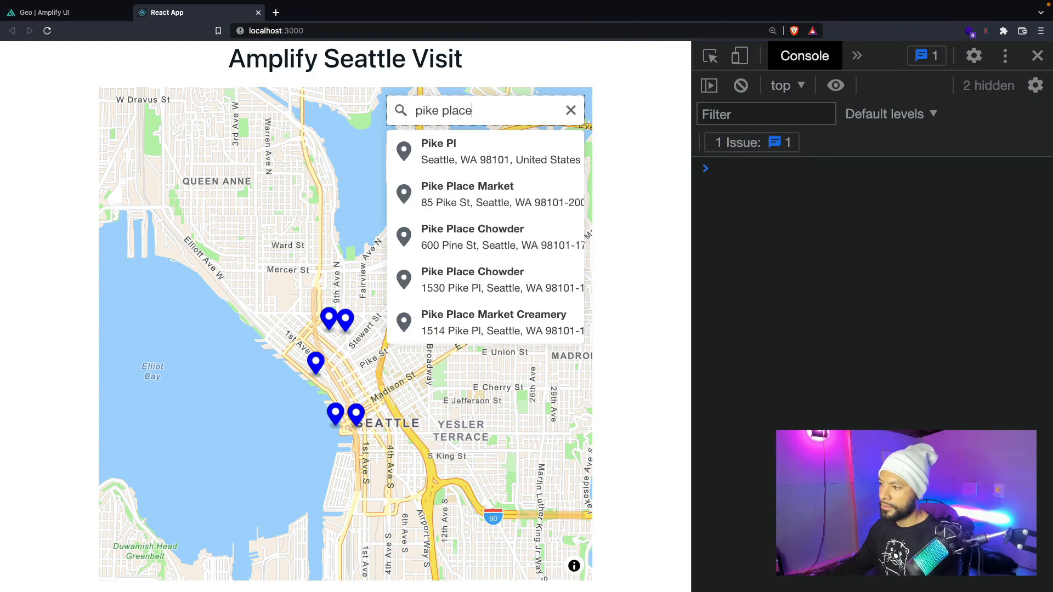
{"action": "left_click", "coordinate": [467, 195]}
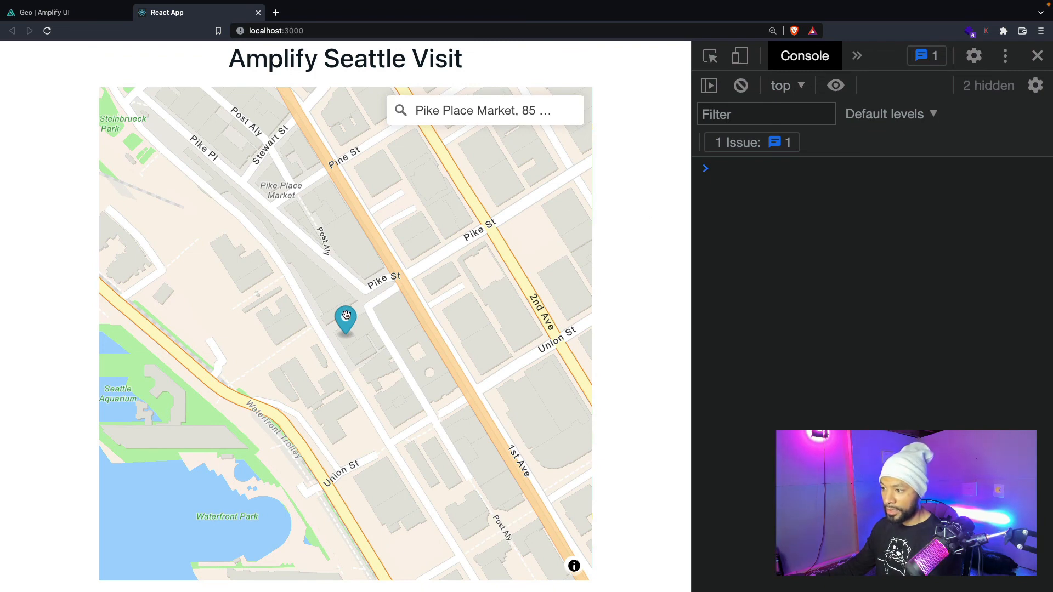
{"action": "left_click", "coordinate": [346, 322]}
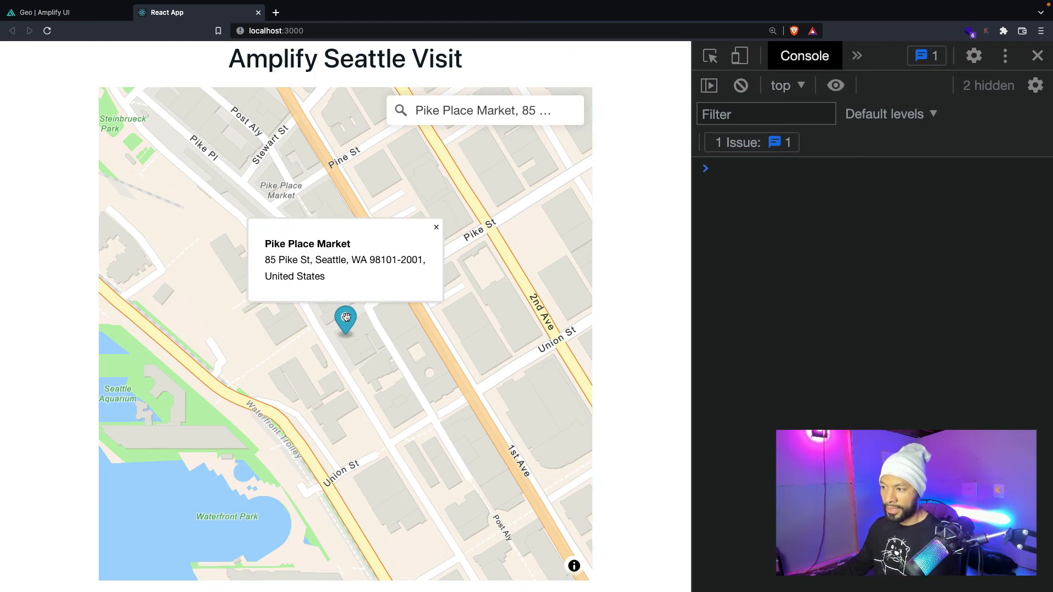